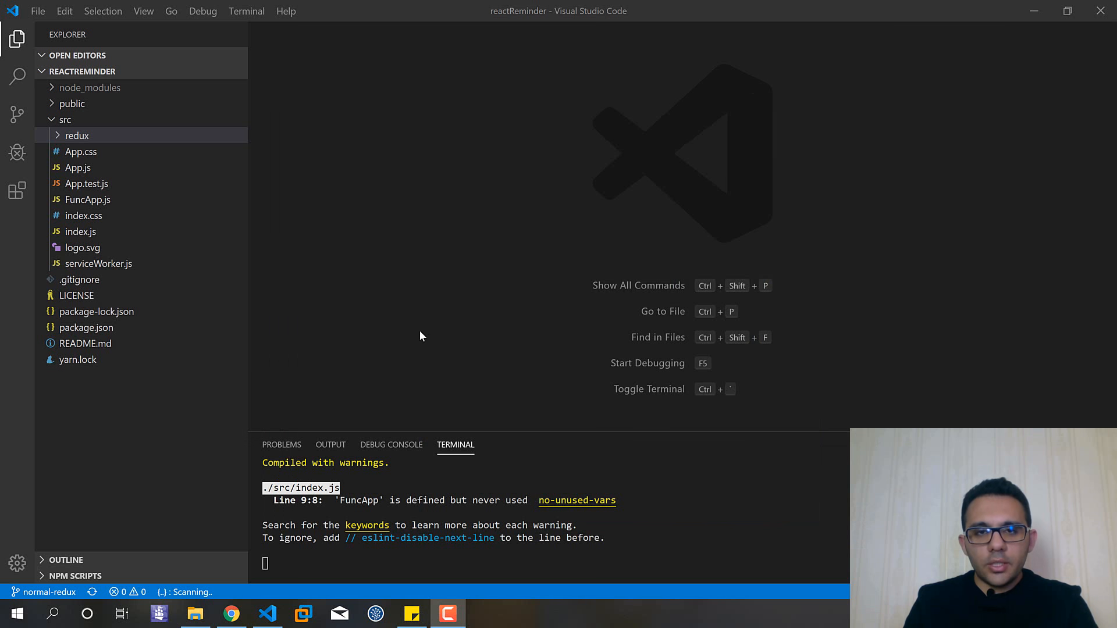
pyautogui.moveTo(349, 405)
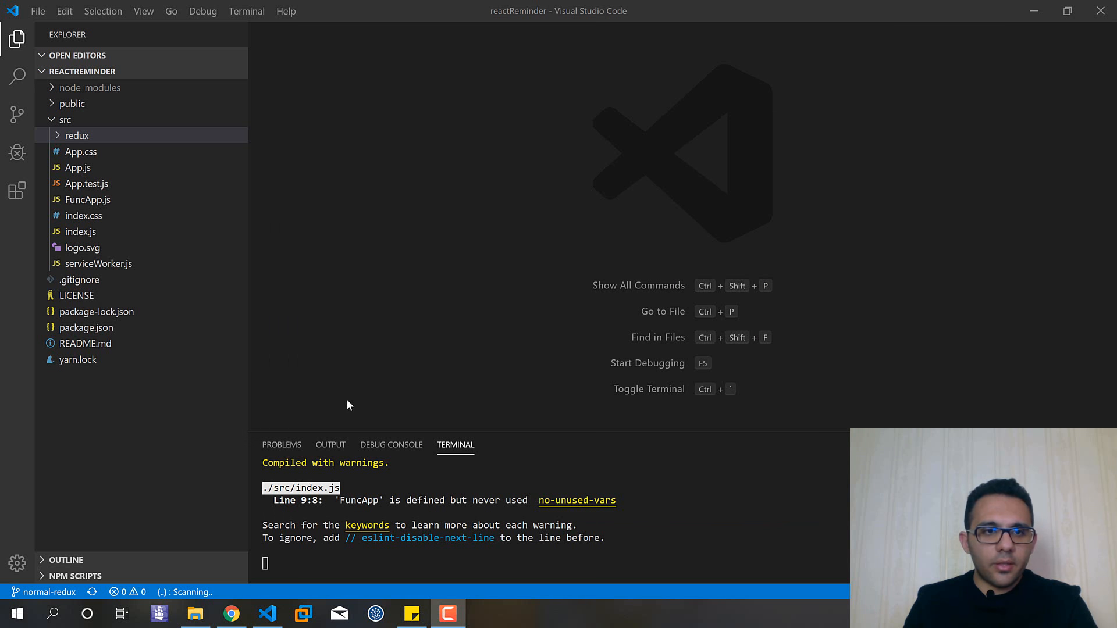
# Switch to Chrome to view the running React app with the empty Notification heading.
pyautogui.click(231, 613)
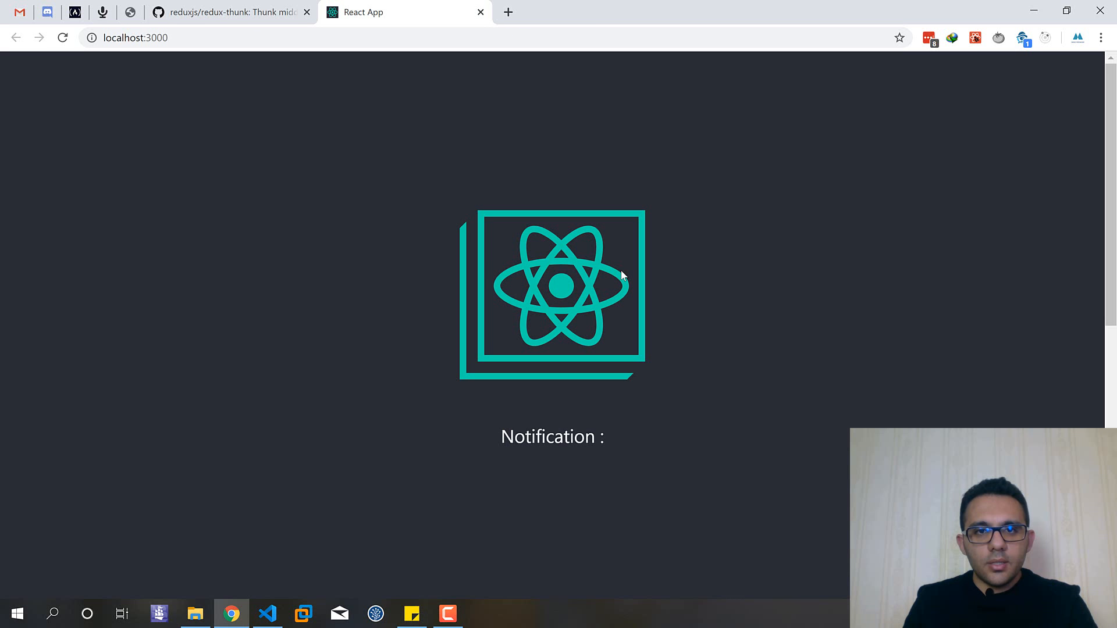
pyautogui.moveTo(464, 392)
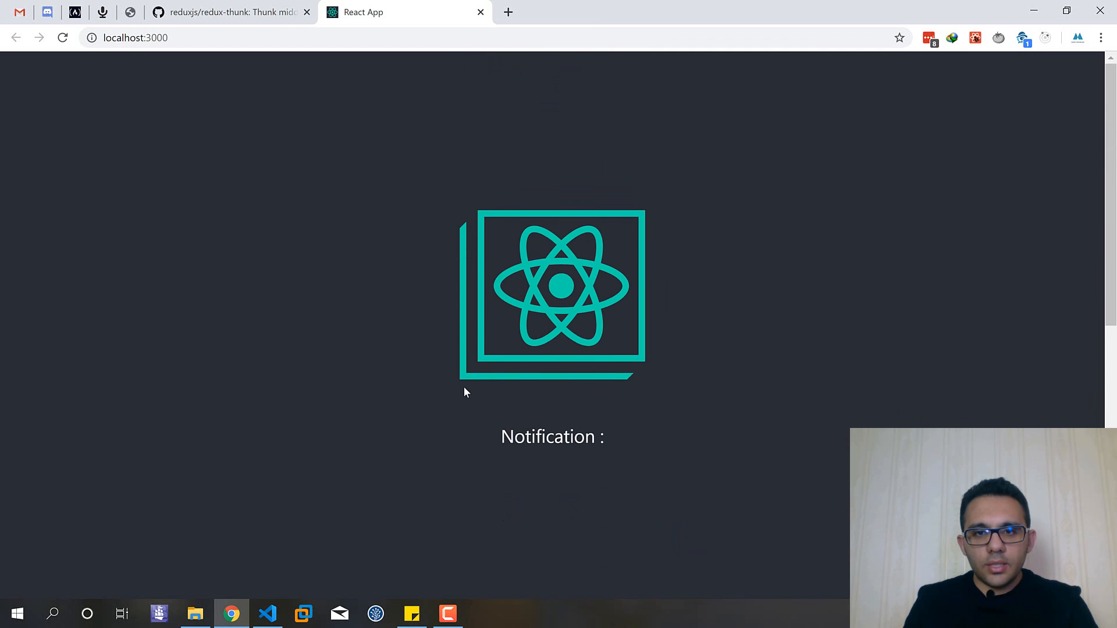
pyautogui.moveTo(421, 386)
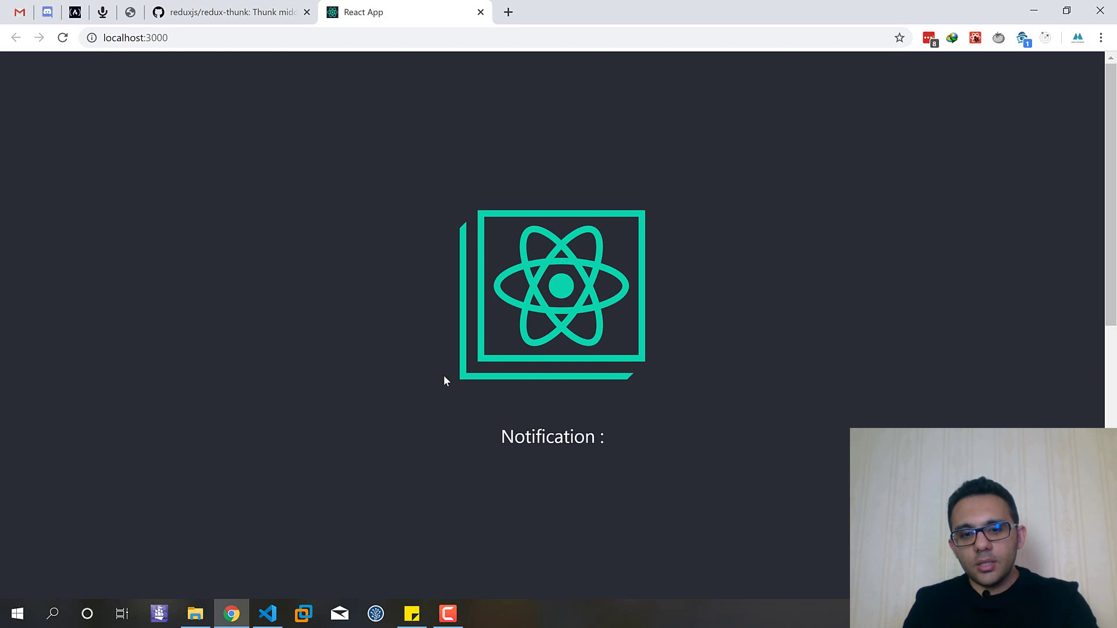
pyautogui.moveTo(494, 335)
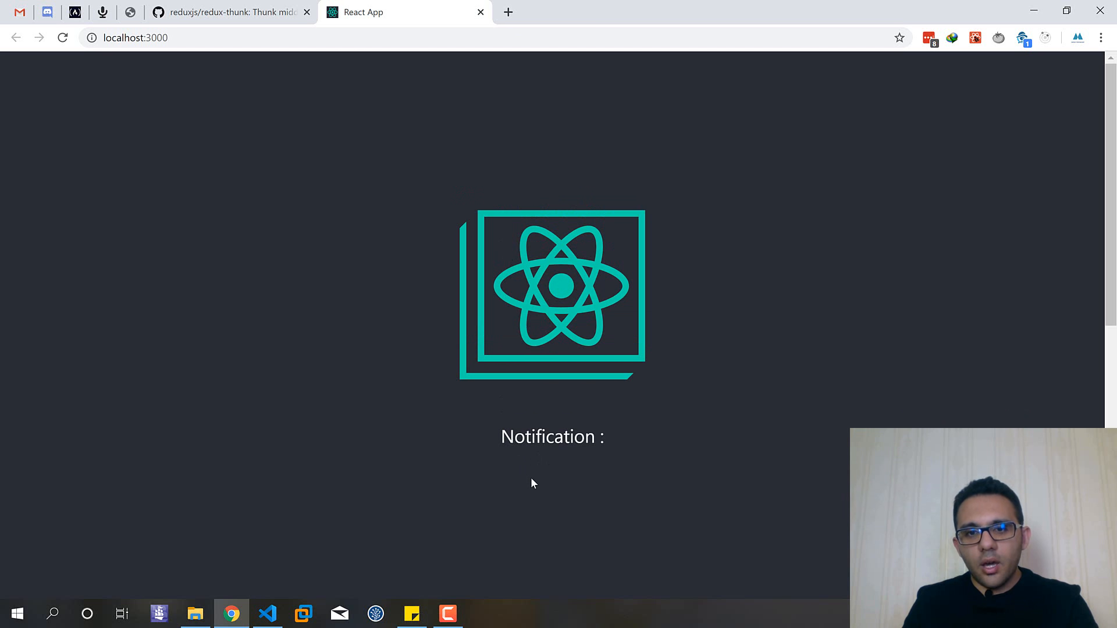
pyautogui.moveTo(604, 496)
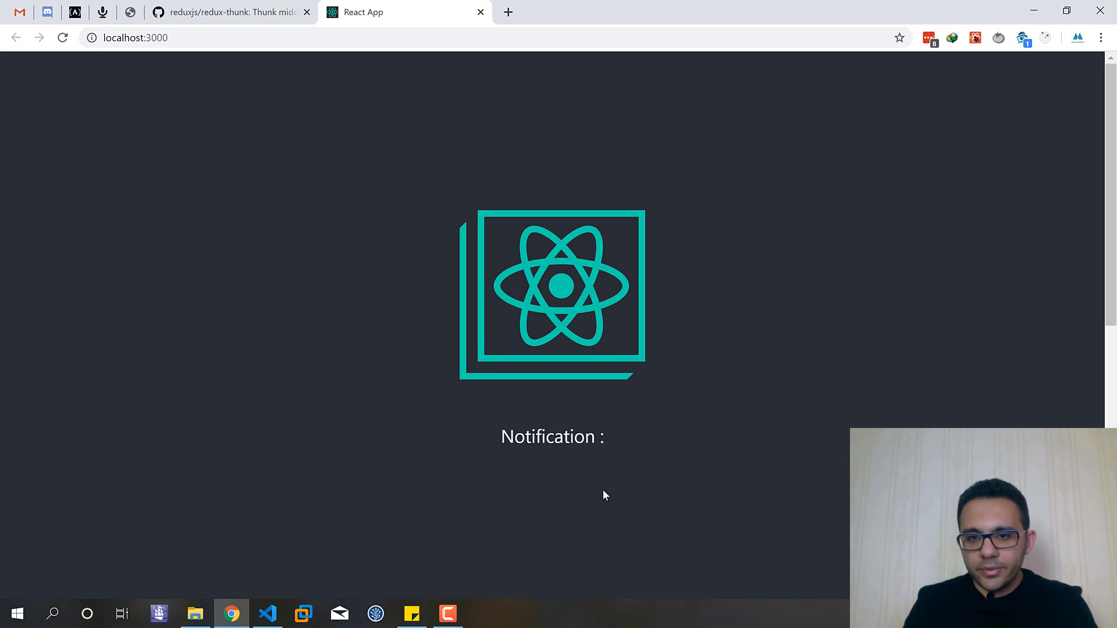
pyautogui.moveTo(609, 491)
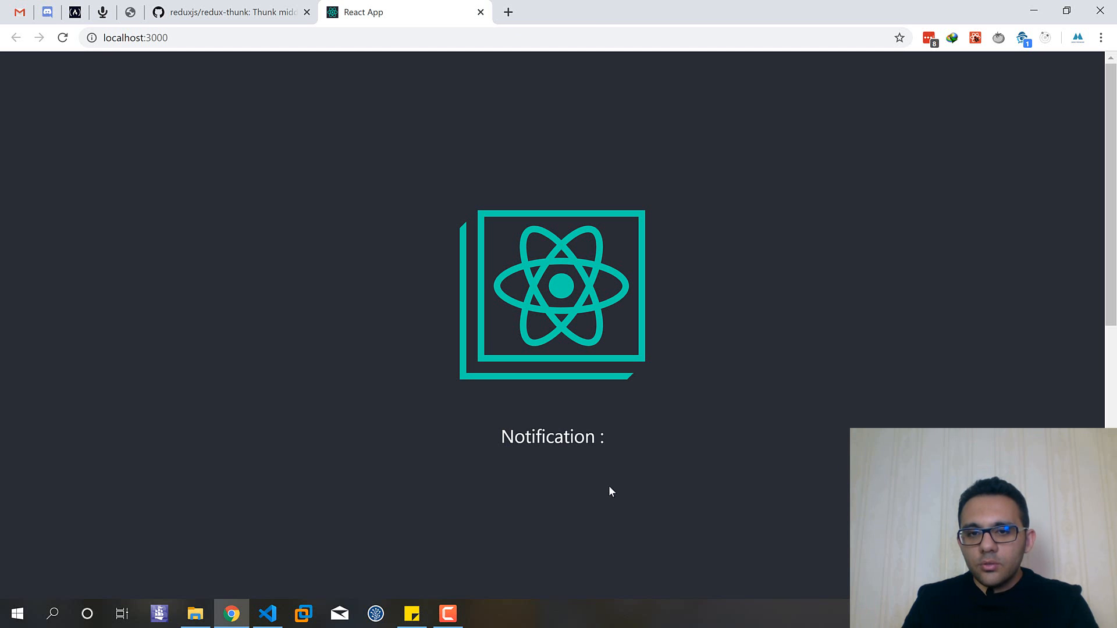
pyautogui.moveTo(600, 495)
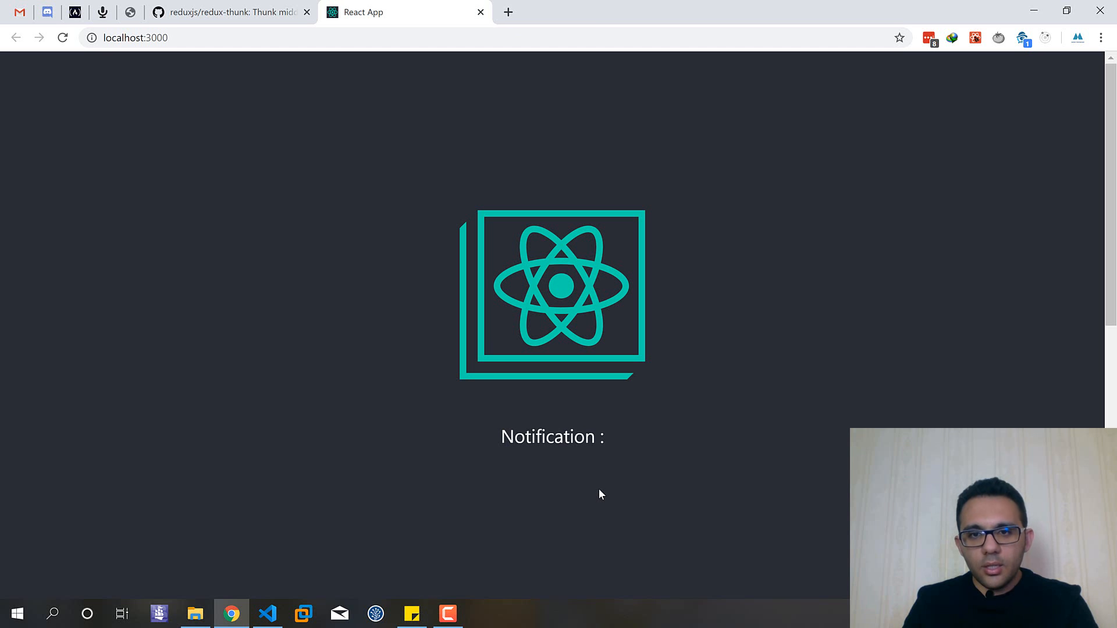
pyautogui.moveTo(404, 608)
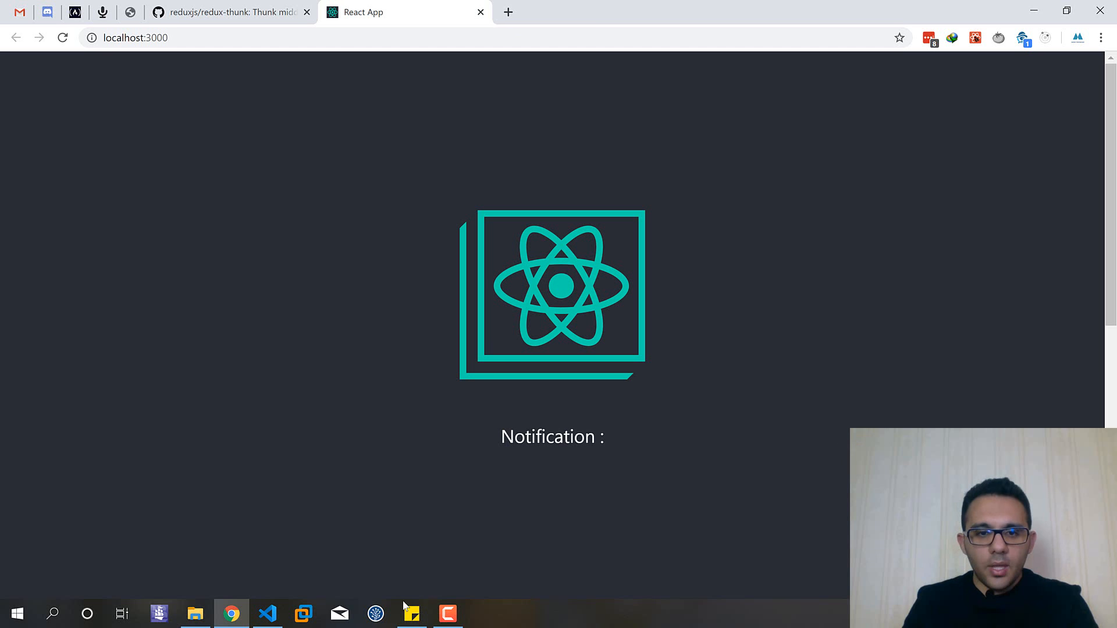
# Return to VS Code, expand src/redux and open notifications.js.
pyautogui.click(268, 613)
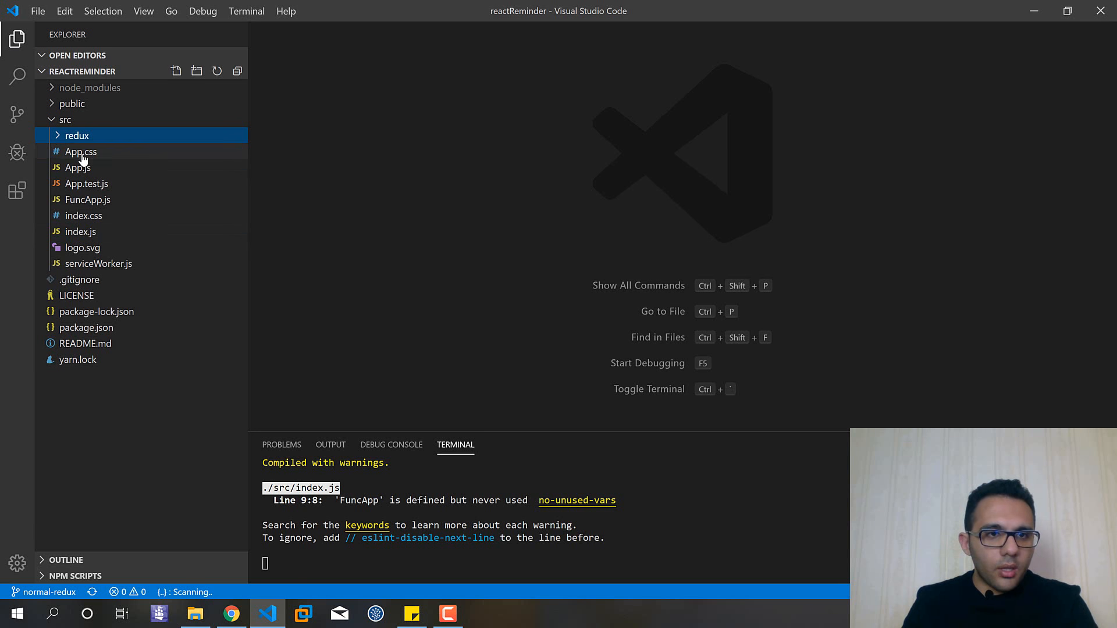
pyautogui.click(75, 135)
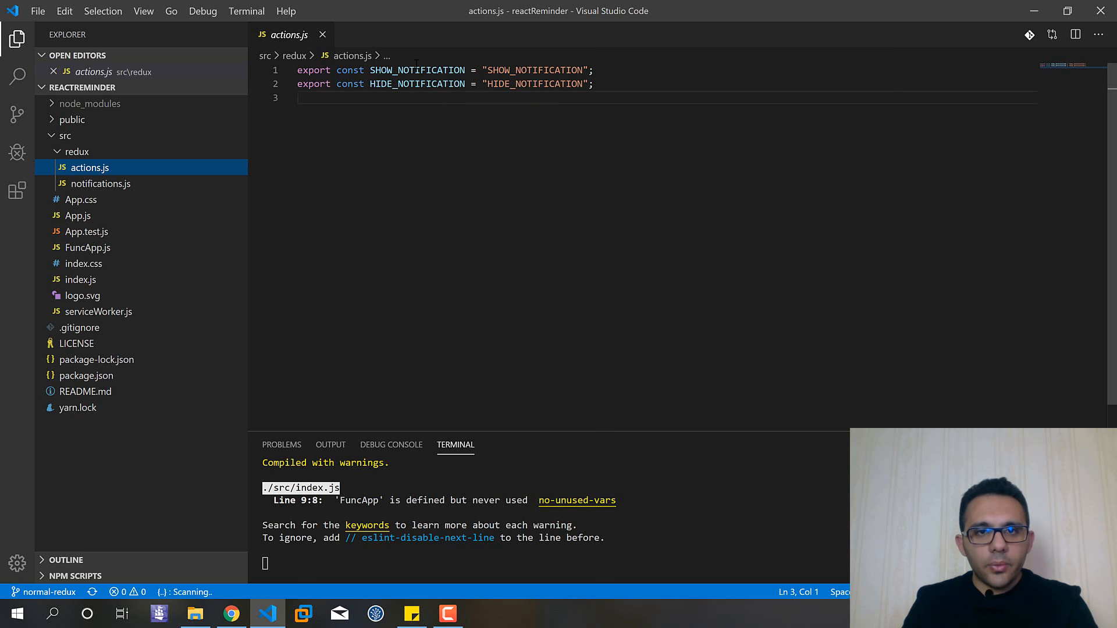
pyautogui.doubleClick(418, 84)
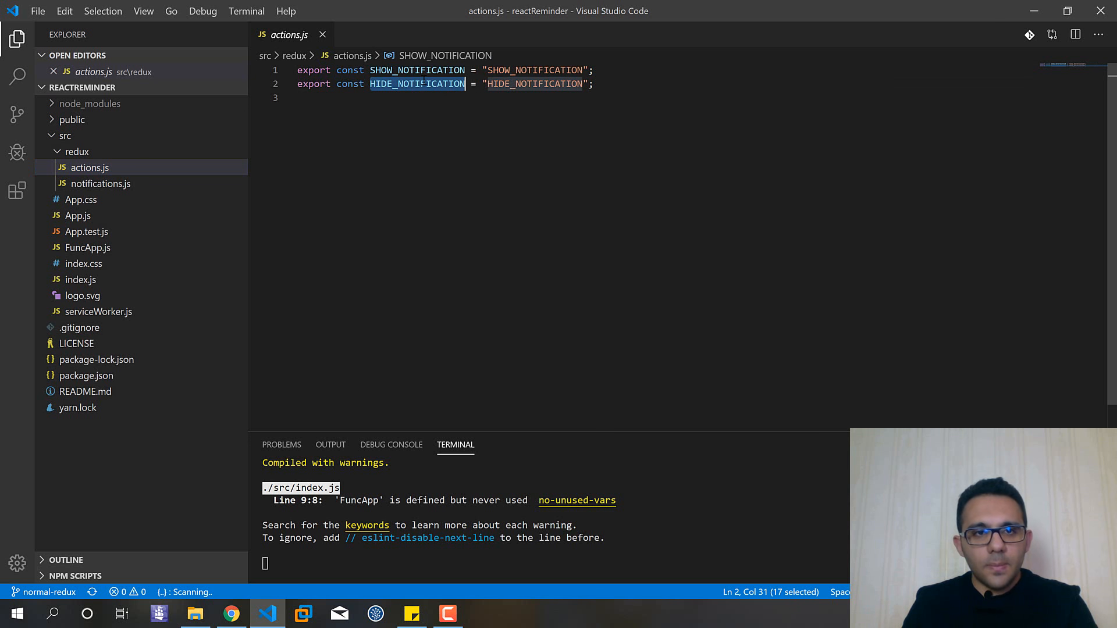
pyautogui.click(100, 184)
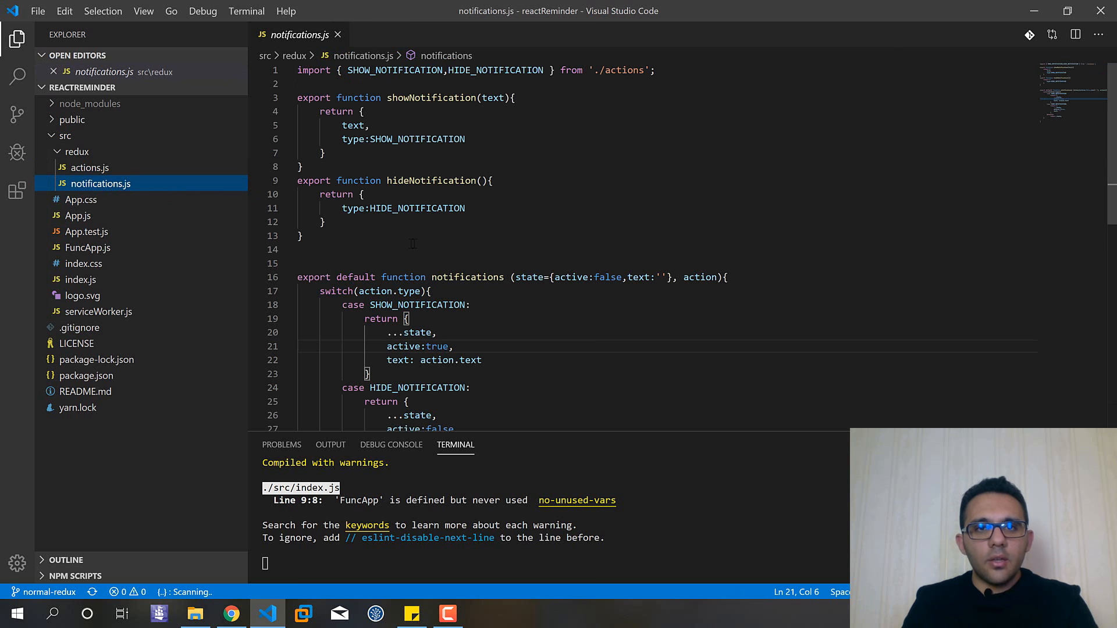
# Review the showNotification and hideNotification action creators and their returned objects.
pyautogui.doubleClick(430, 98)
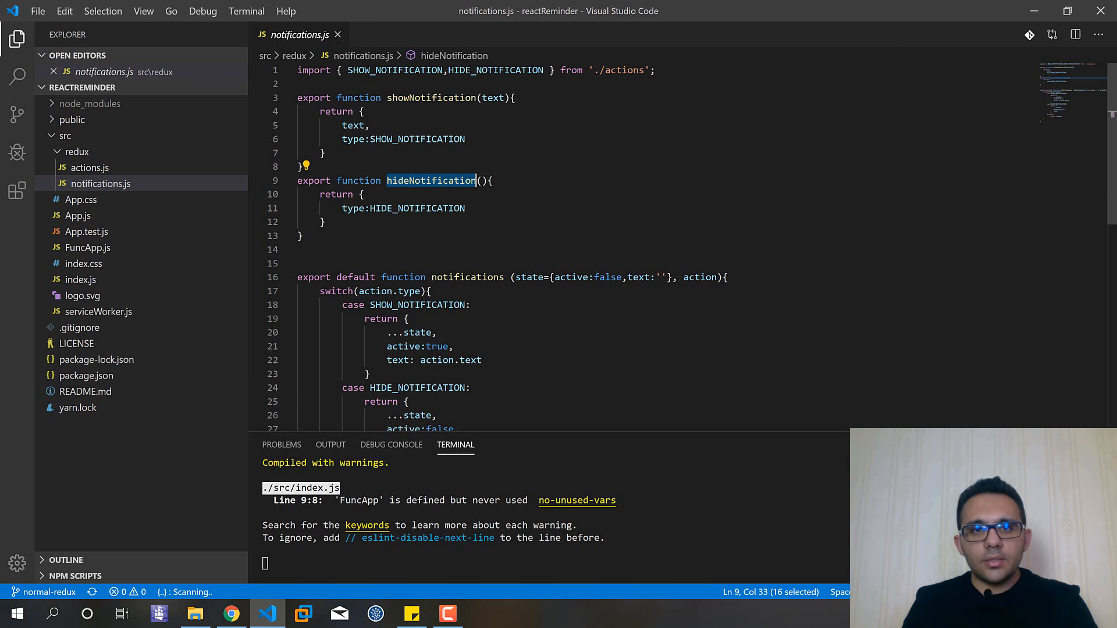
pyautogui.click(325, 152)
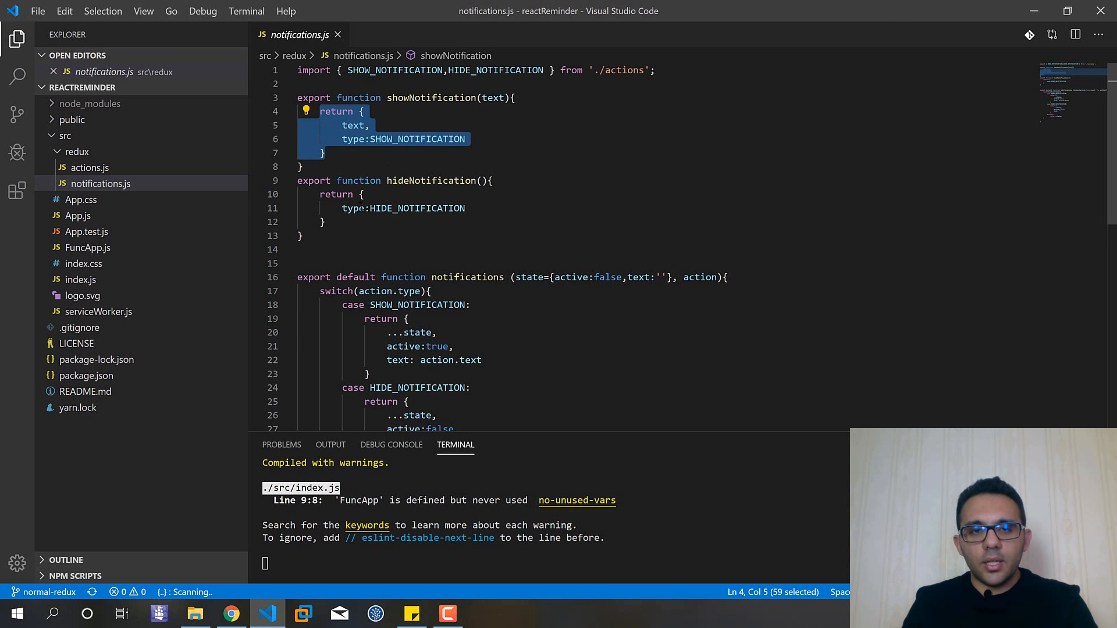
pyautogui.click(325, 221)
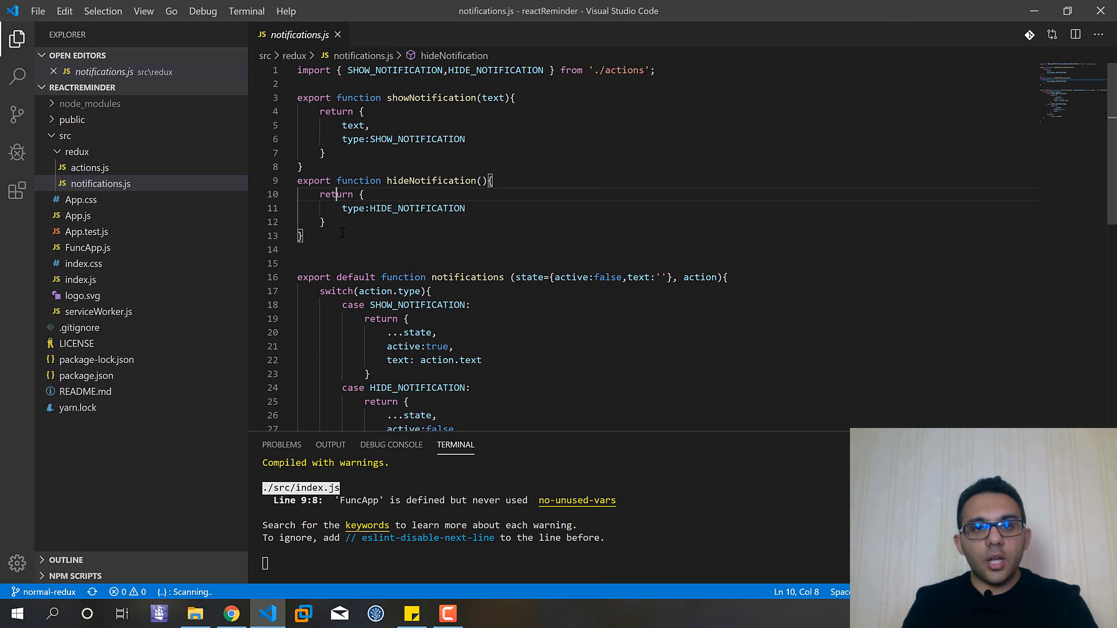
pyautogui.click(341, 208)
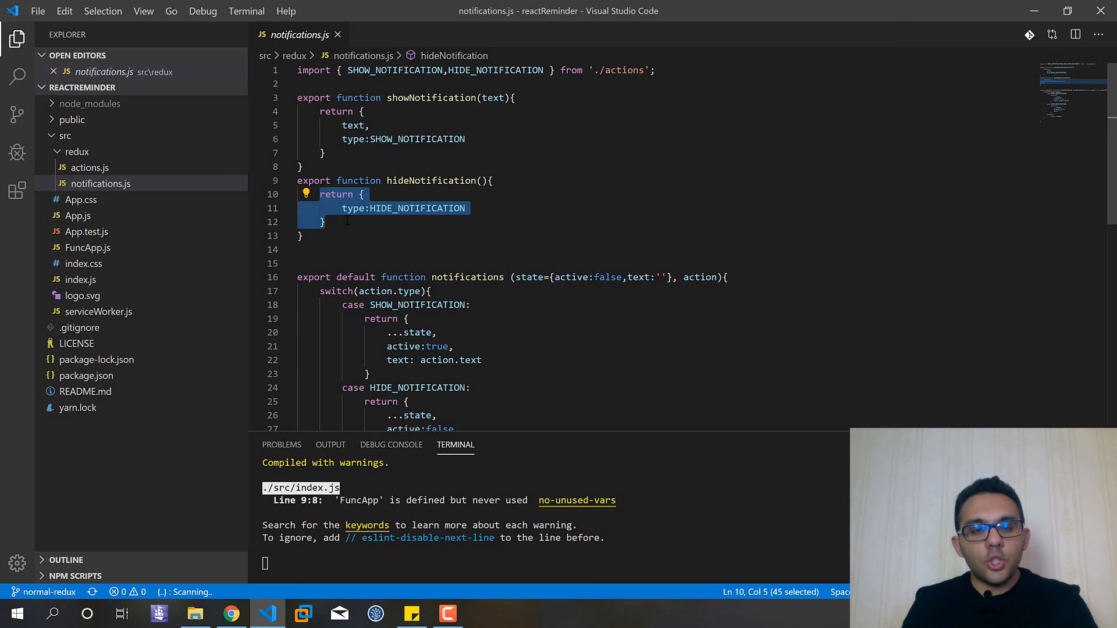
pyautogui.click(325, 221)
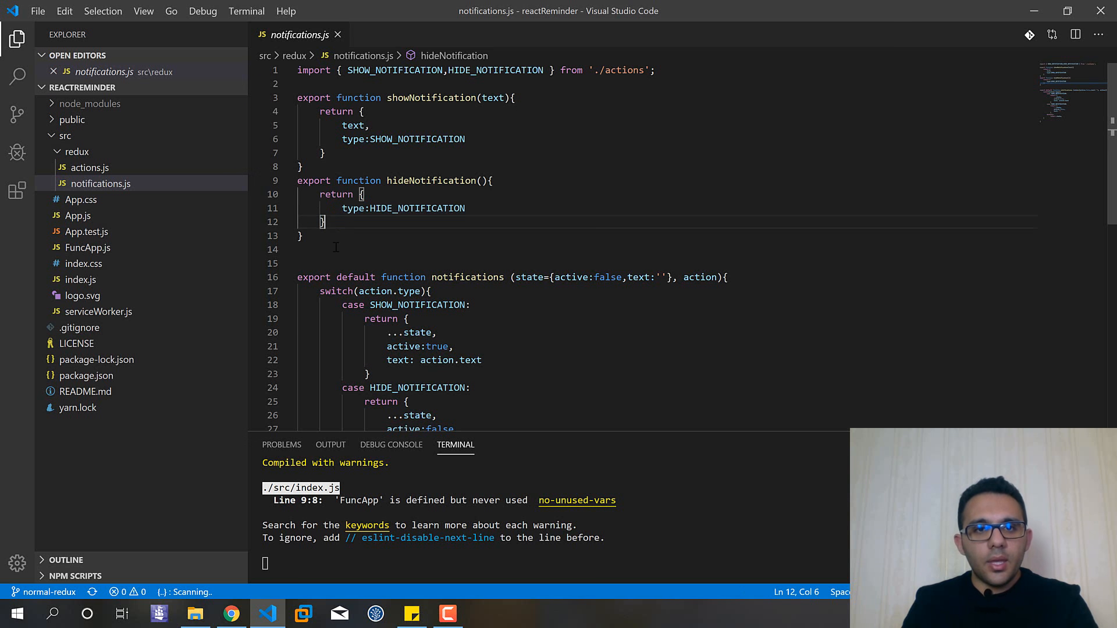
# Review the notifications reducer with its active: false default state and HIDE_NOTIFICATION case.
pyautogui.scroll(-3)
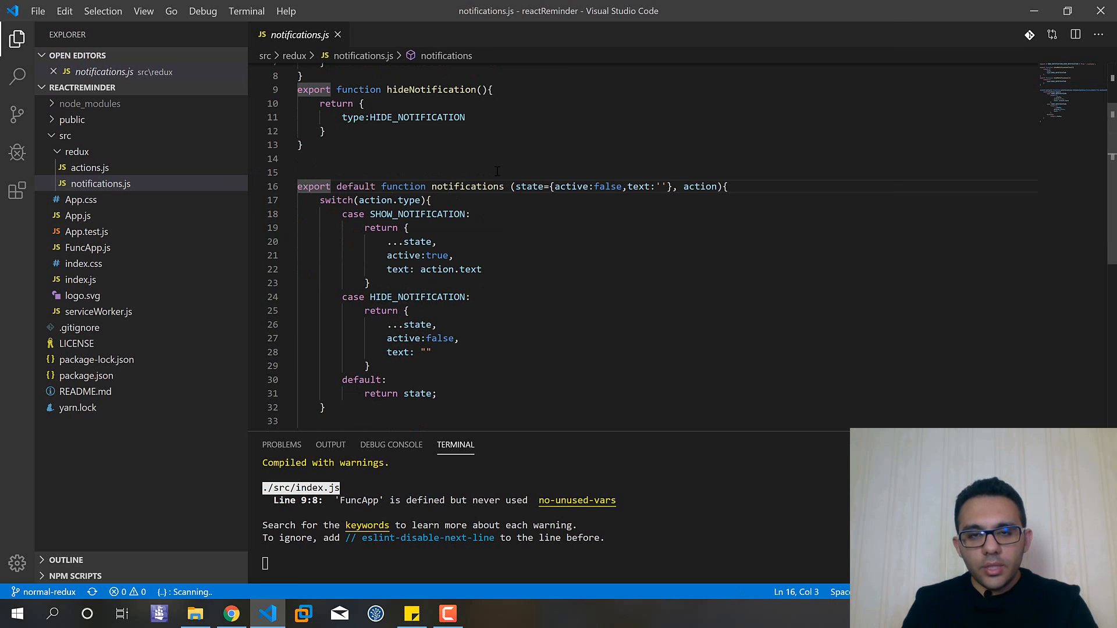
pyautogui.doubleClick(467, 186)
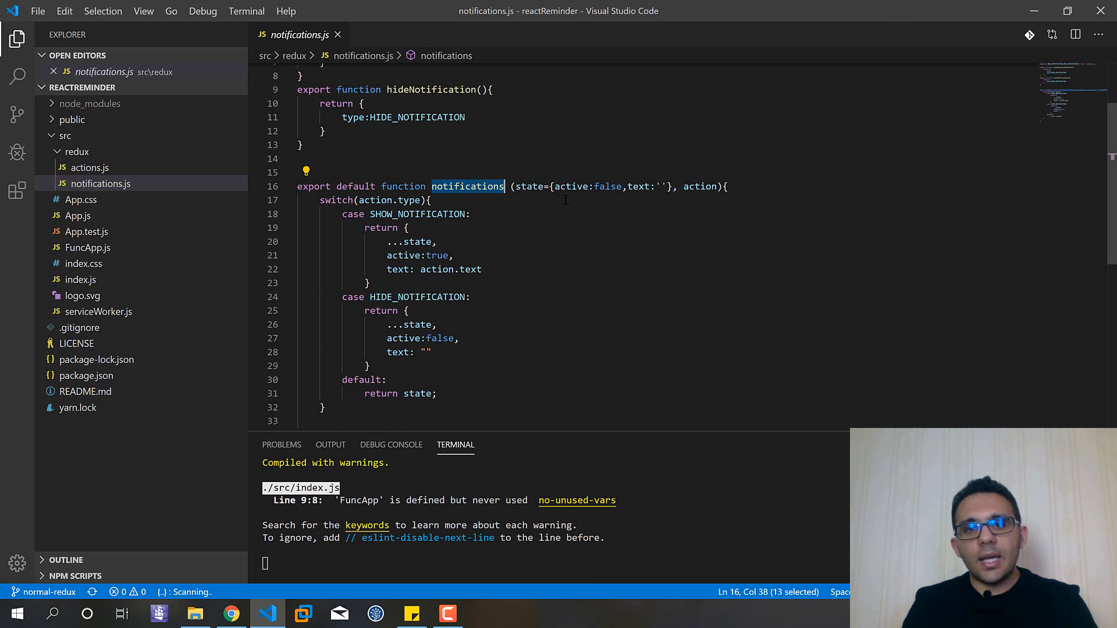
pyautogui.doubleClick(571, 187)
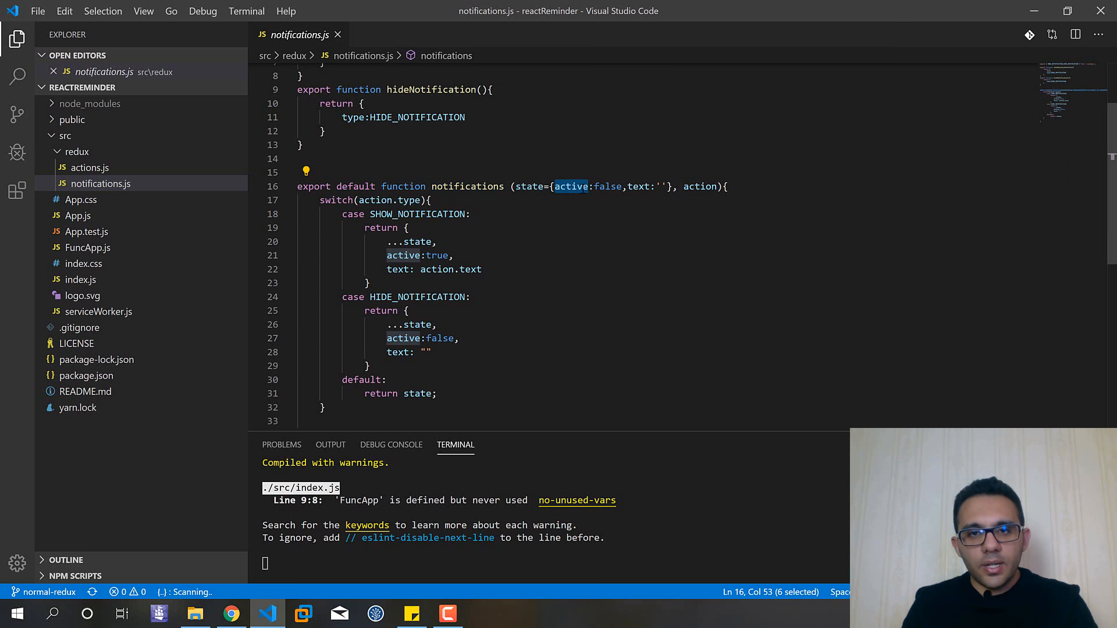
pyautogui.doubleClick(606, 186)
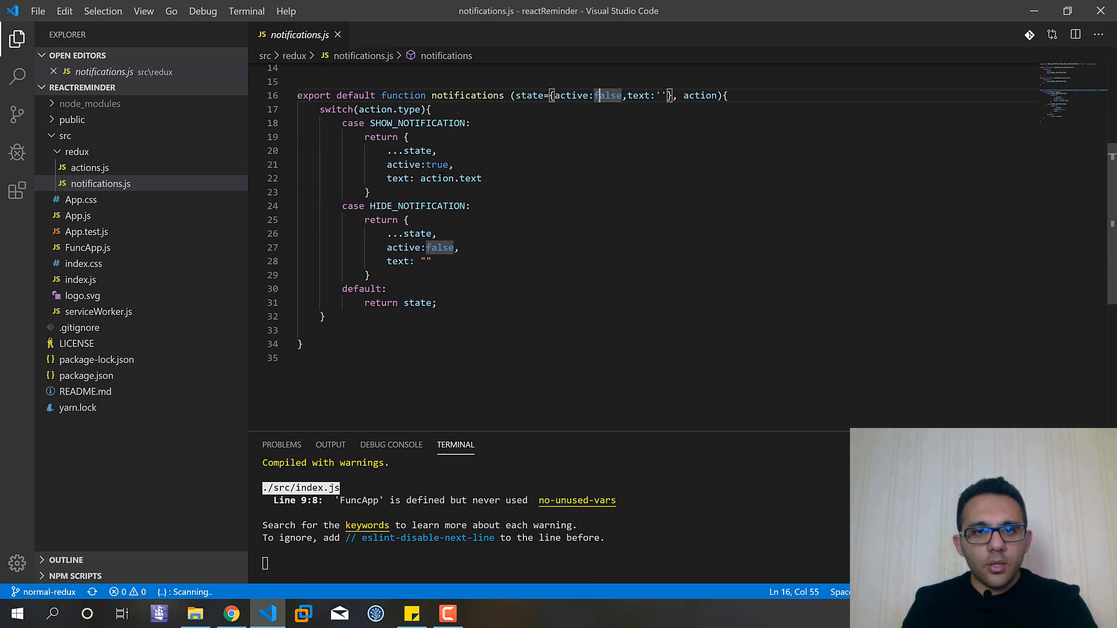
pyautogui.doubleClick(418, 206)
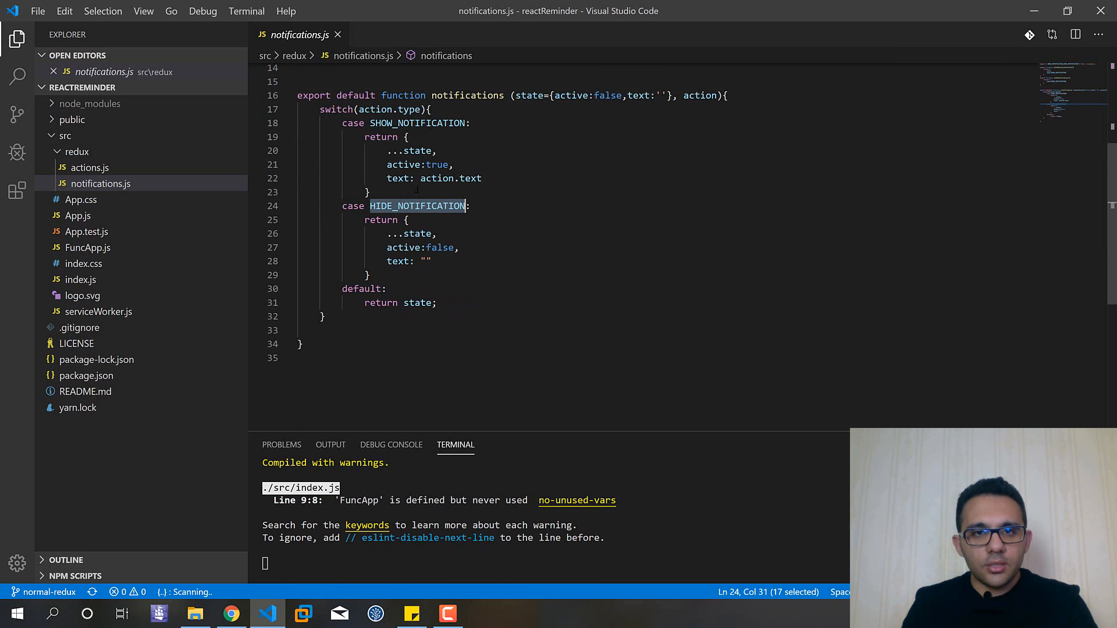
pyautogui.click(403, 206)
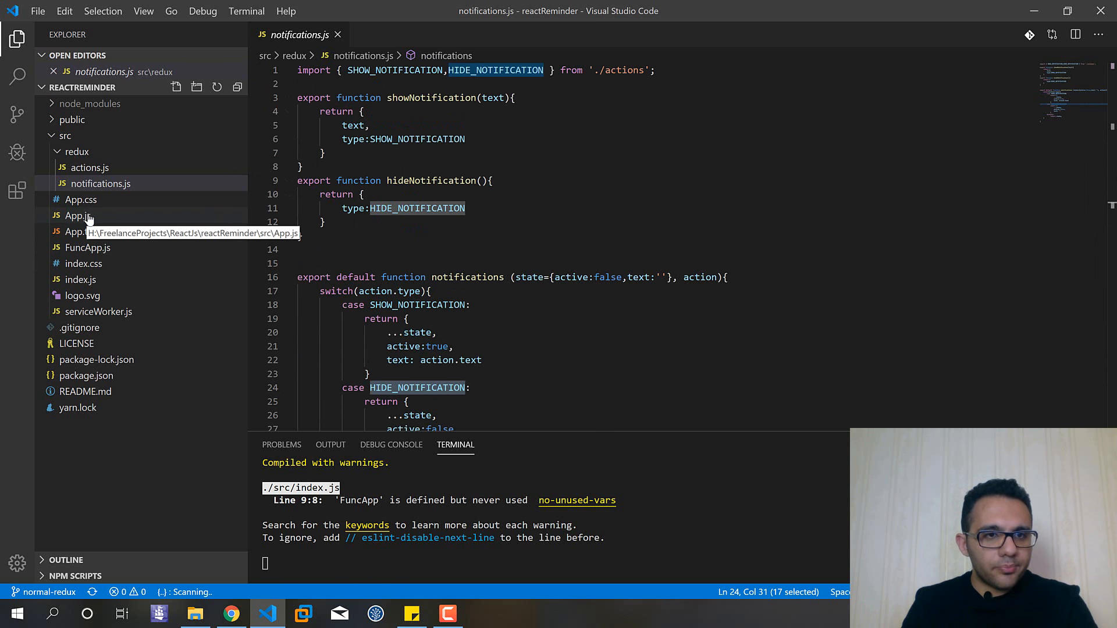
pyautogui.click(78, 217)
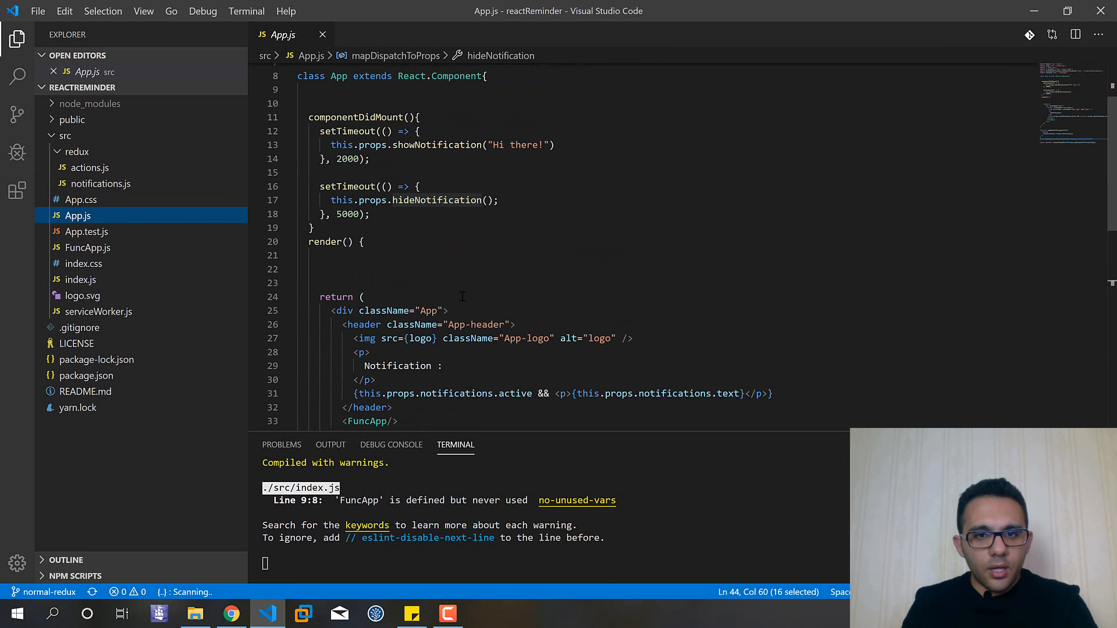
pyautogui.scroll(-3)
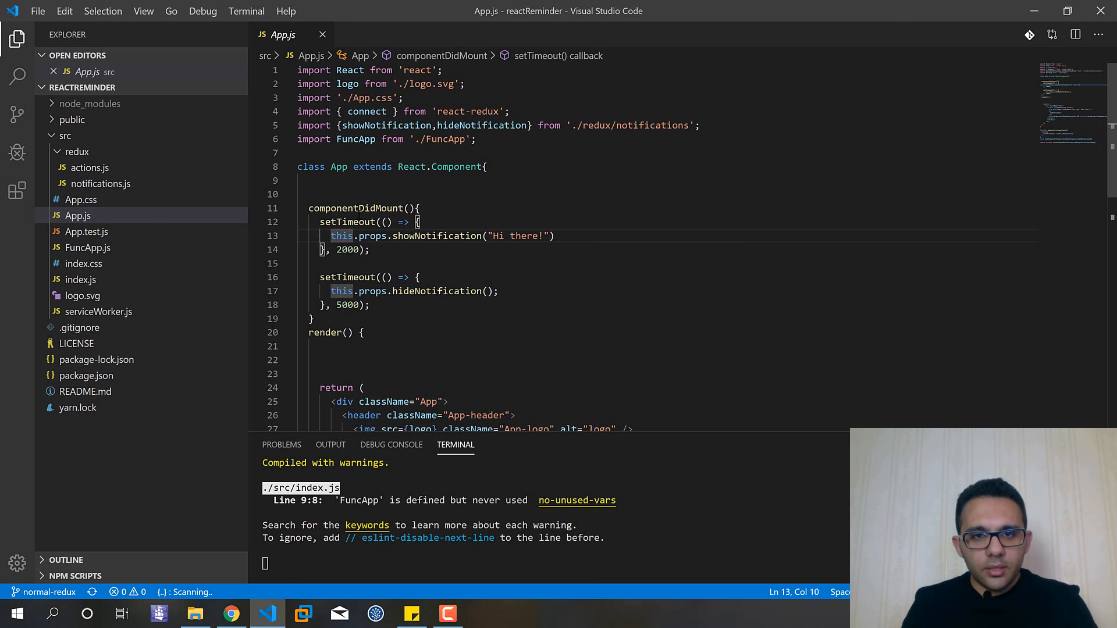
pyautogui.doubleClick(356, 208)
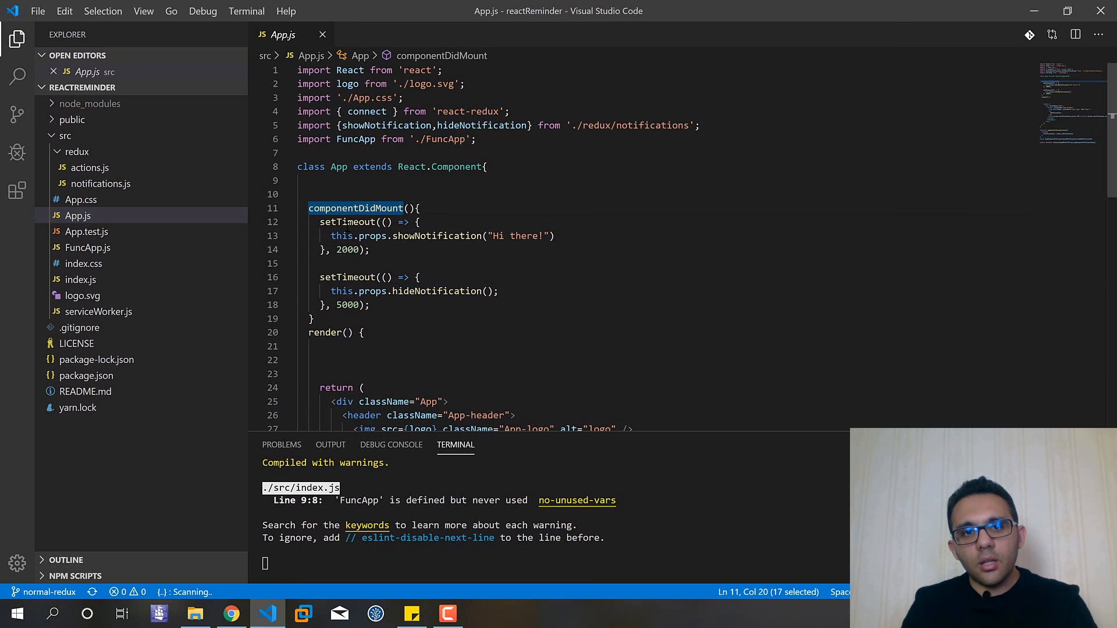
pyautogui.doubleClick(348, 250)
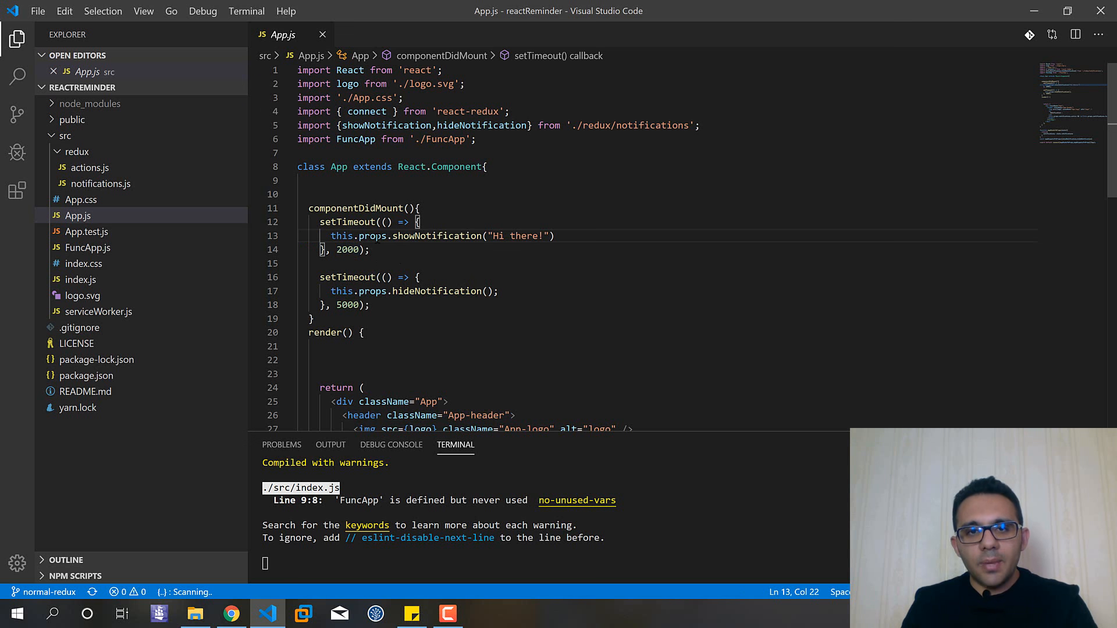
pyautogui.doubleClick(416, 237)
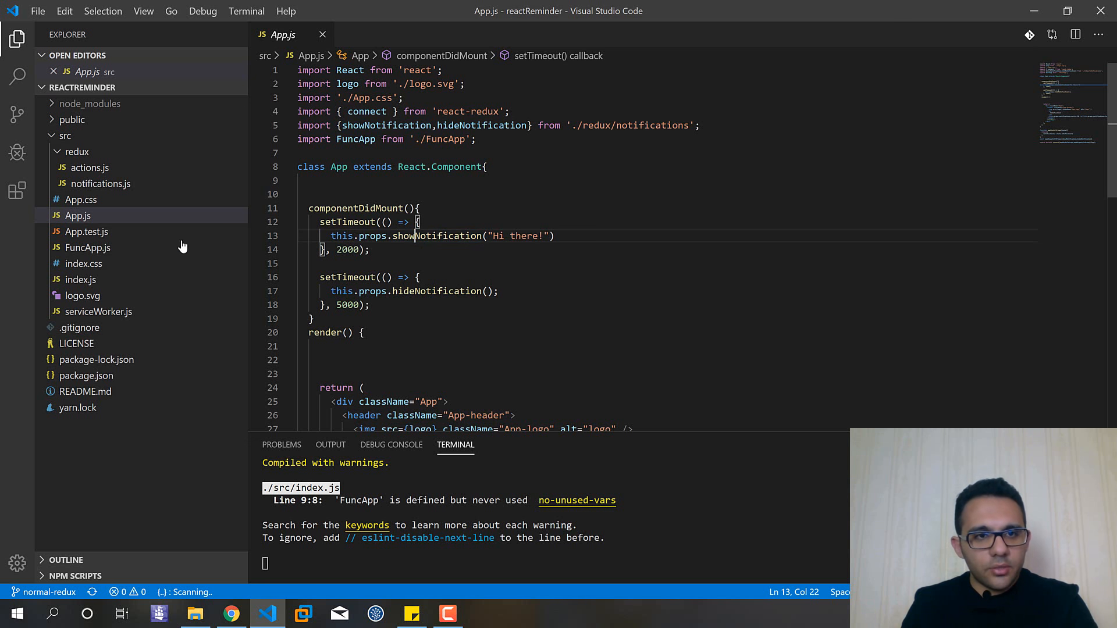
pyautogui.click(100, 184)
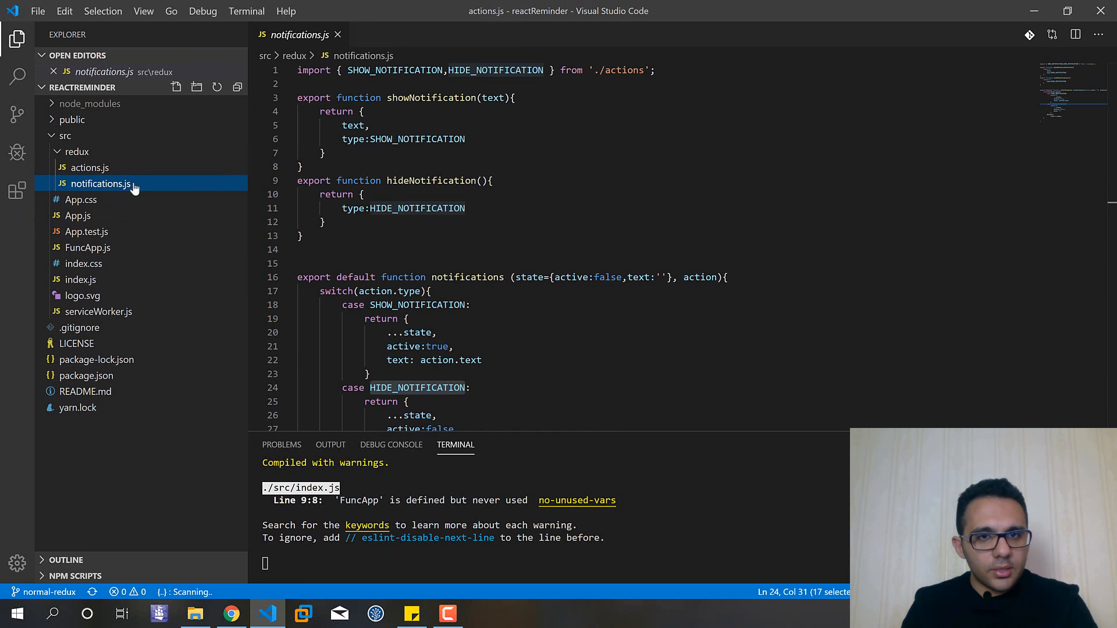
pyautogui.doubleClick(430, 98)
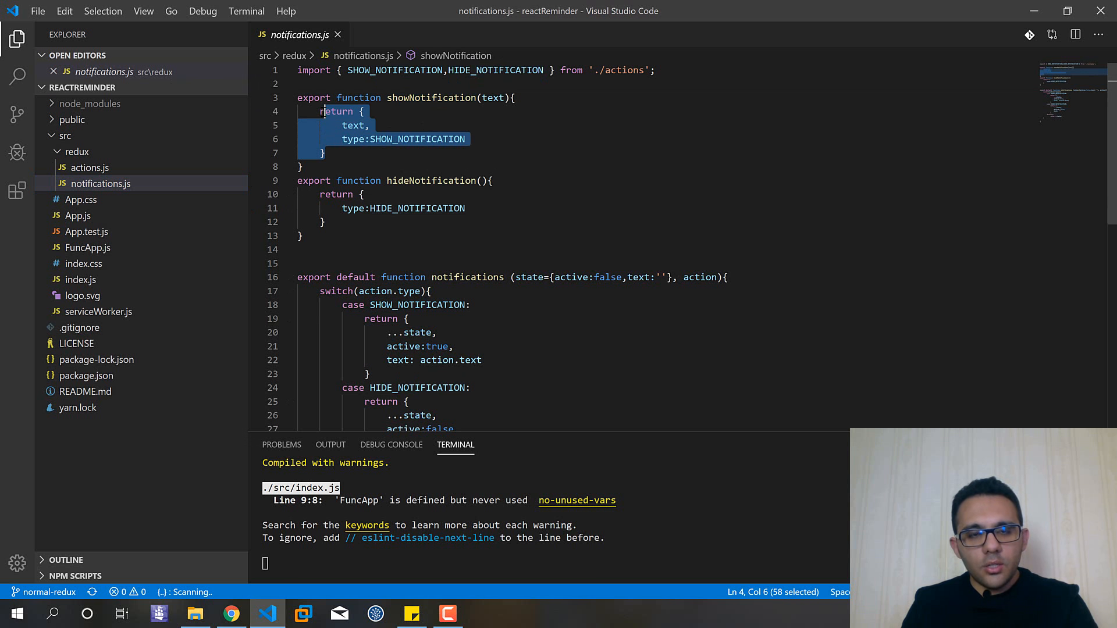
pyautogui.doubleClick(466, 277)
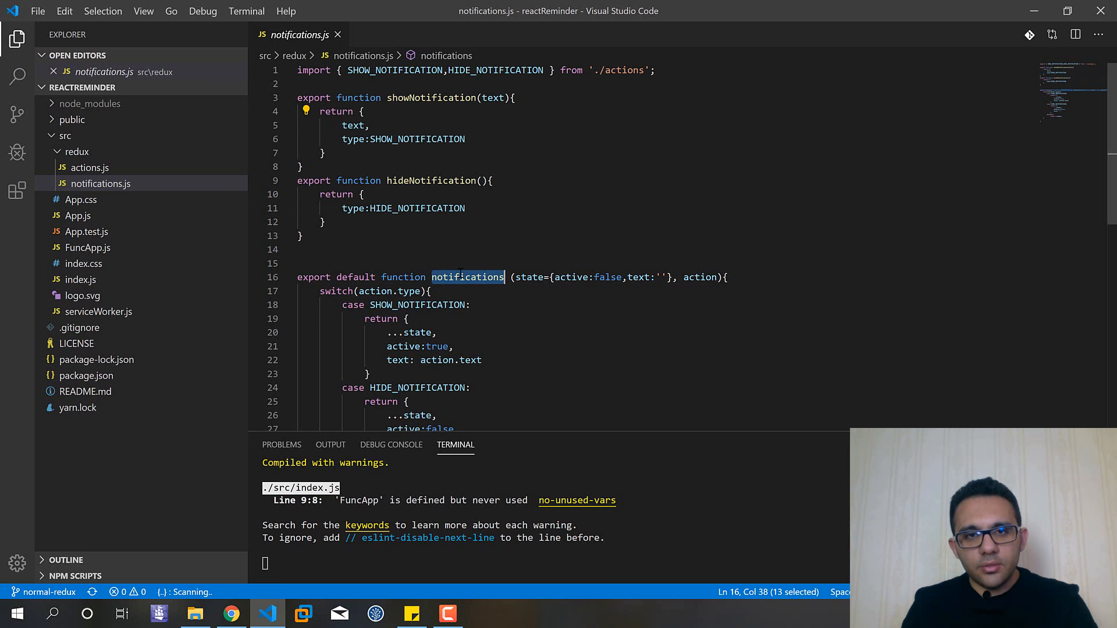
pyautogui.scroll(-3)
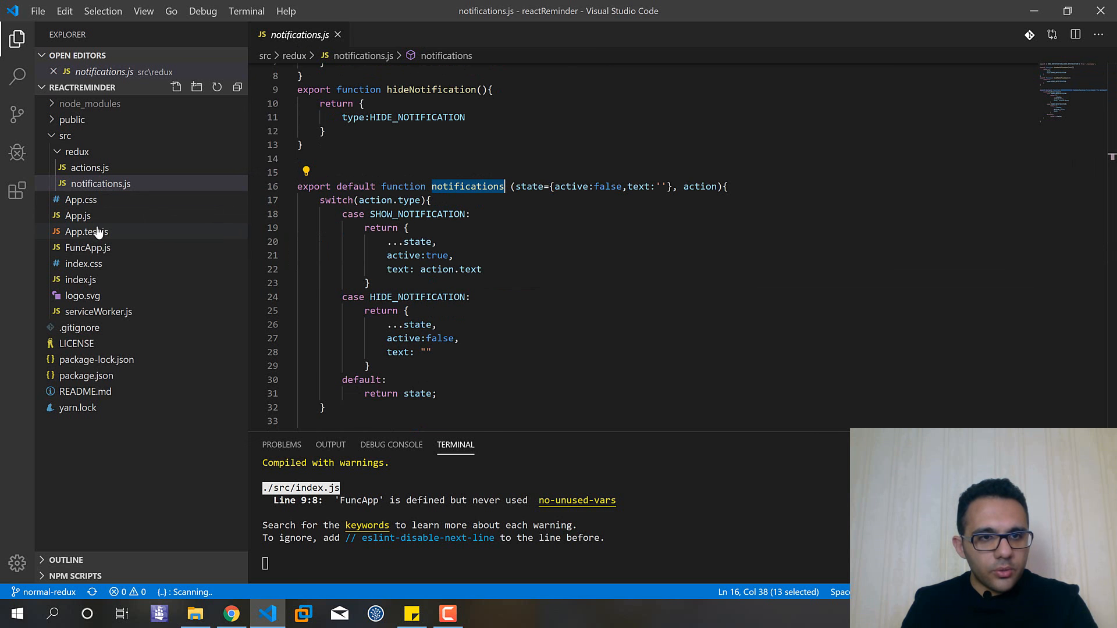
pyautogui.click(78, 232)
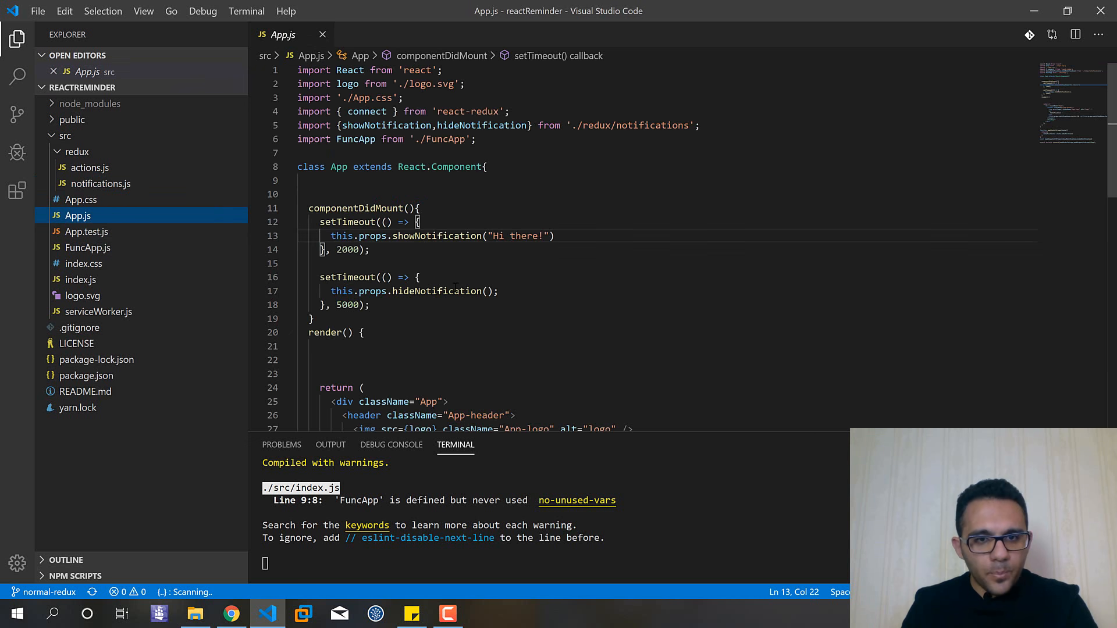
pyautogui.scroll(-3)
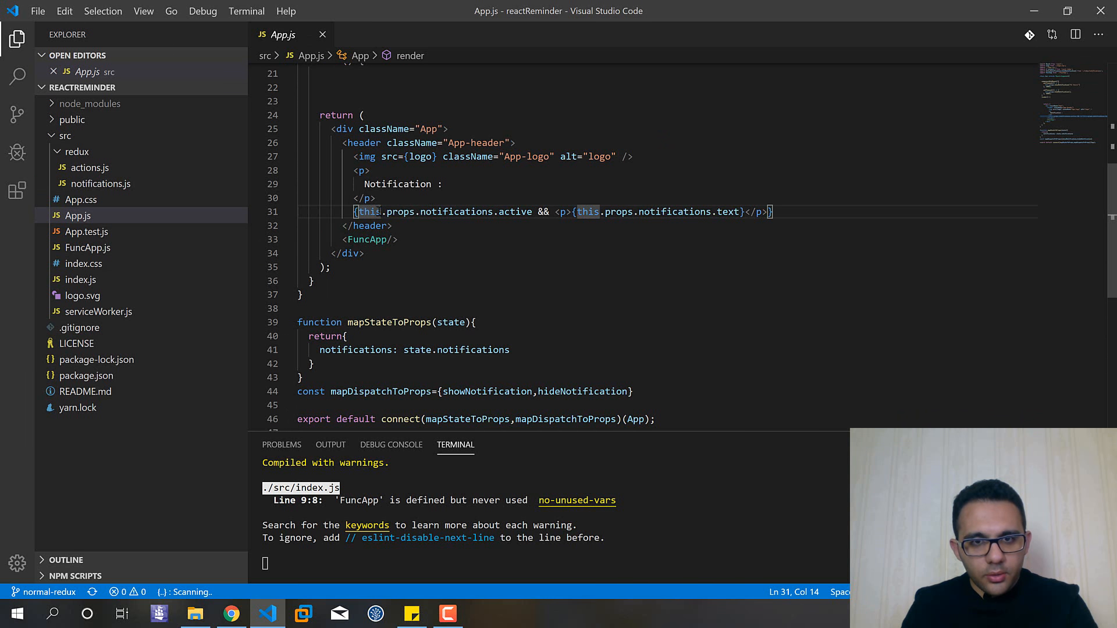
pyautogui.doubleClick(455, 211)
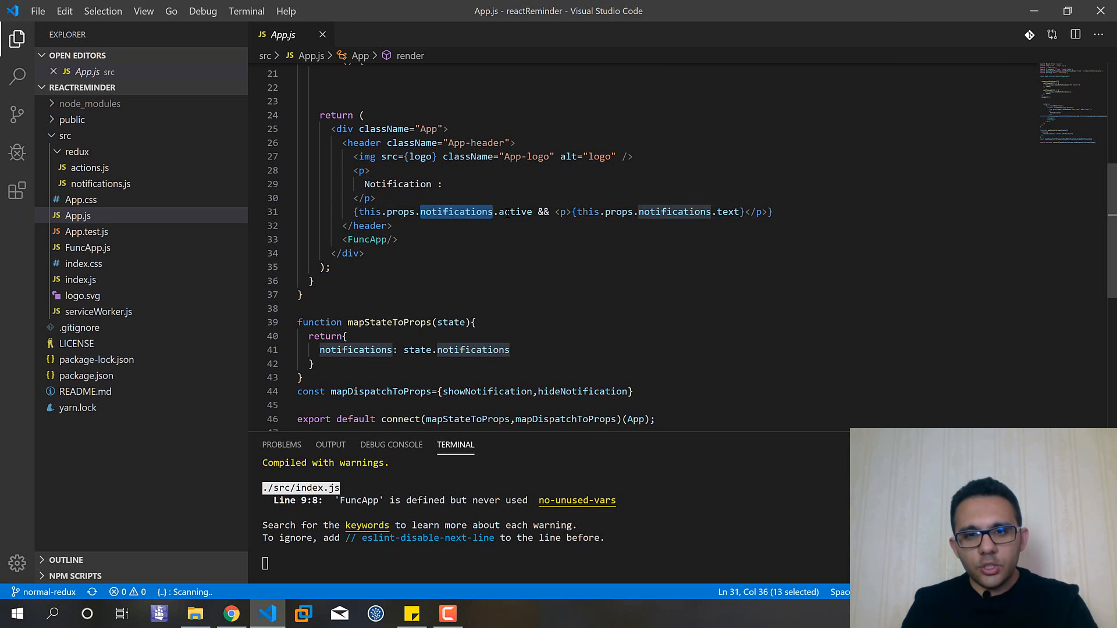
pyautogui.click(745, 211)
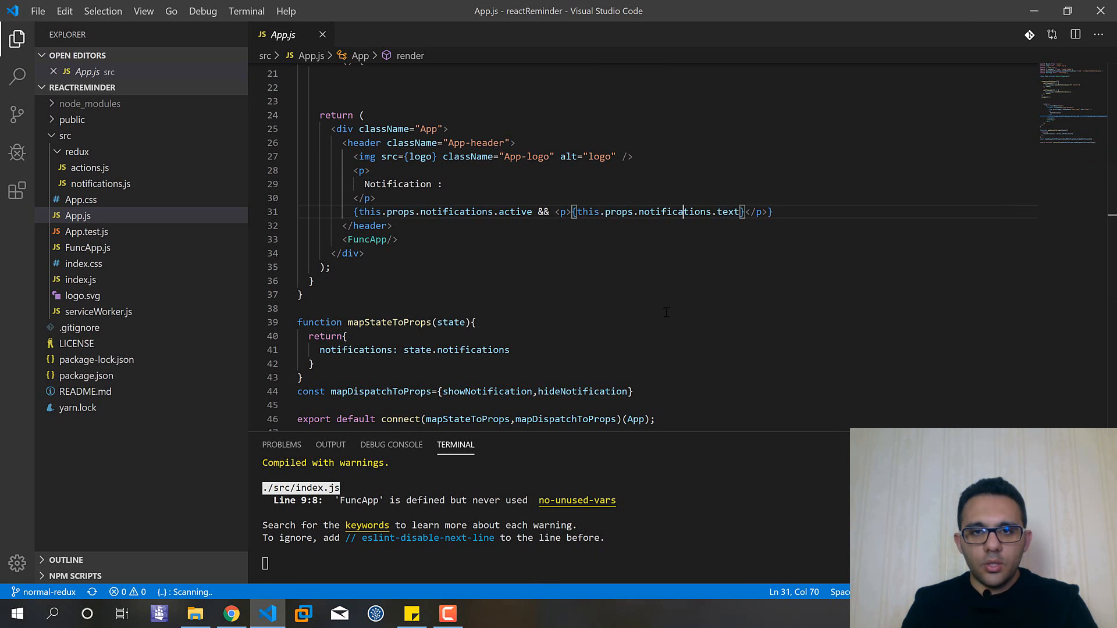
pyautogui.scroll(3)
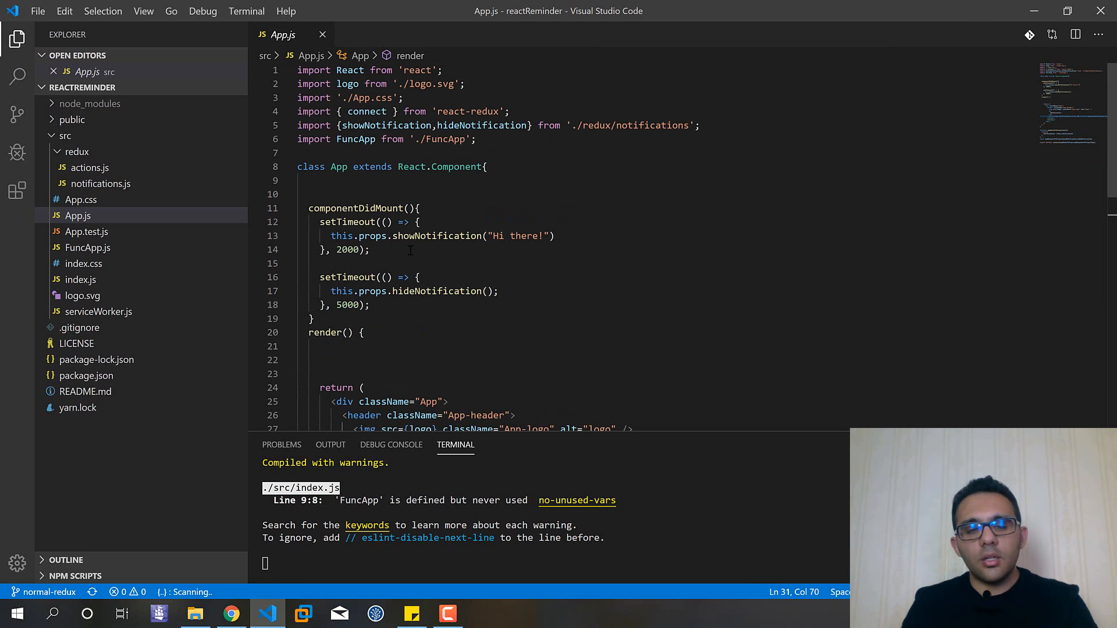
# Run npm install redux-thunk in a fresh terminal shell.
pyautogui.click(310, 360)
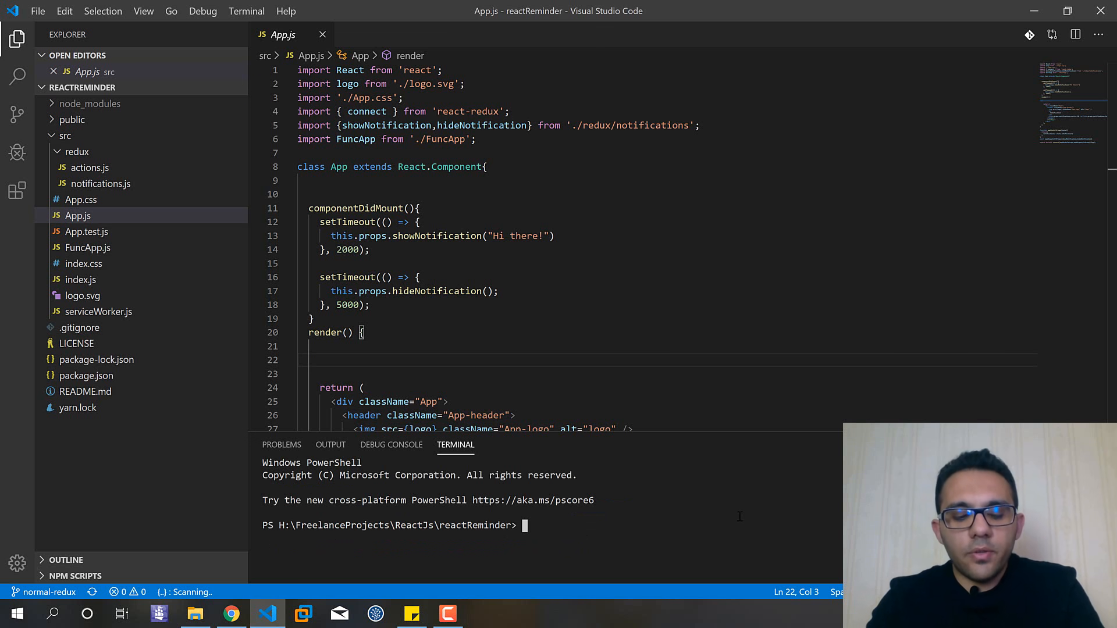
pyautogui.write('npm install')
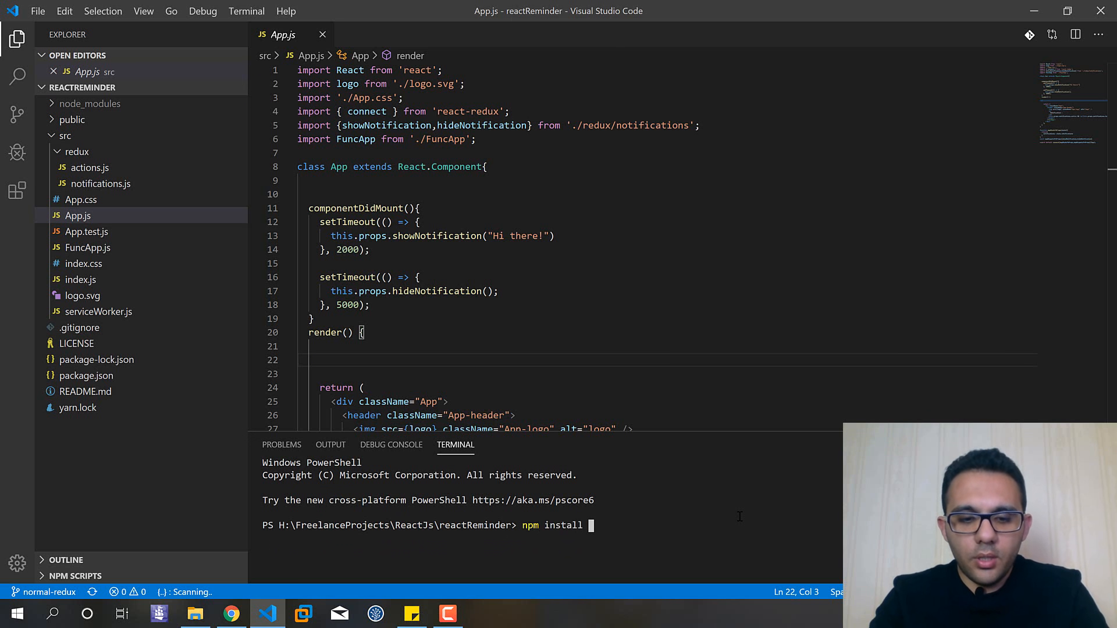
pyautogui.write('redux-th')
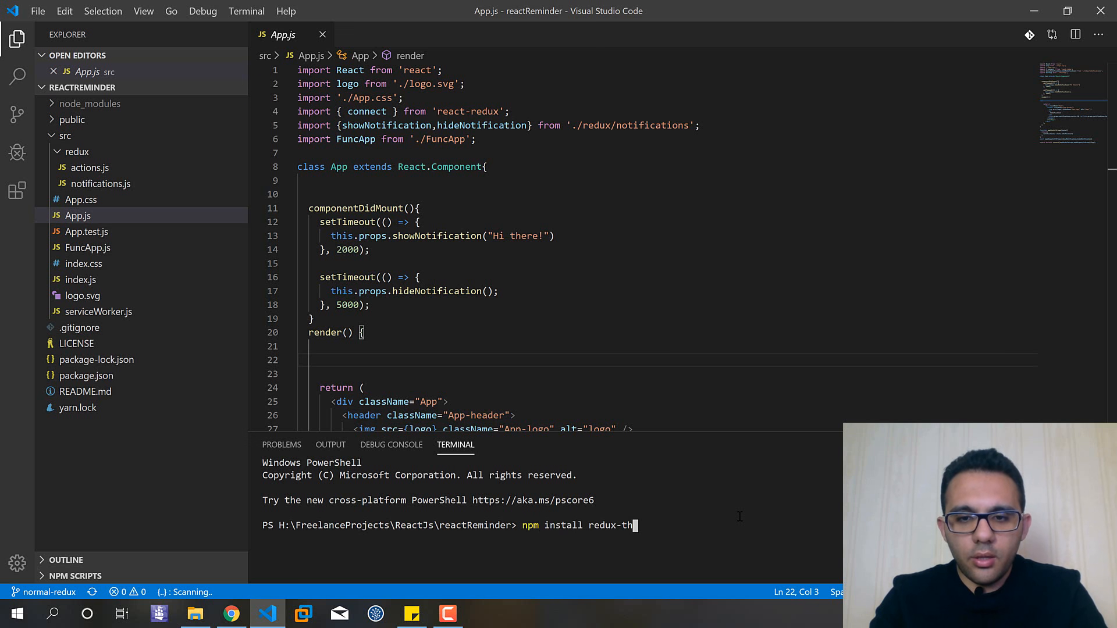
pyautogui.write('un')
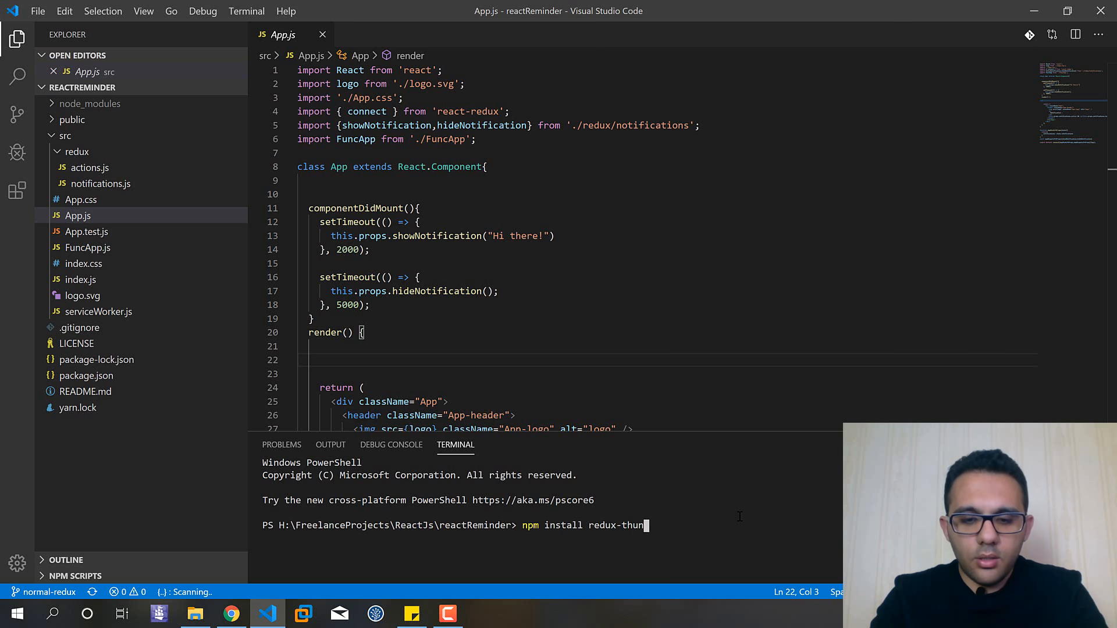
pyautogui.press('Return')
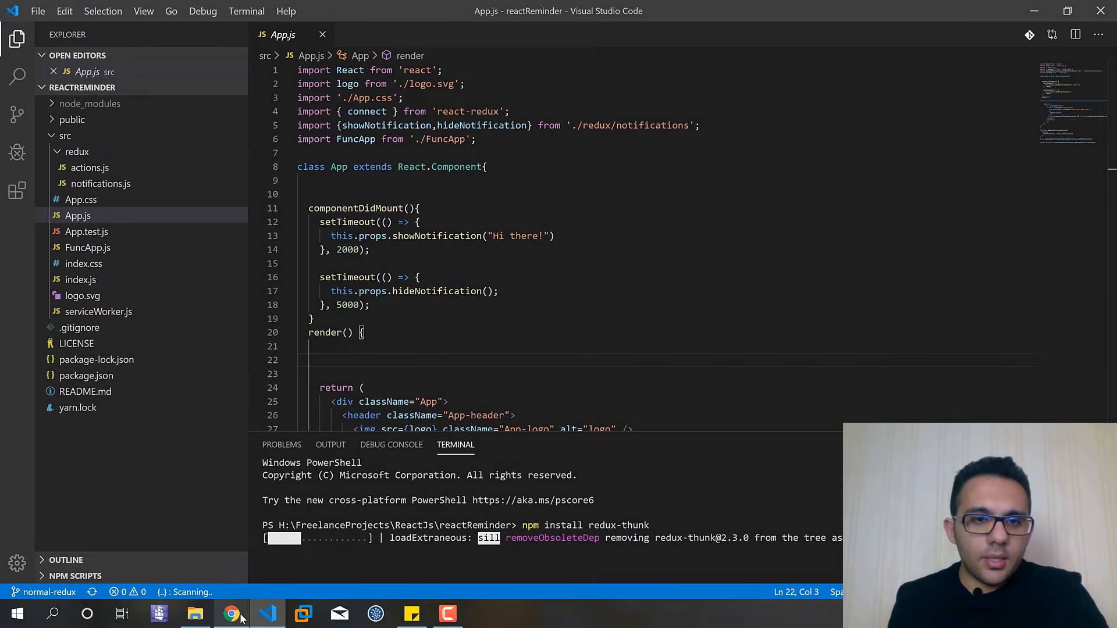
# View the redux-thunk GitHub README scrolled to its Installation and applyMiddleware setup section.
pyautogui.click(230, 613)
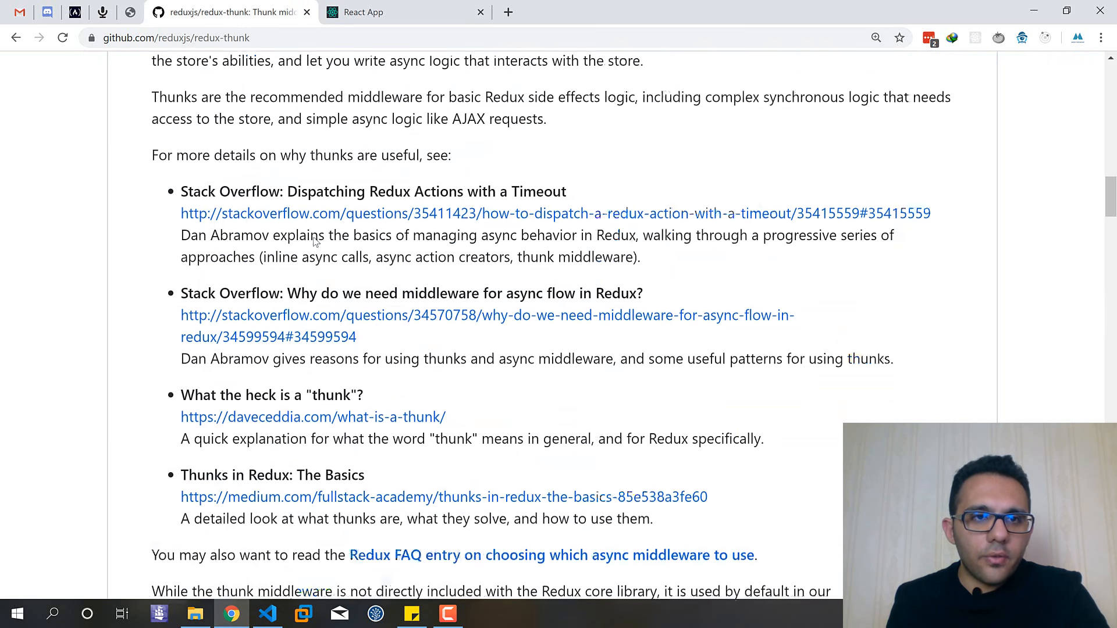
pyautogui.scroll(3)
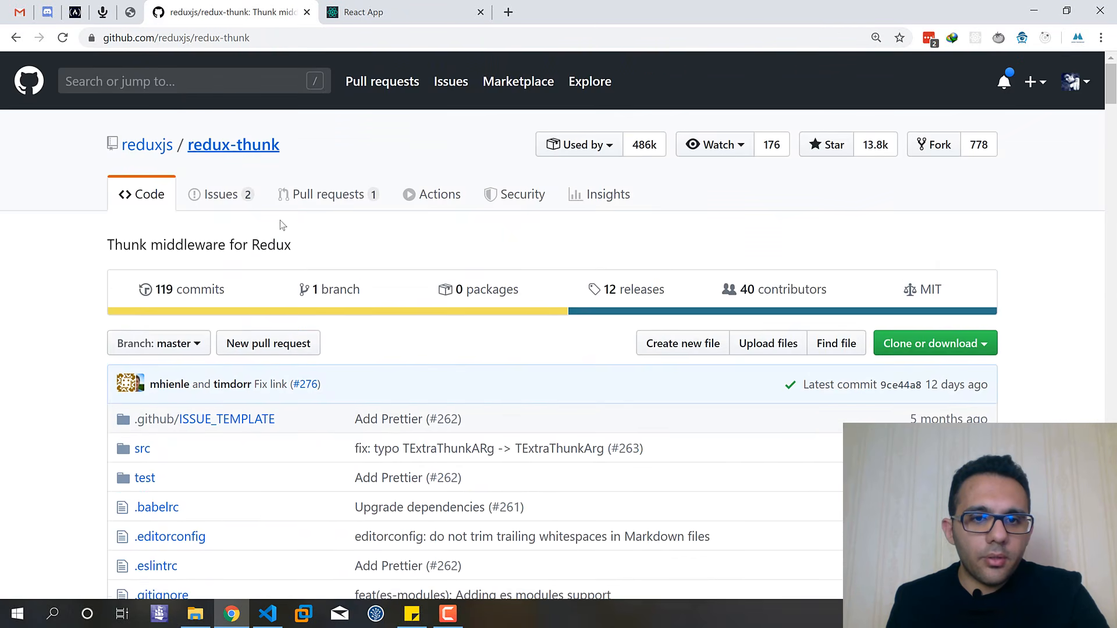
pyautogui.scroll(-3)
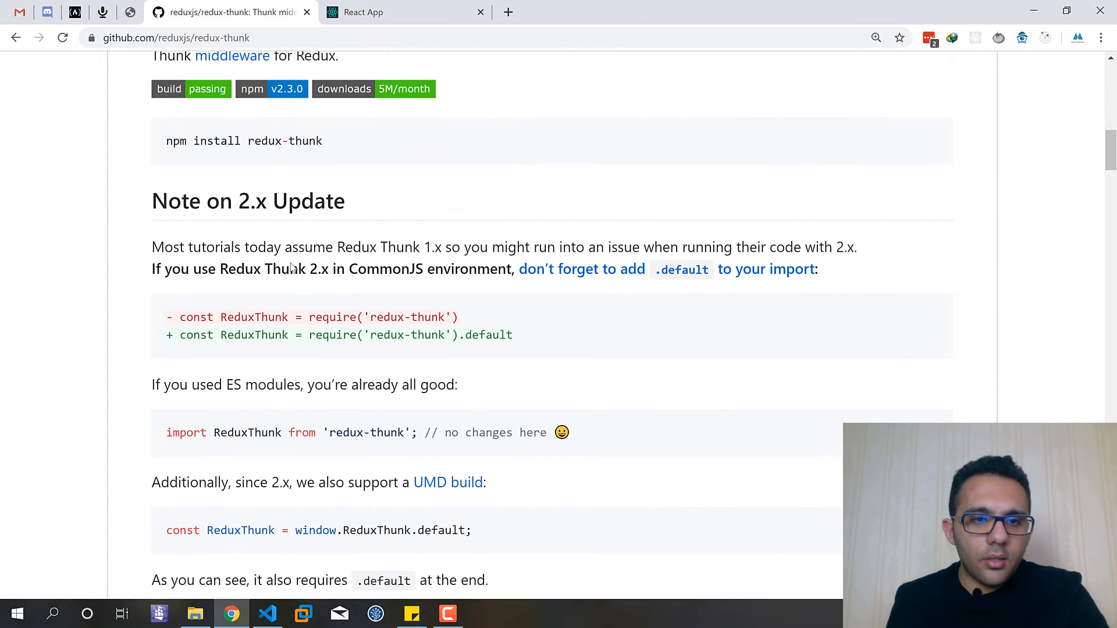
pyautogui.scroll(-3)
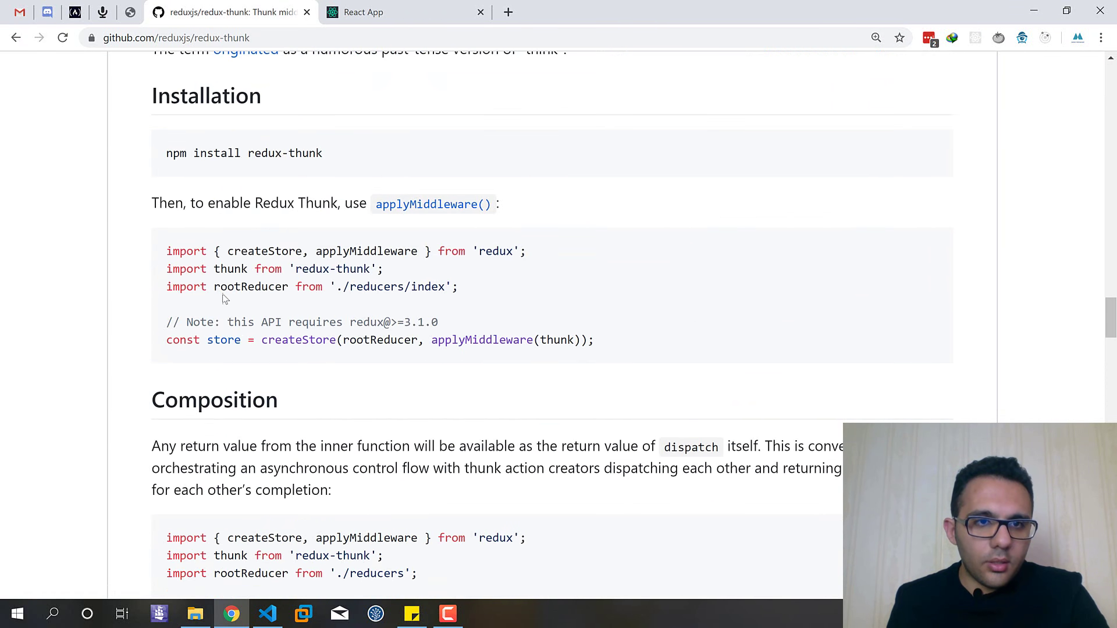
pyautogui.moveTo(170, 154)
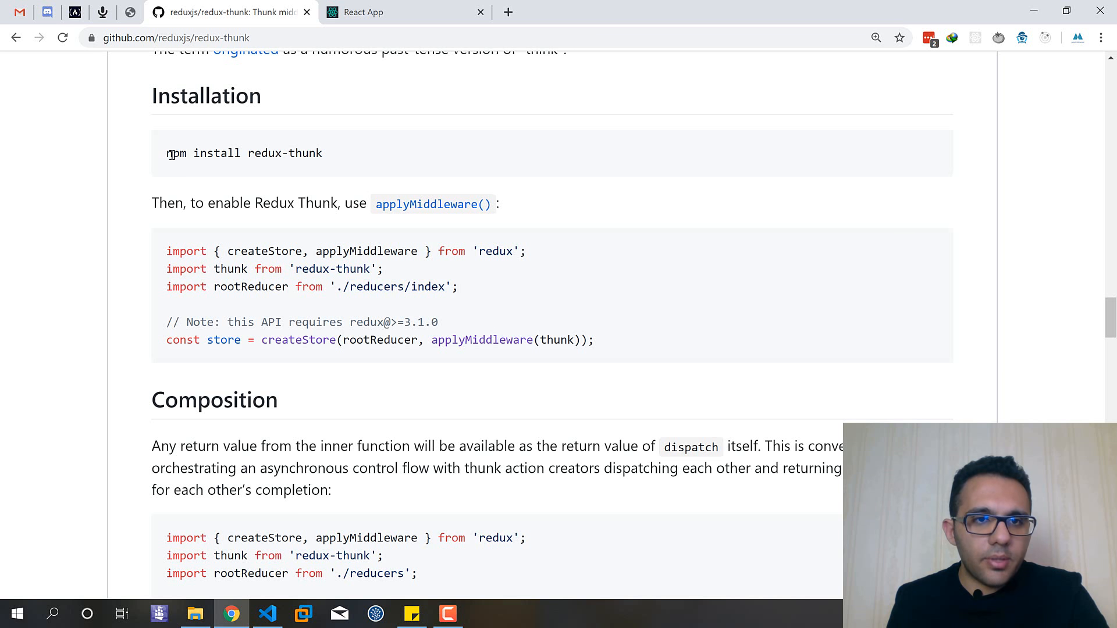
pyautogui.moveTo(345, 159)
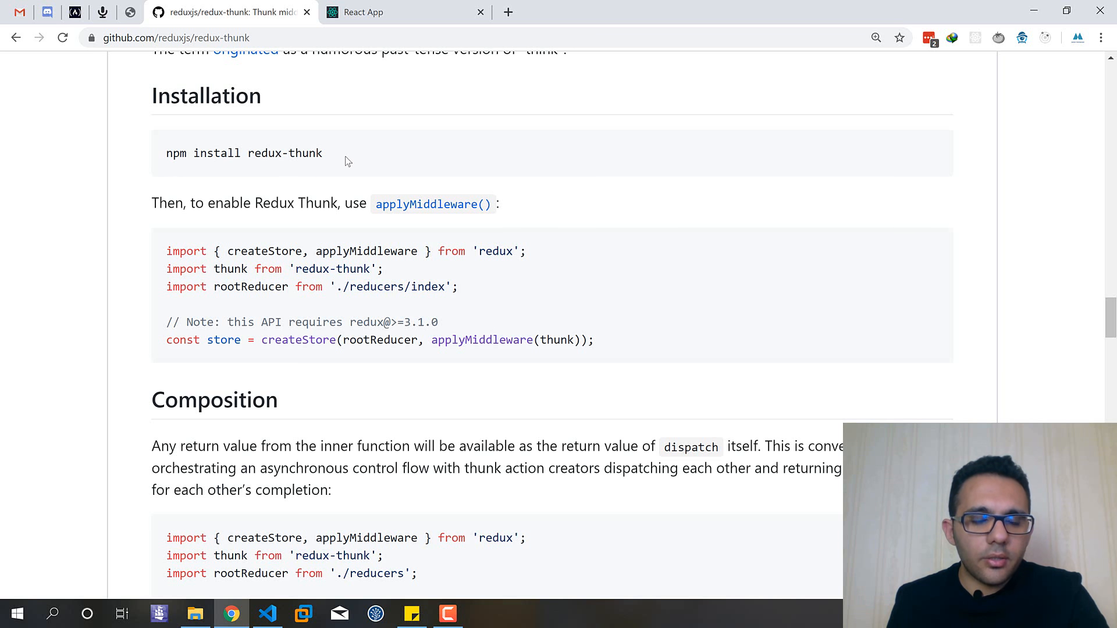
pyautogui.moveTo(1067, 58)
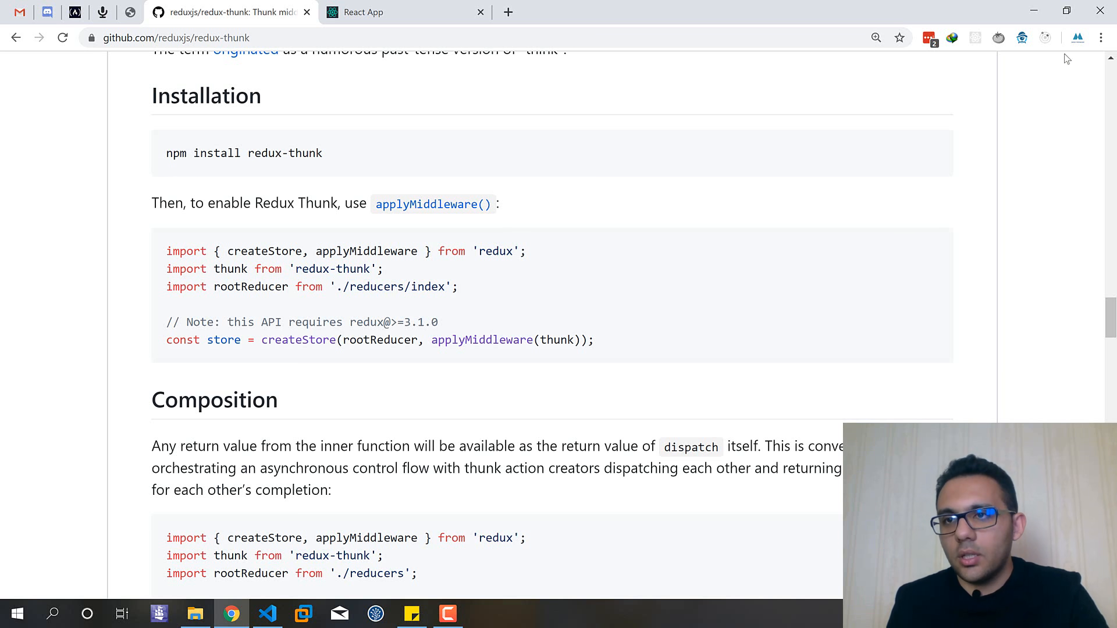
# Return to VS Code showing App.js, with the terminal confirming redux-thunk installed.
pyautogui.click(266, 613)
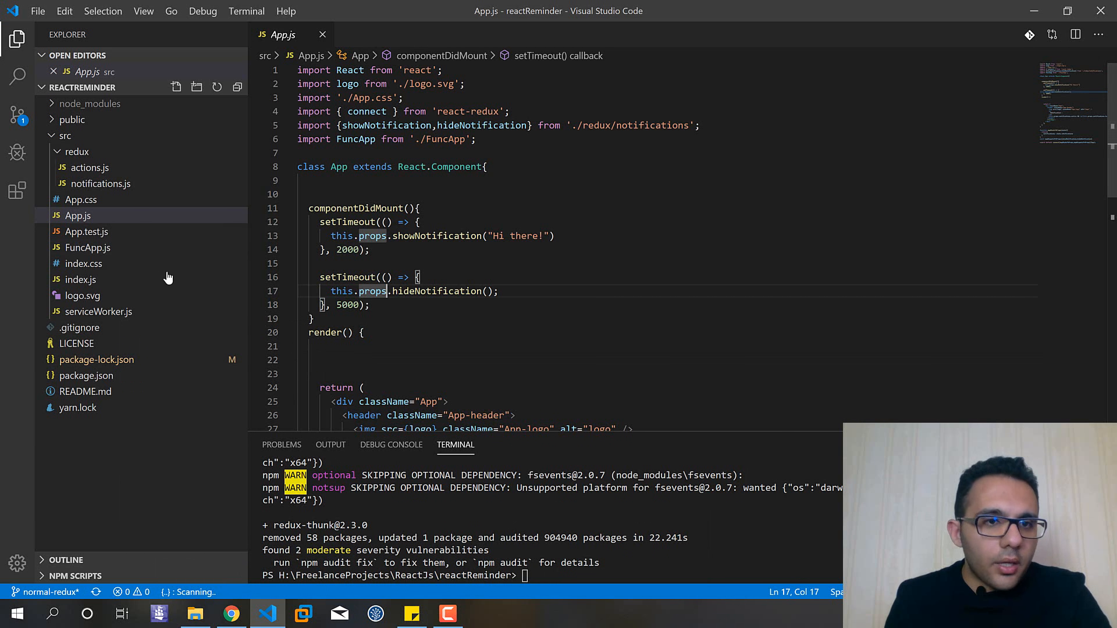
pyautogui.click(363, 333)
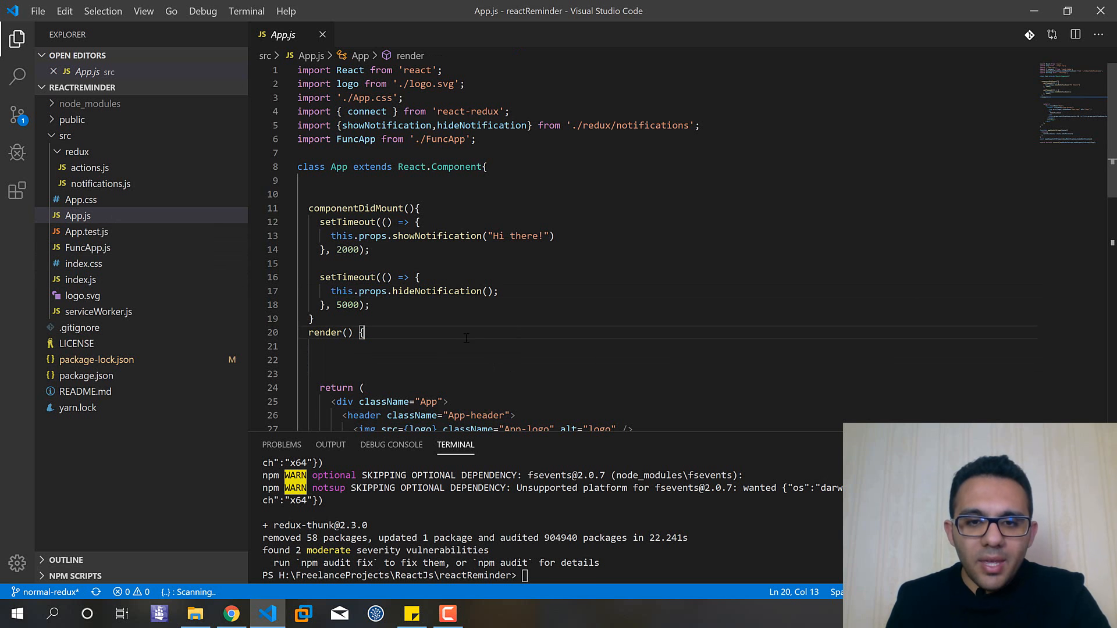
pyautogui.moveTo(161, 272)
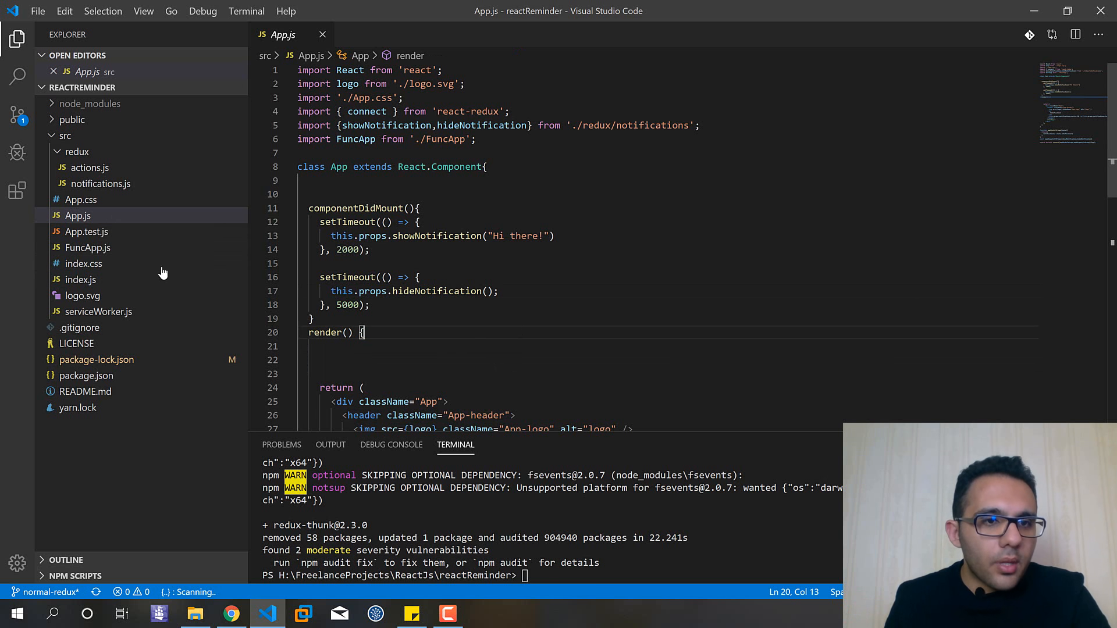
pyautogui.moveTo(81, 280)
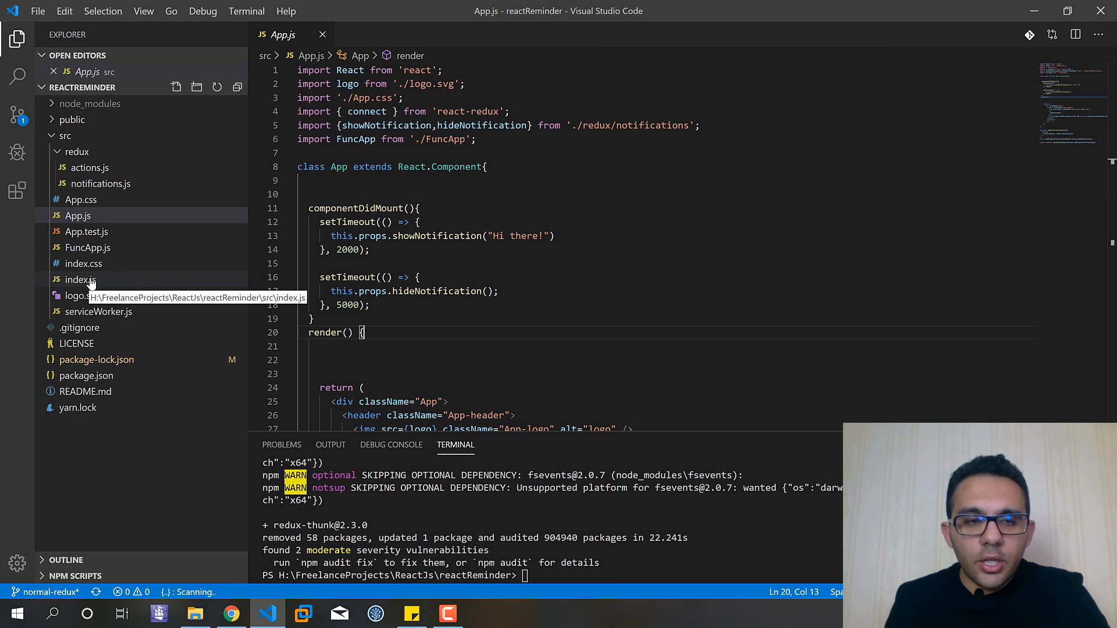
# In index.js create the store as createStore(reducers, applyMiddleware(thunk)), importing applyMiddleware and thunk.
pyautogui.click(80, 279)
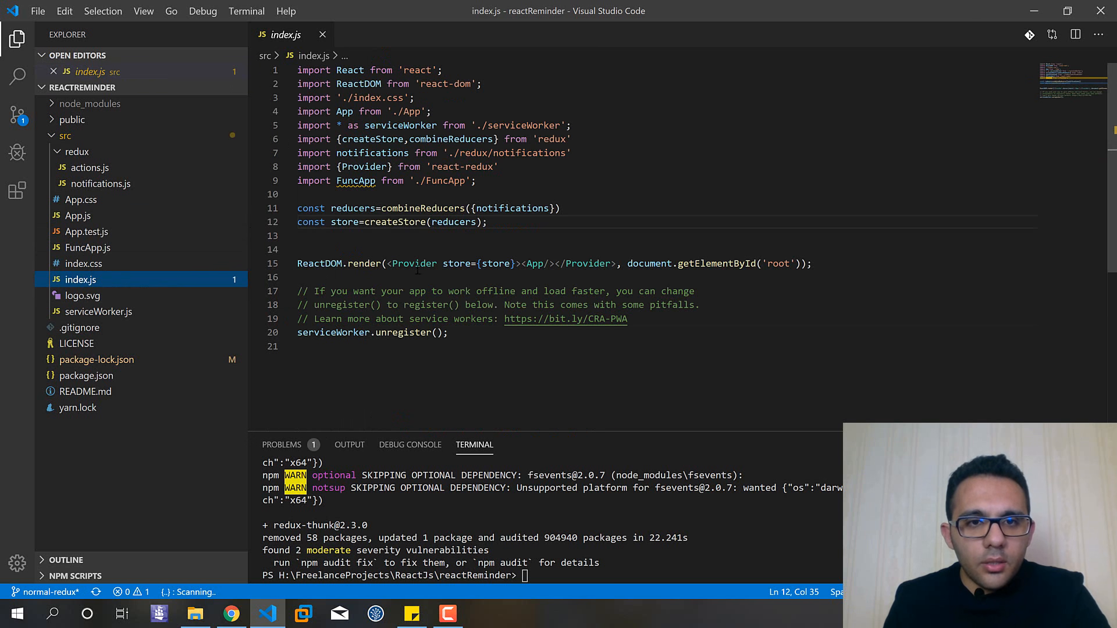
pyautogui.click(321, 250)
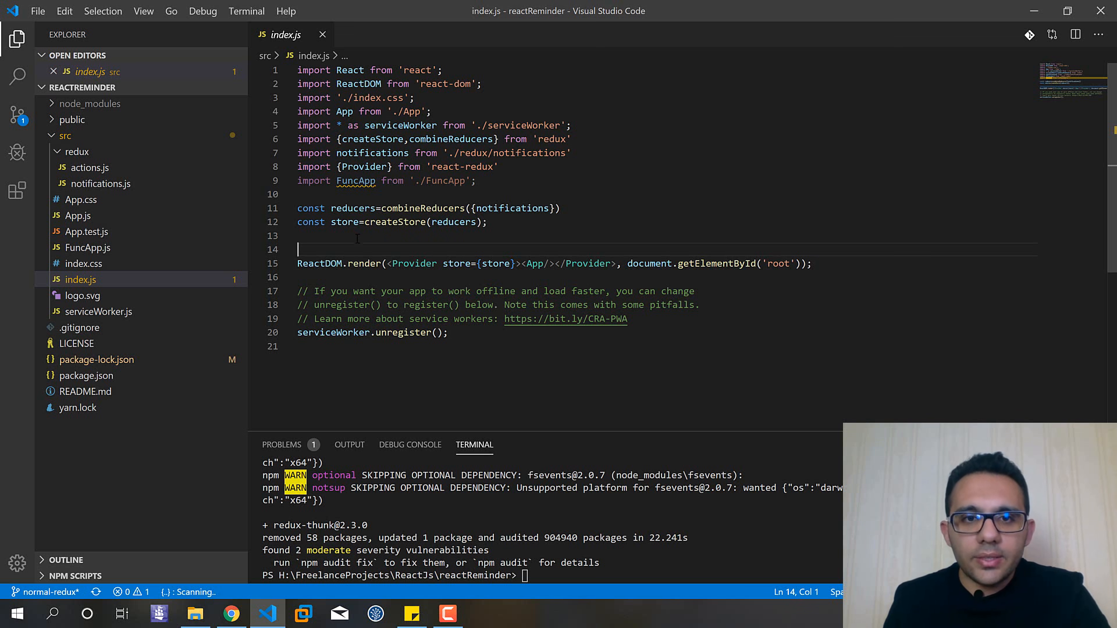
pyautogui.doubleClick(344, 221)
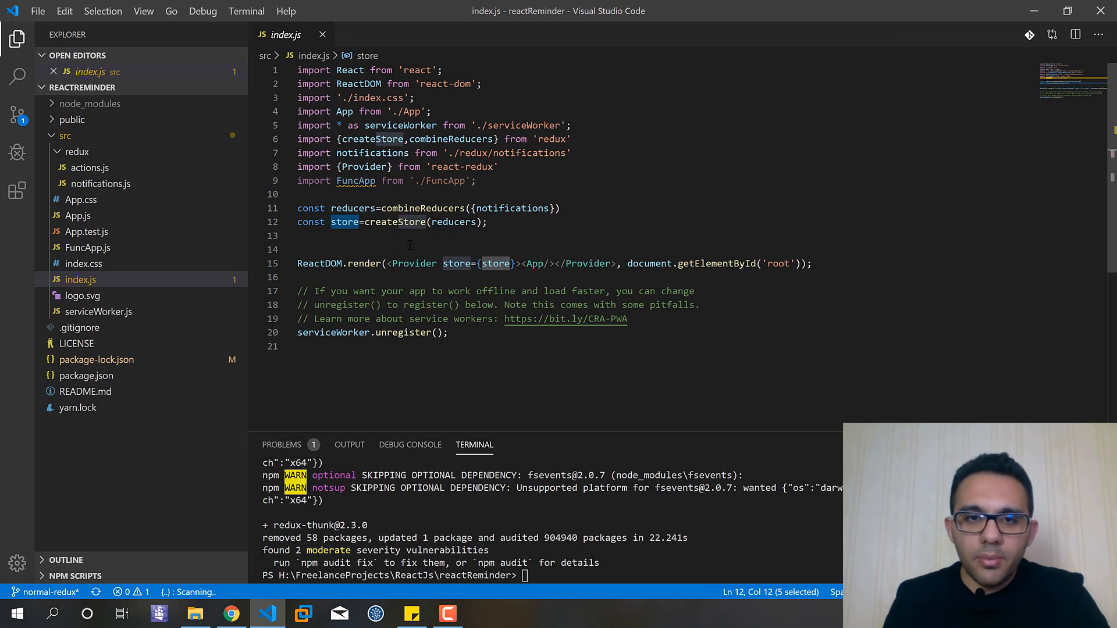
pyautogui.doubleClick(394, 221)
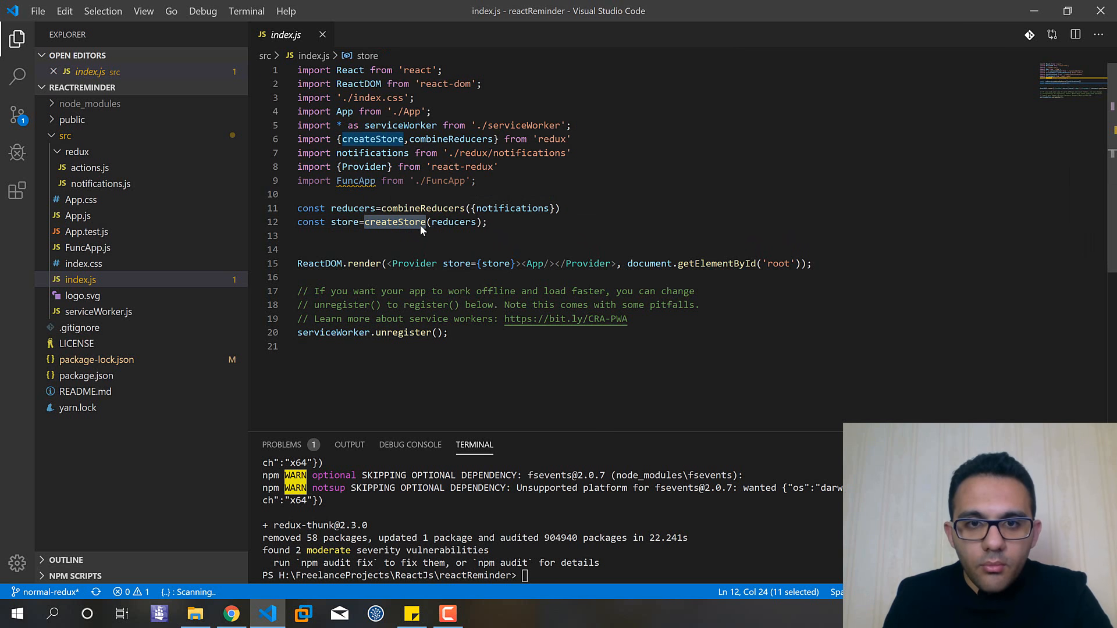
pyautogui.click(454, 222)
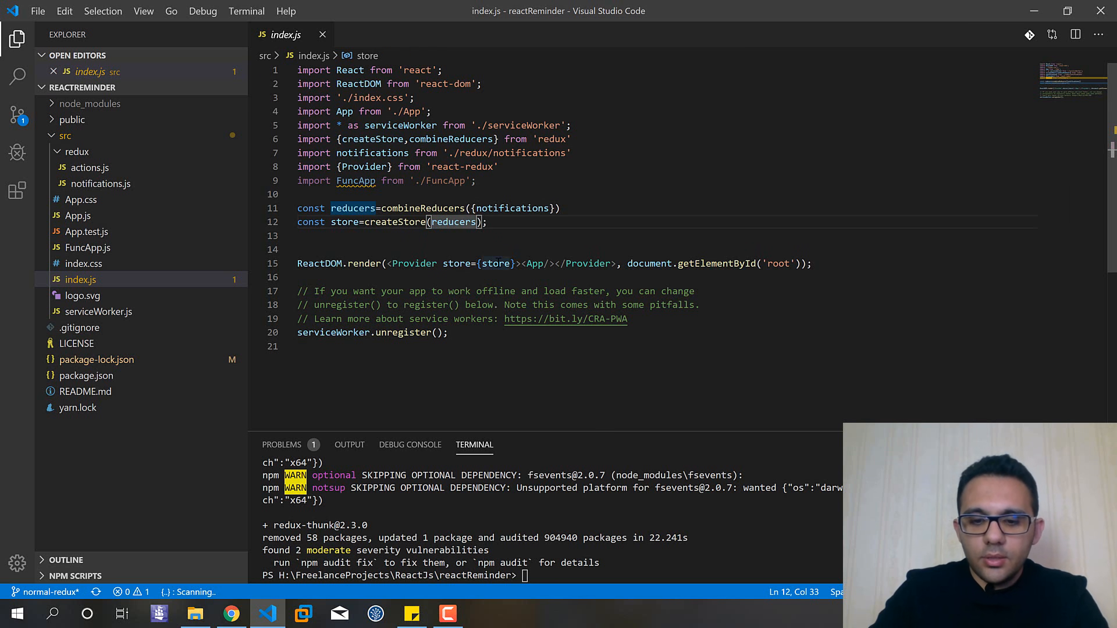
pyautogui.write(',appl')
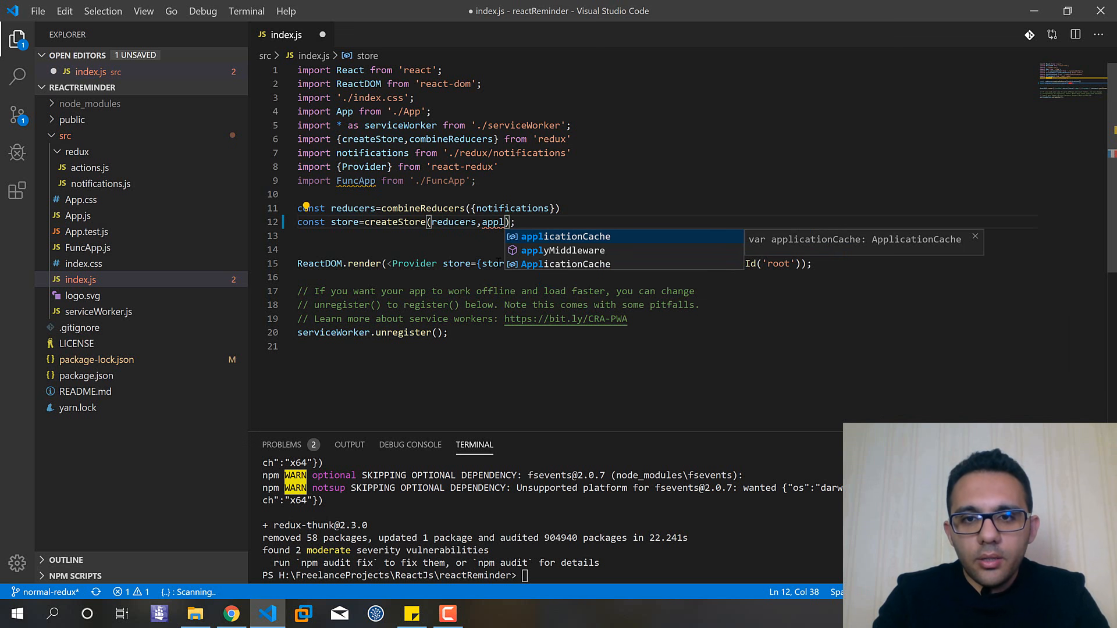
pyautogui.press('Escape')
pyautogui.write('yMiddleware')
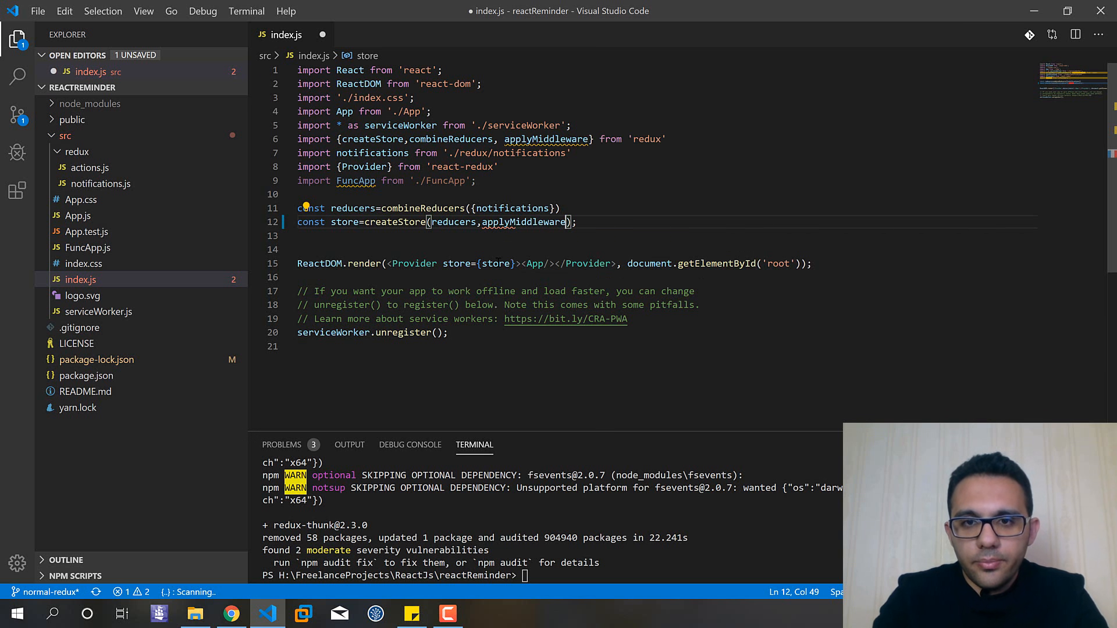
pyautogui.write('()')
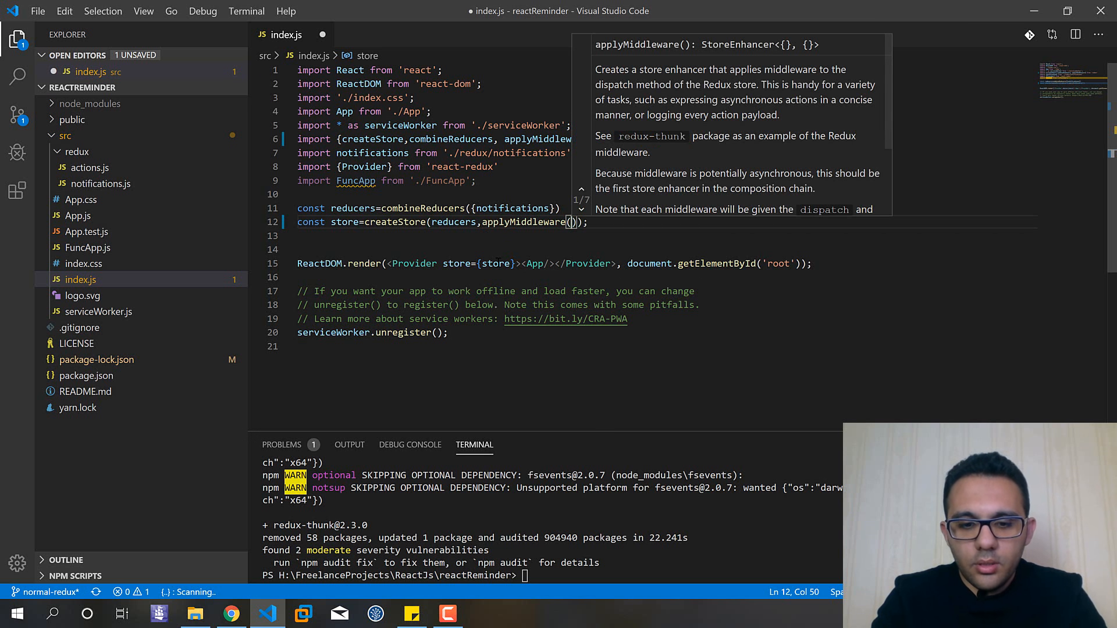
pyautogui.write('thunk')
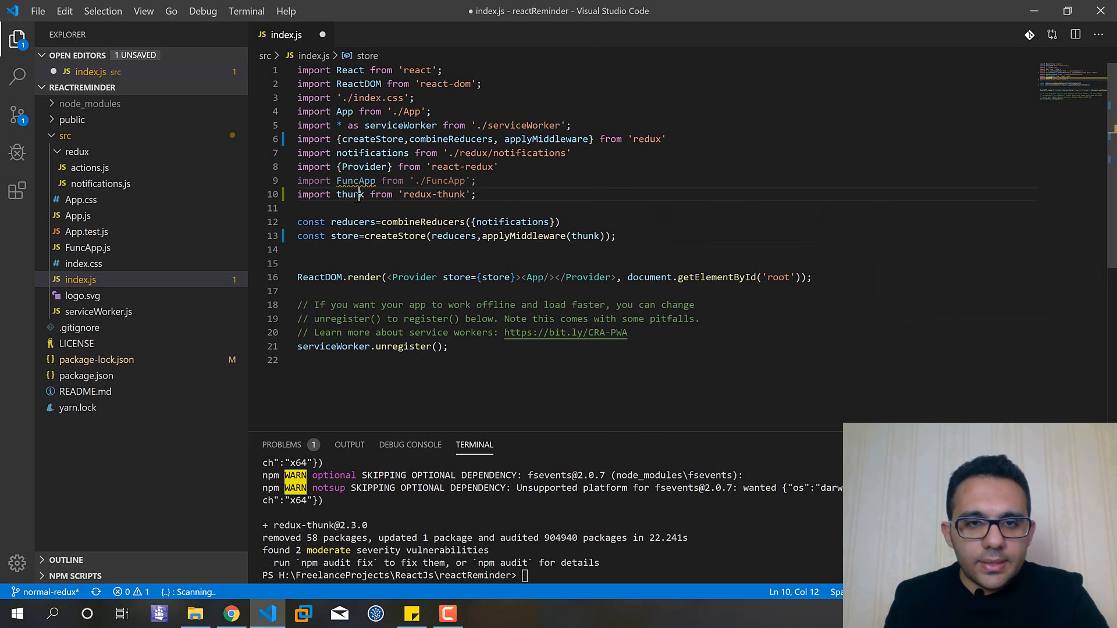
# Review the thunk import from 'redux-thunk' and save index.js.
pyautogui.doubleClick(349, 195)
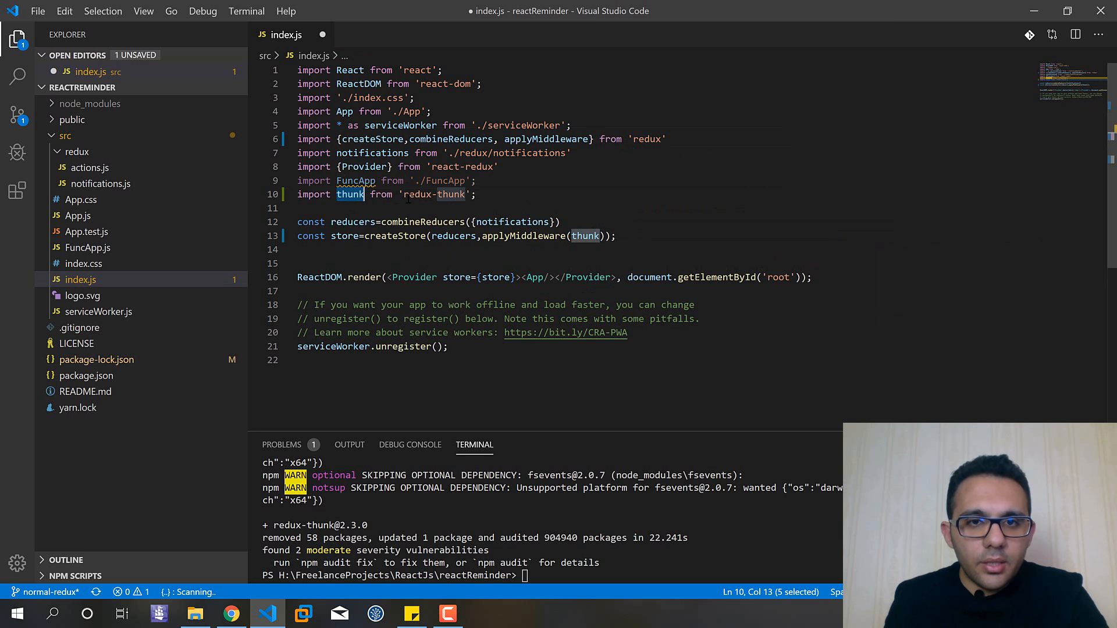
pyautogui.doubleClick(432, 195)
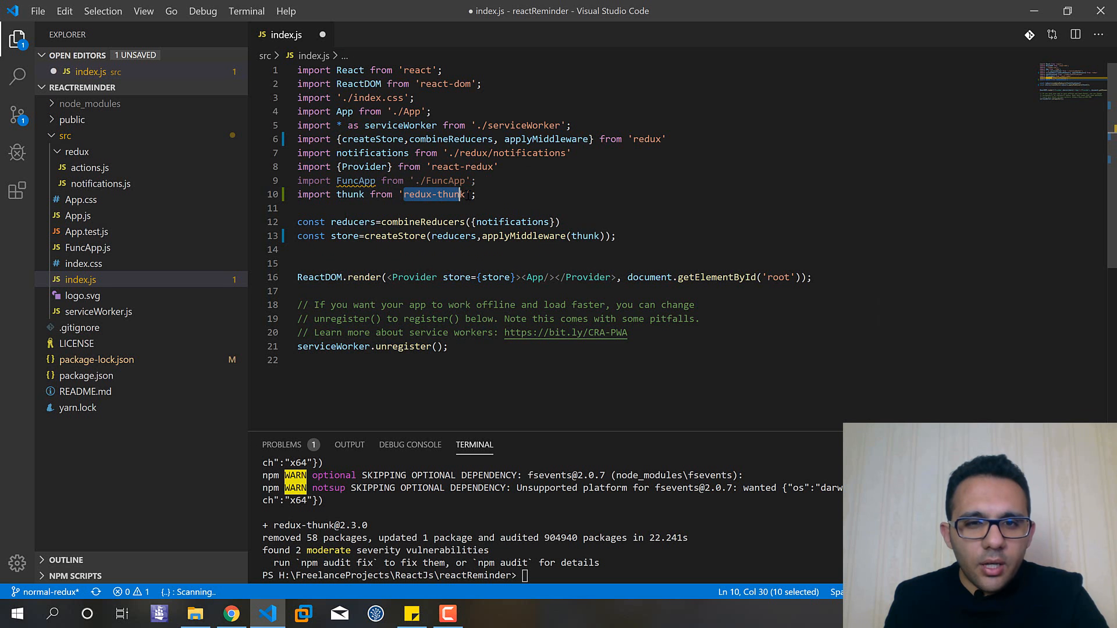
pyautogui.click(406, 194)
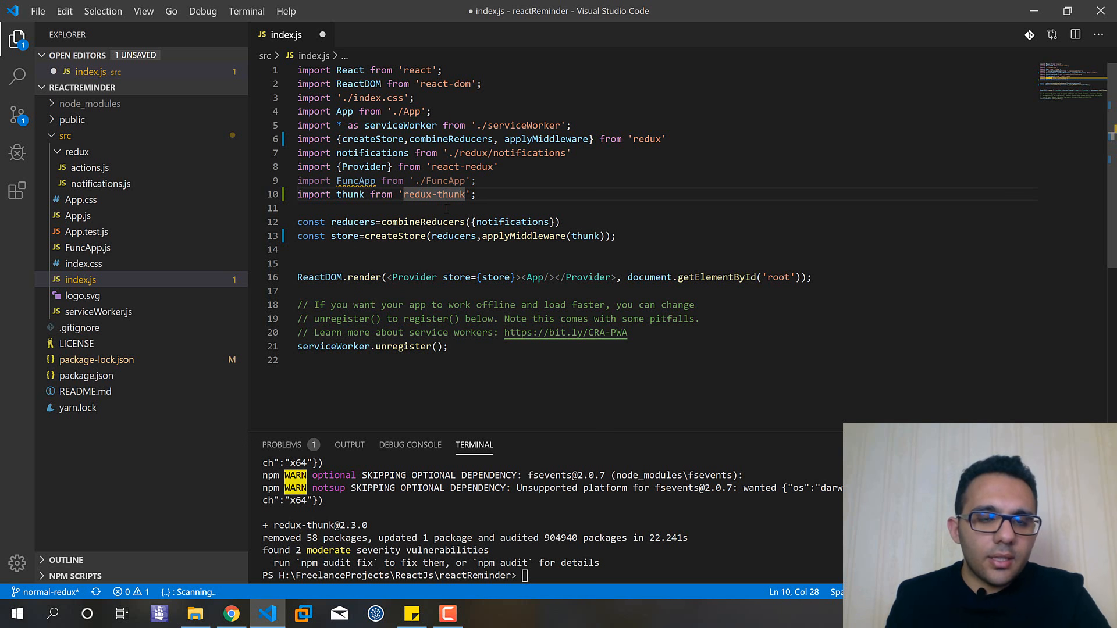
pyautogui.press('ctrl+s')
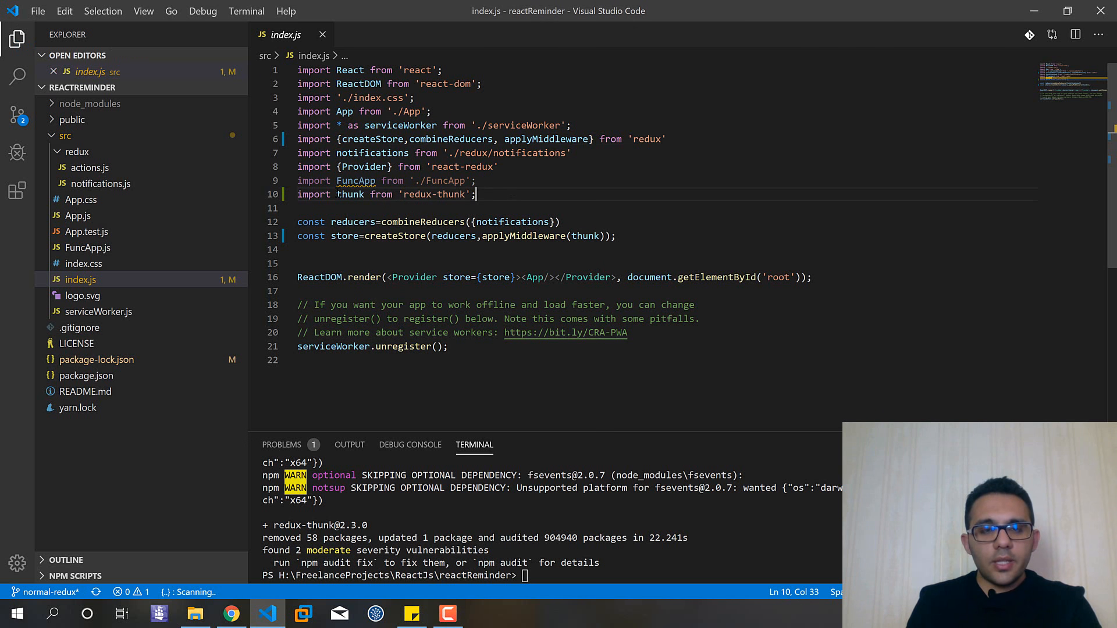
pyautogui.moveTo(353, 221)
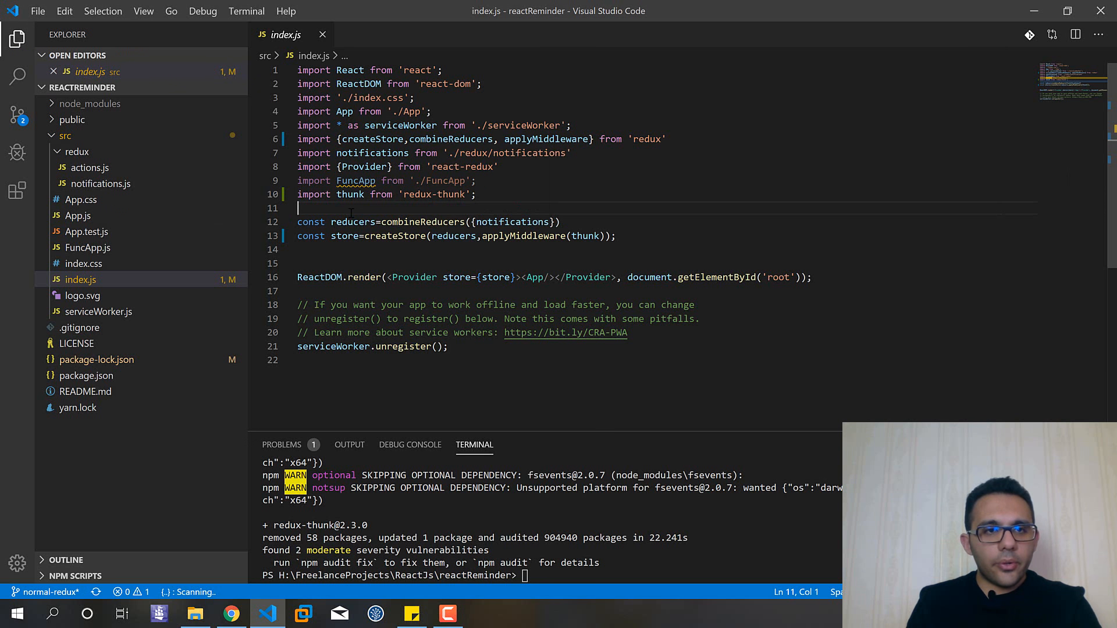
pyautogui.moveTo(117, 175)
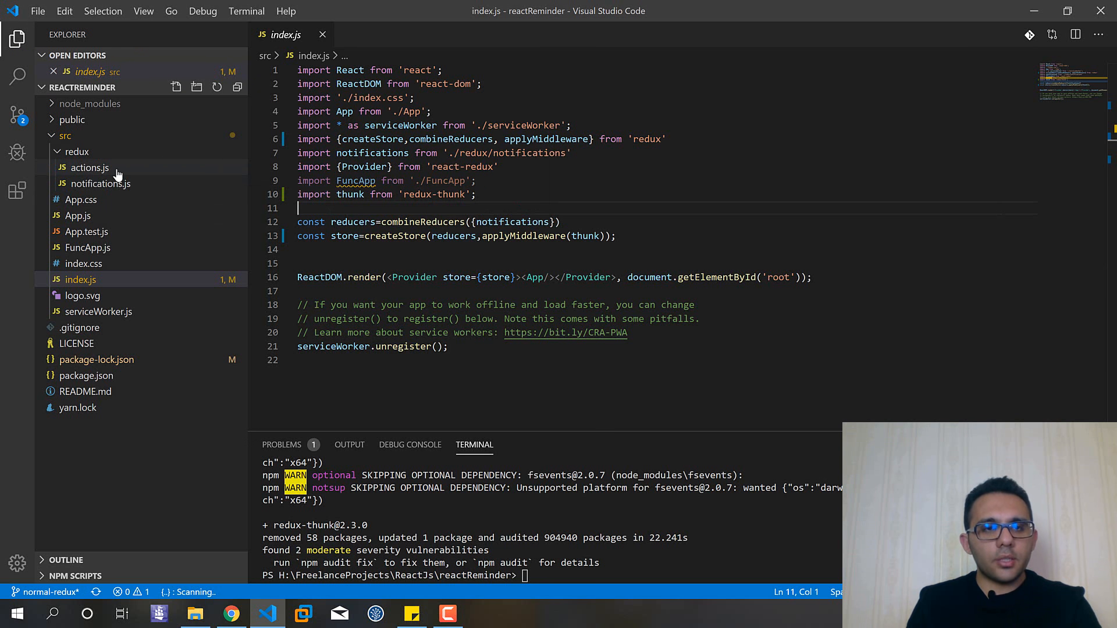
# Review actions.js and notifications.js, then revisit App.js's 2000 ms show and hide timers in componentDidMount.
pyautogui.click(90, 167)
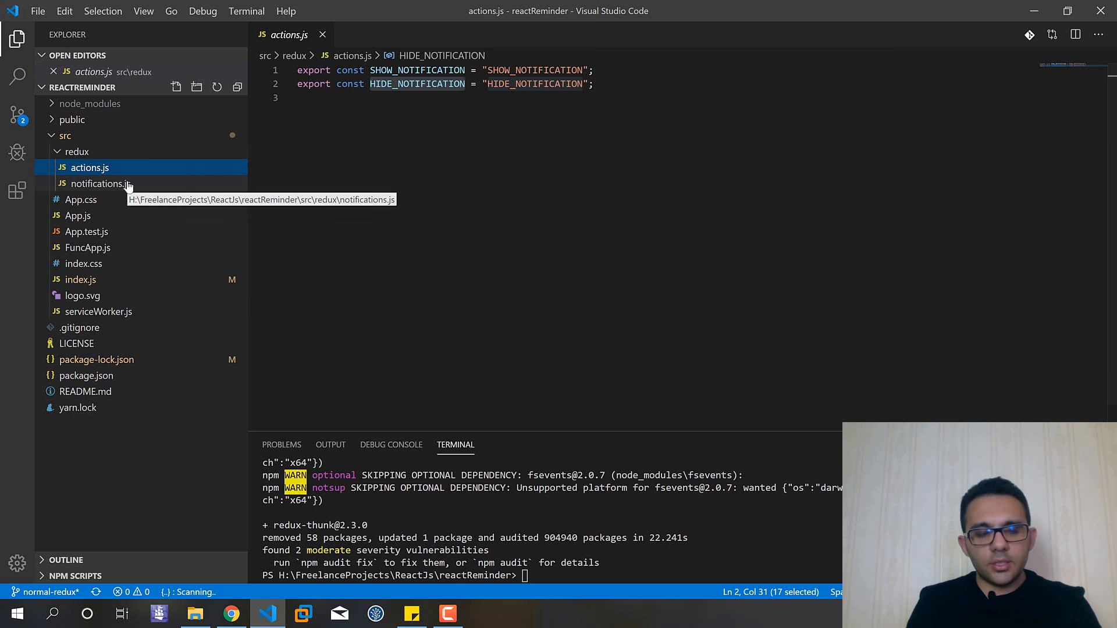
pyautogui.click(101, 183)
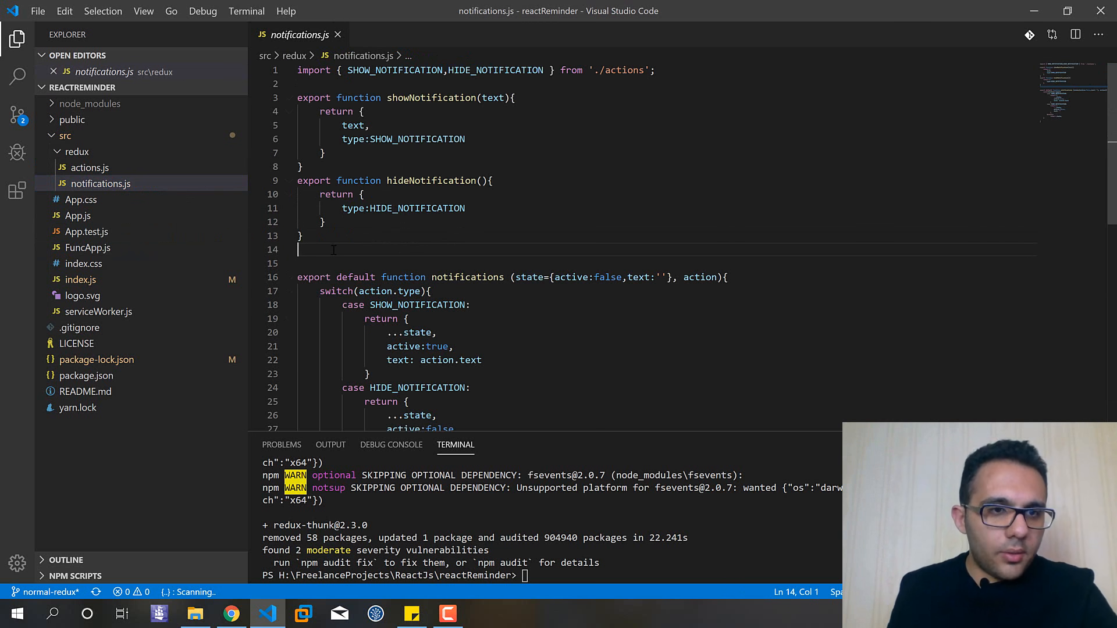
pyautogui.click(78, 216)
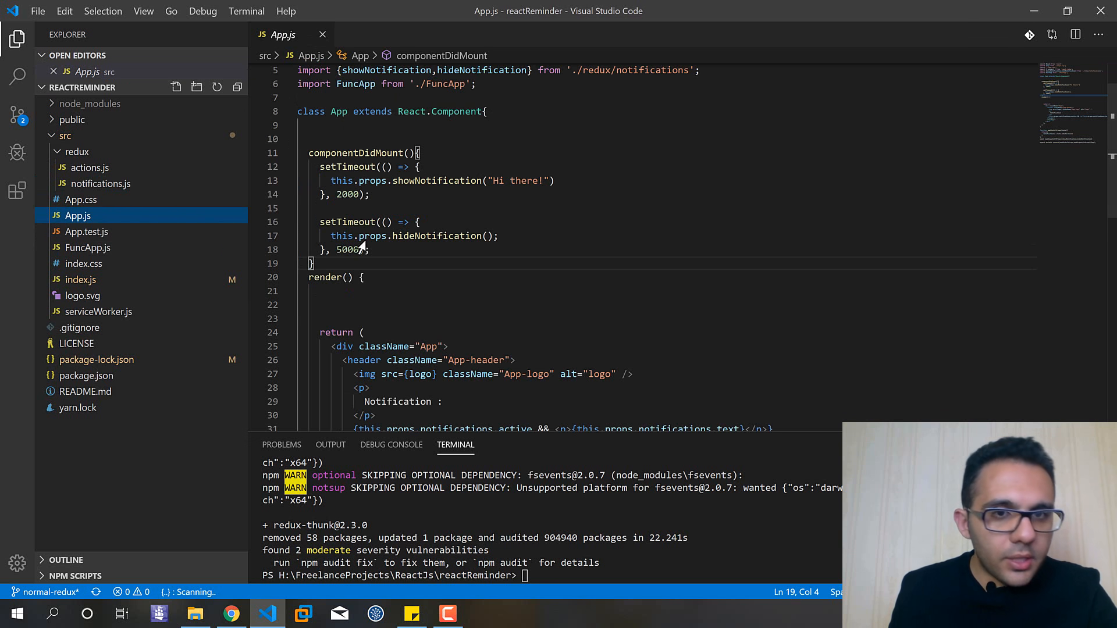
pyautogui.doubleClick(355, 153)
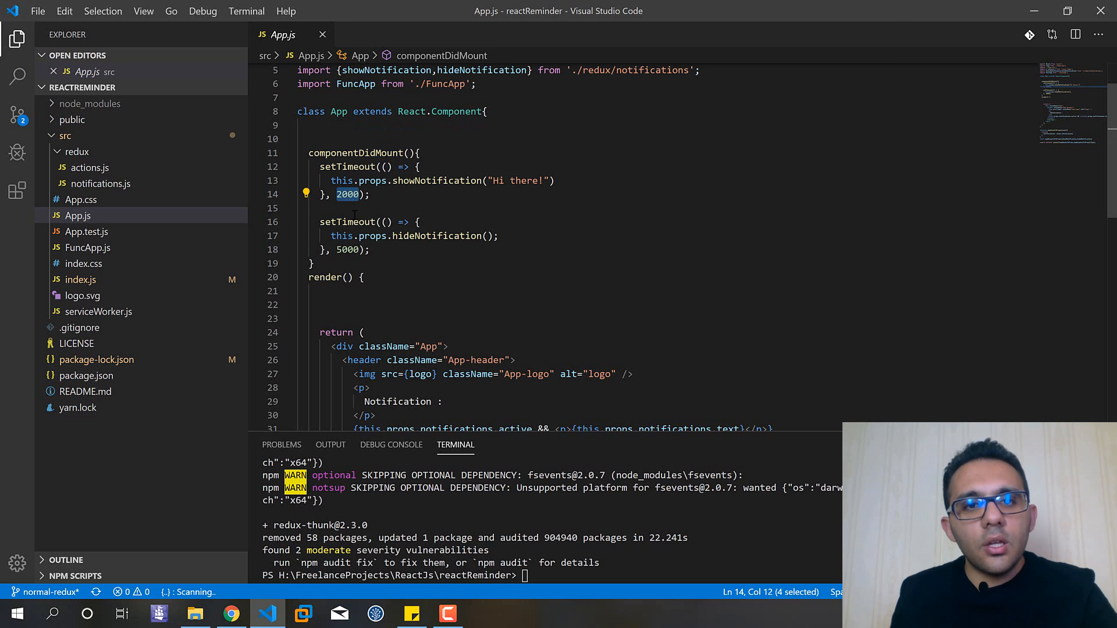
pyautogui.click(340, 194)
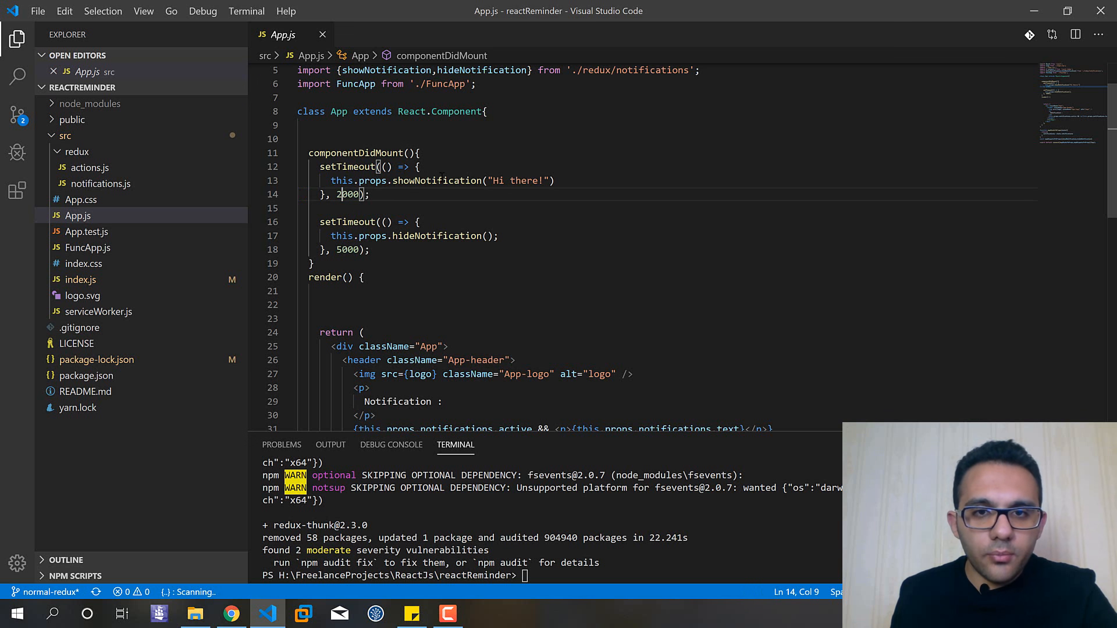
pyautogui.click(493, 180)
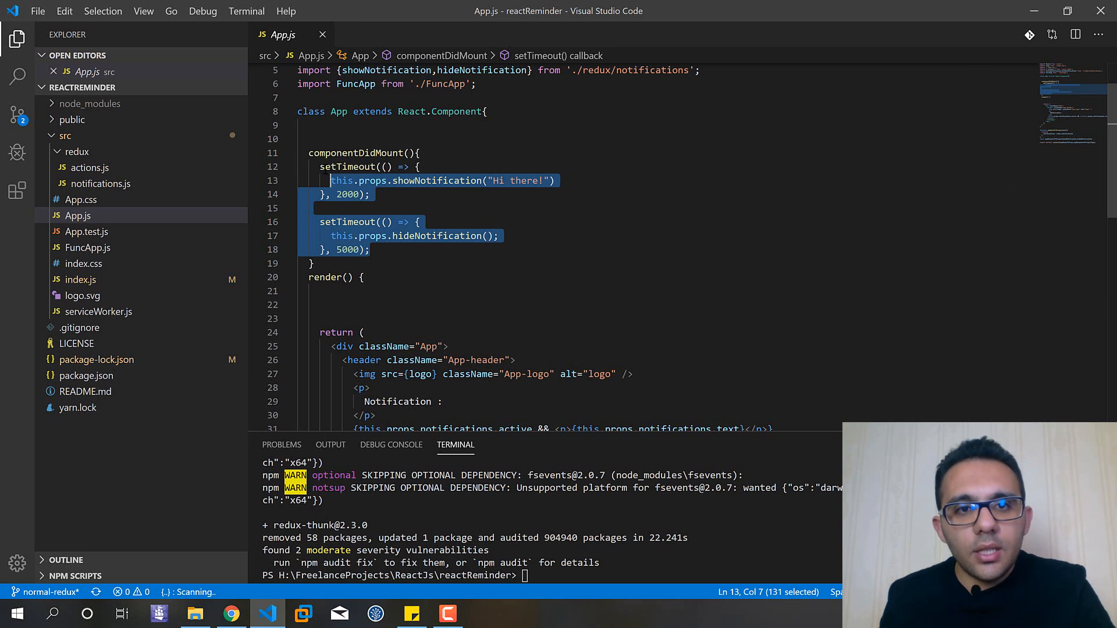
# Replace both setTimeout blocks with this.props.showAndHideNotif('Hi there from thunk!').
pyautogui.press('Delete')
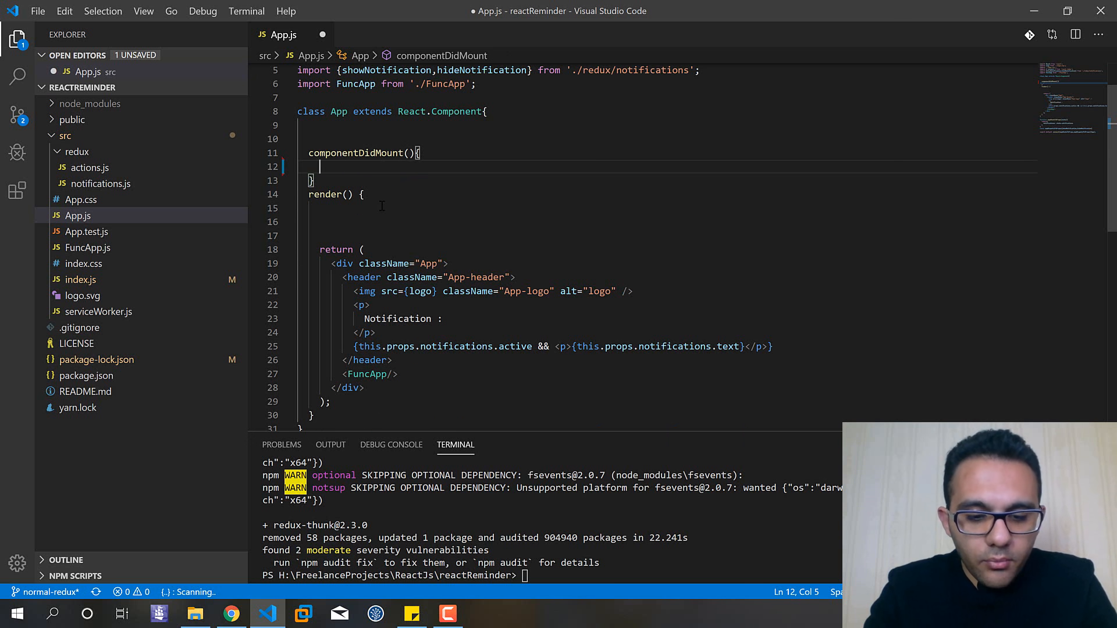
pyautogui.write('this.props')
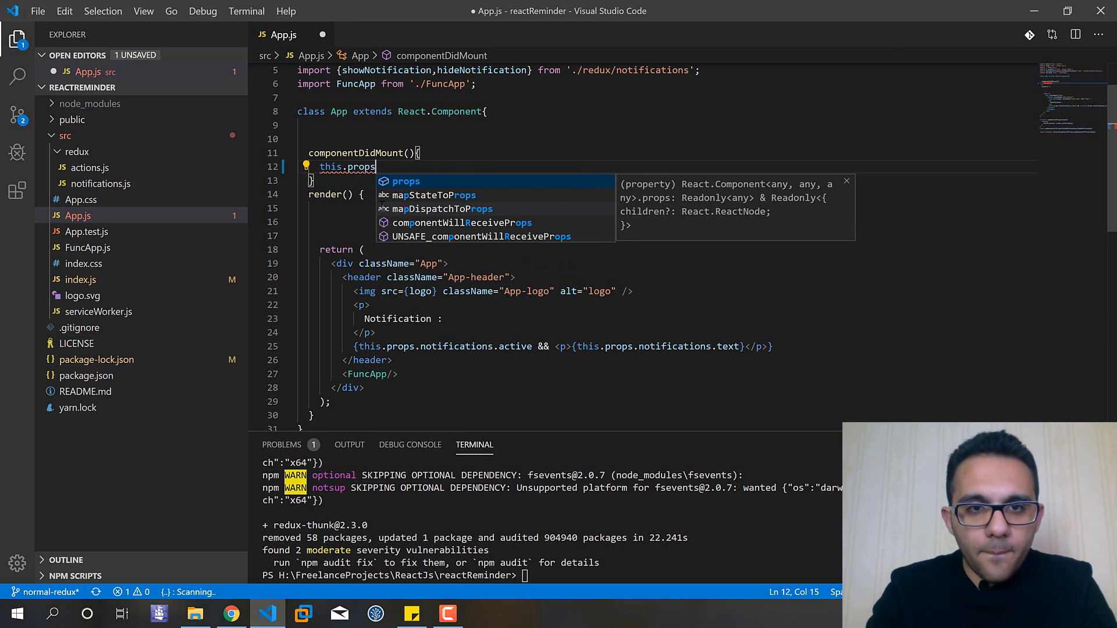
pyautogui.write('.')
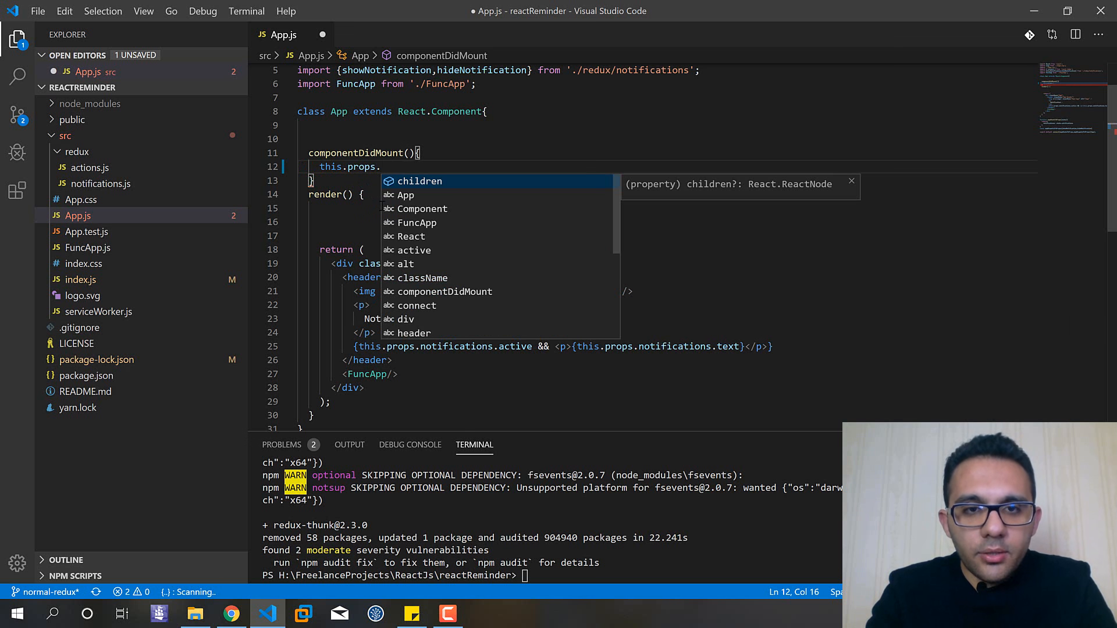
pyautogui.write('s')
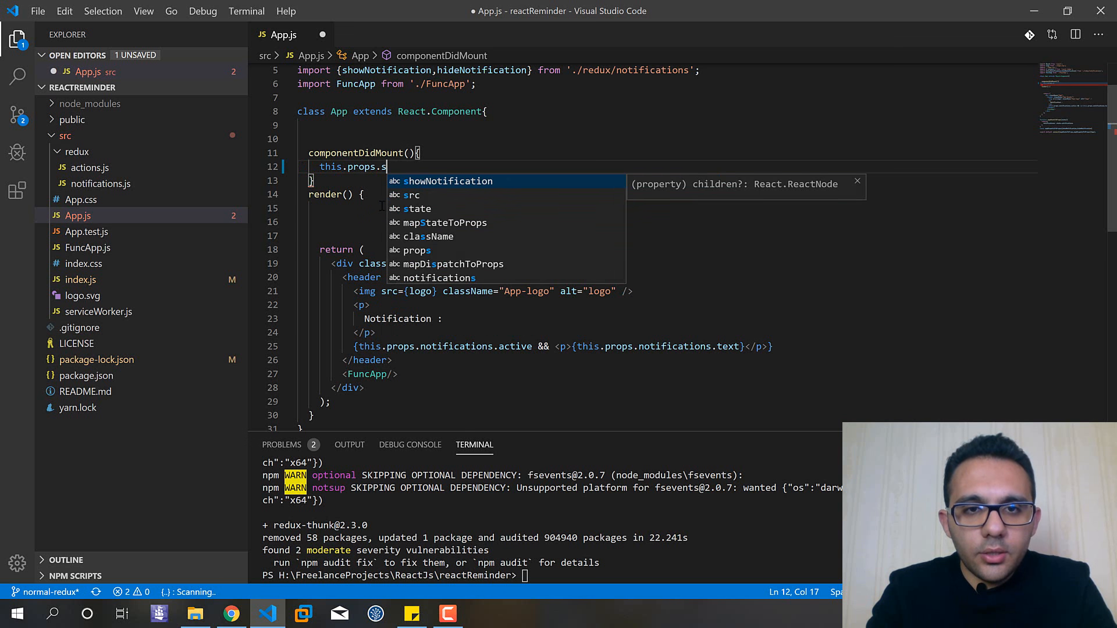
pyautogui.write("howAndHideNotif('")
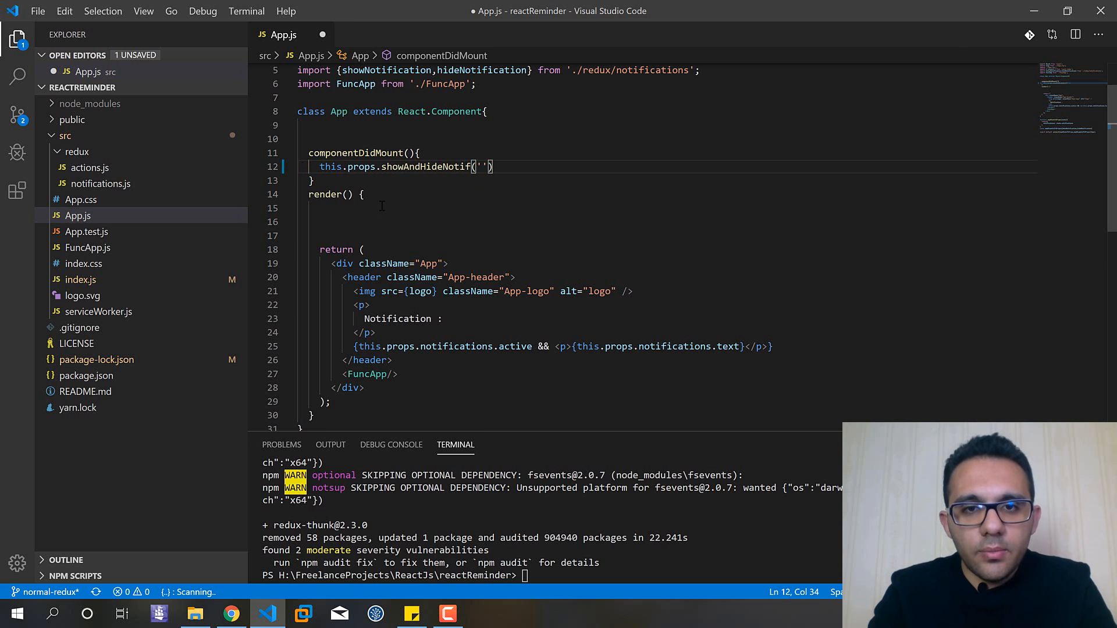
pyautogui.write('Hi there from thun')
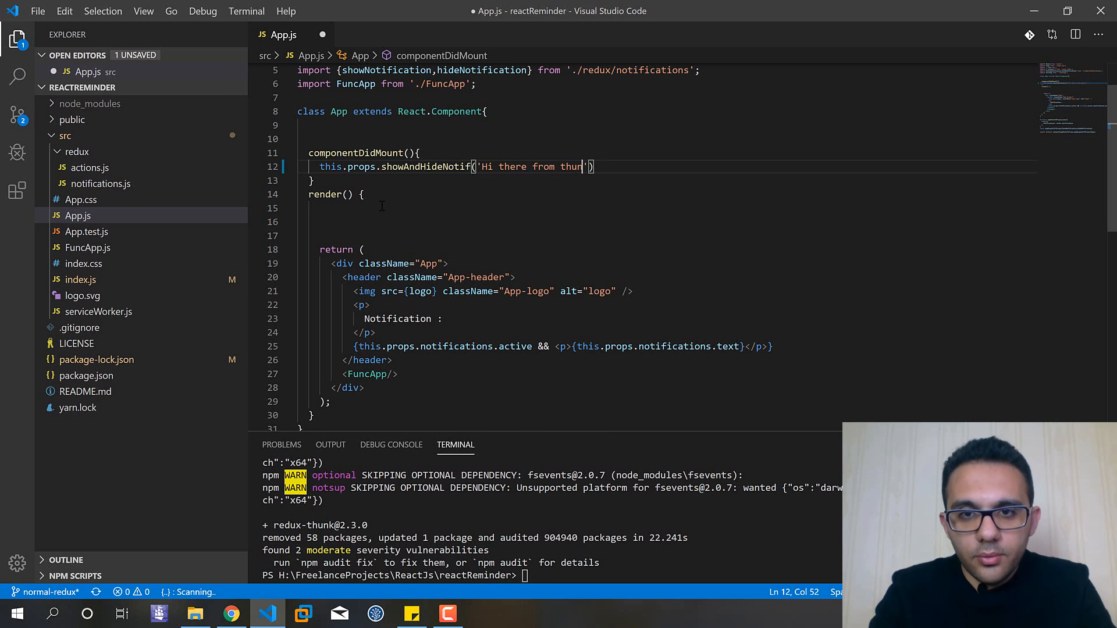
pyautogui.write("k!'")
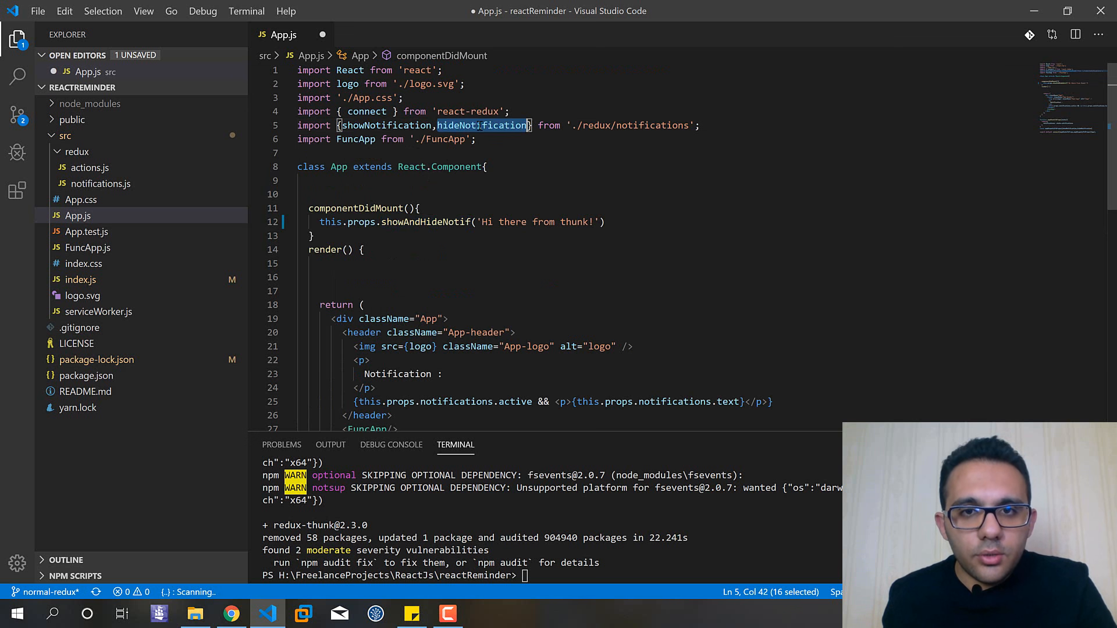
# Import showAndHideNotif and map only it in mapDispatchToProps.
pyautogui.write('showAndHideNotif')
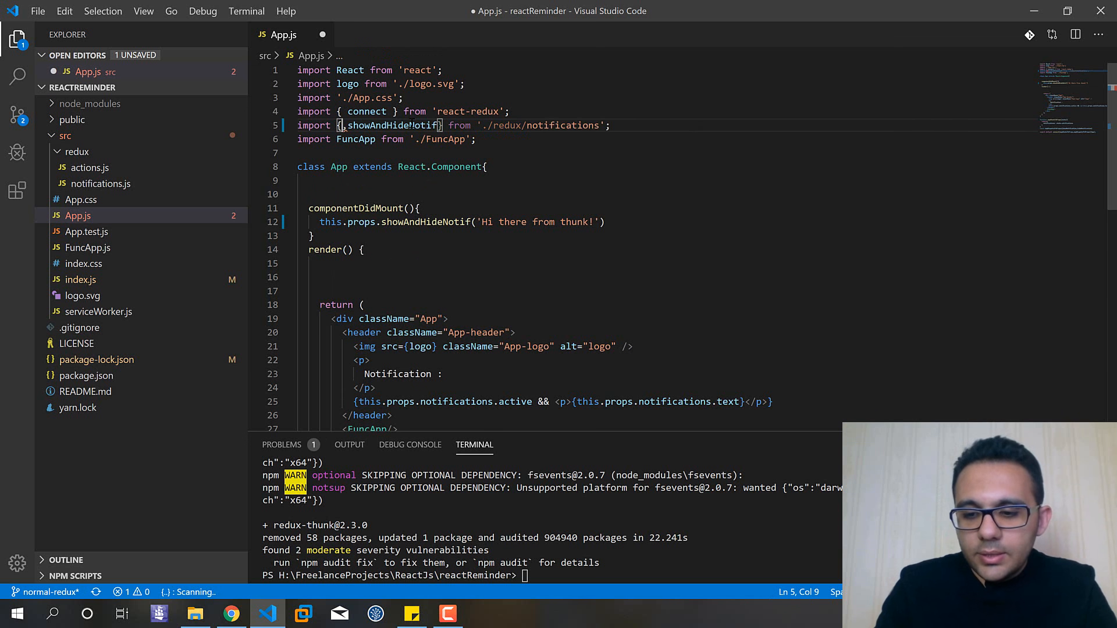
pyautogui.doubleClick(557, 125)
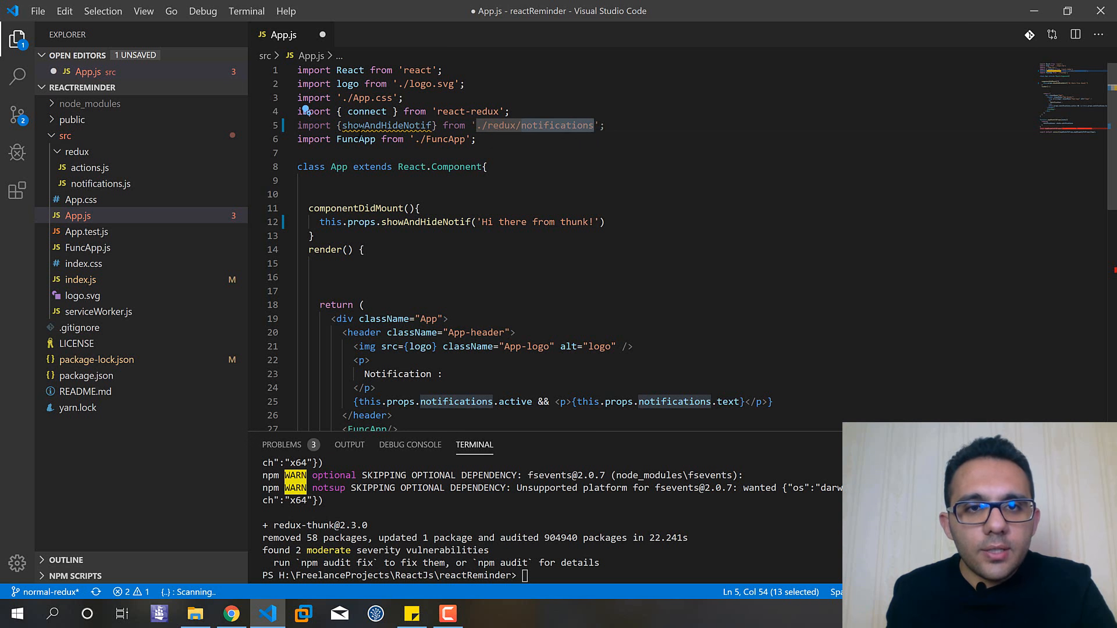
pyautogui.scroll(-3)
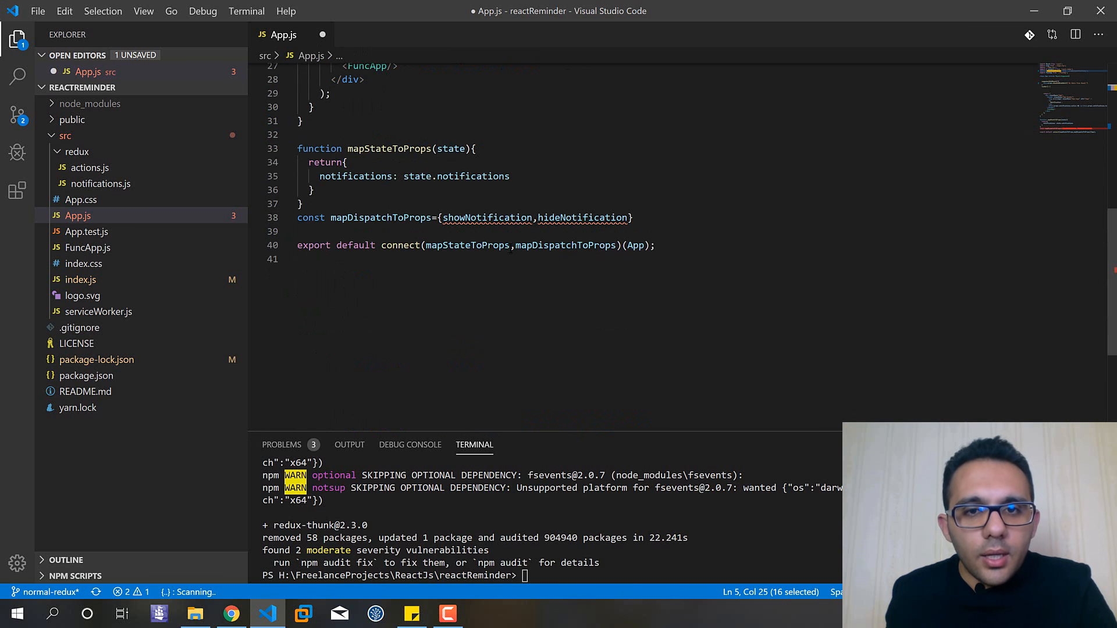
pyautogui.write('showAndHideNotif')
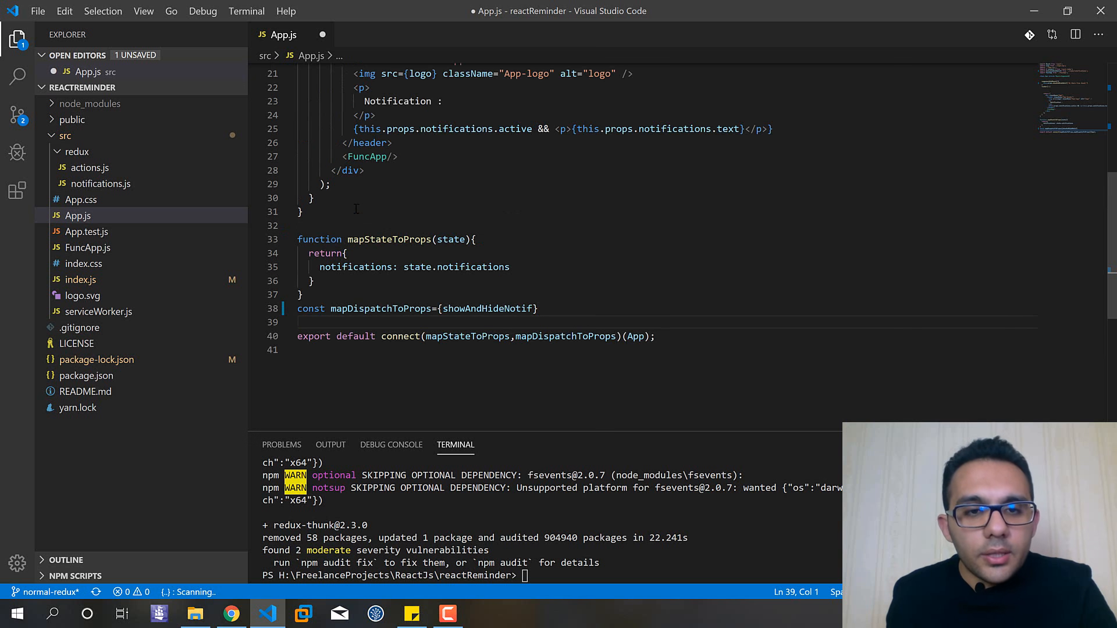
pyautogui.click(303, 294)
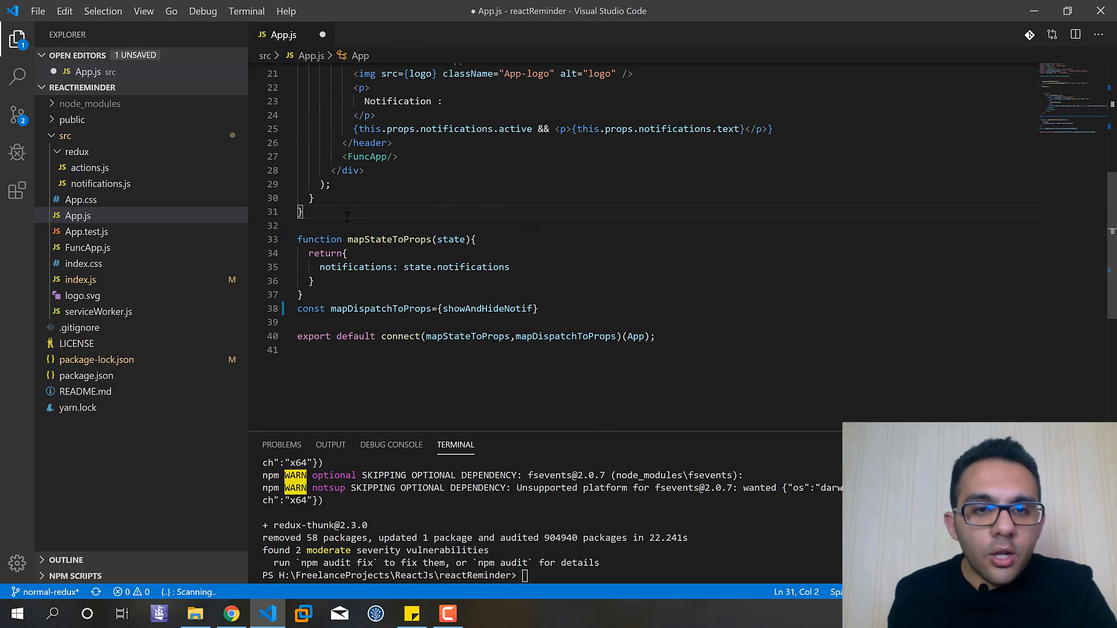
pyautogui.click(306, 225)
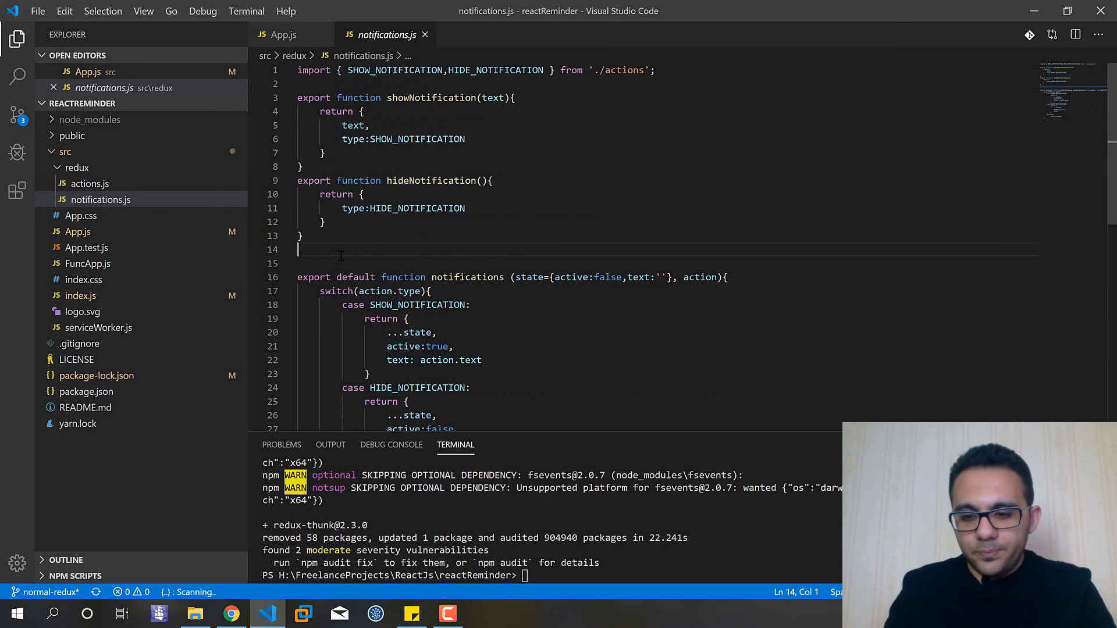
# Start an 'export function' line in notifications.js after hideNotification, referencing showNotification.
pyautogui.write('export')
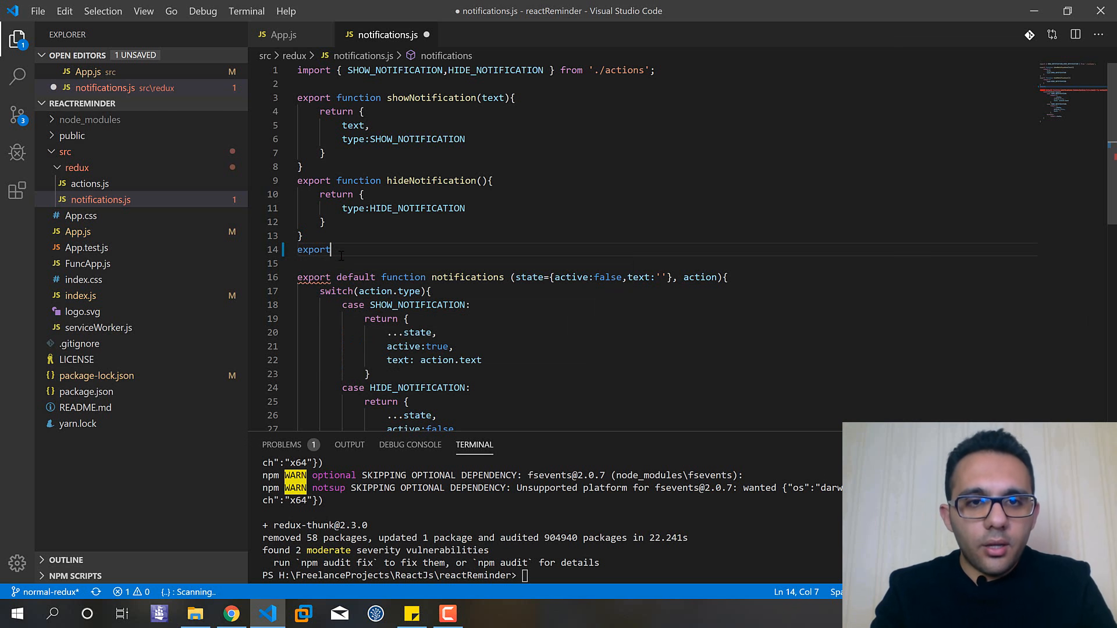
pyautogui.write('function')
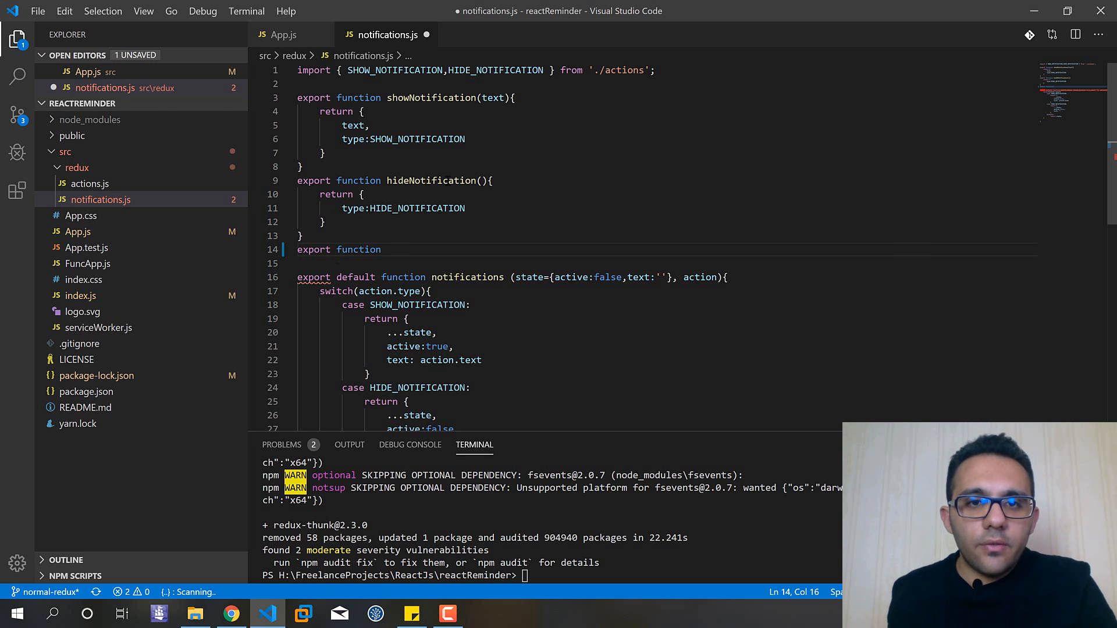
pyautogui.doubleClick(430, 180)
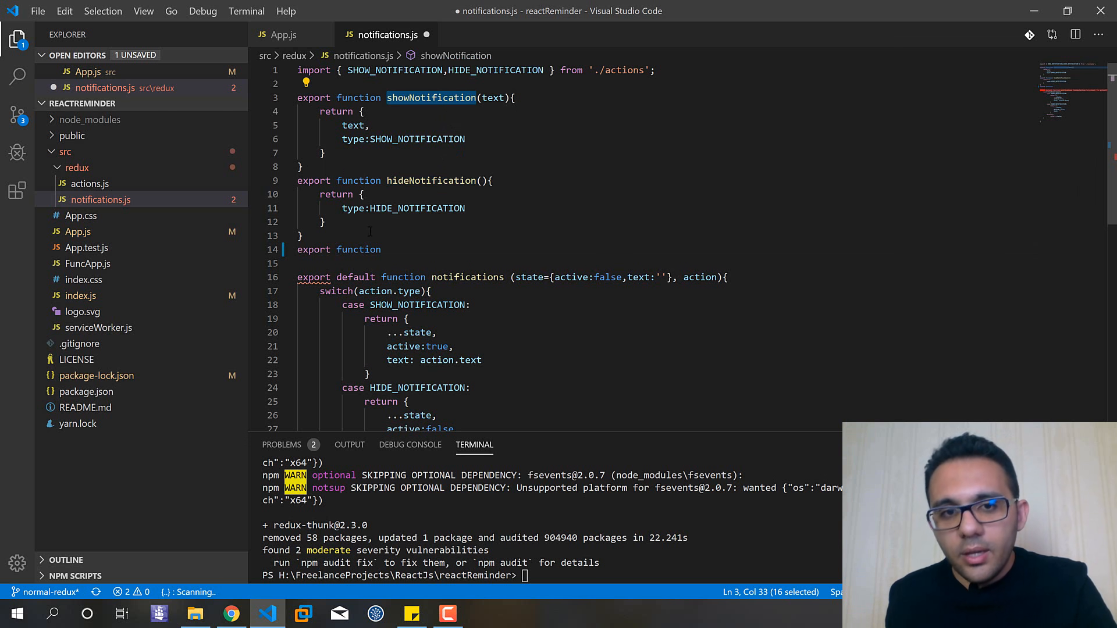
pyautogui.click(382, 249)
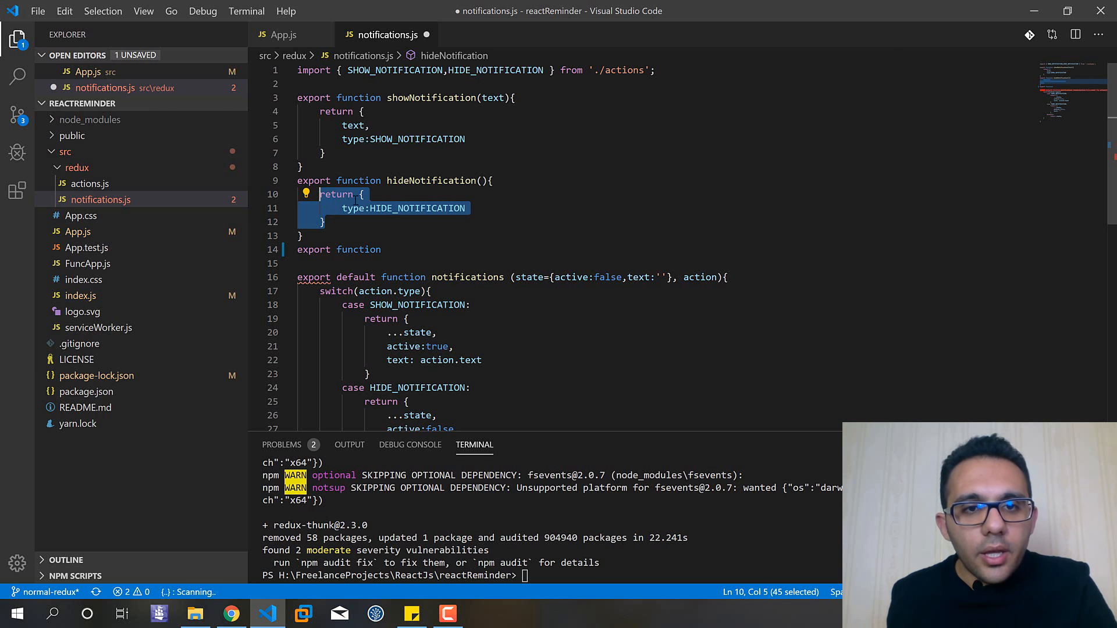
pyautogui.click(325, 221)
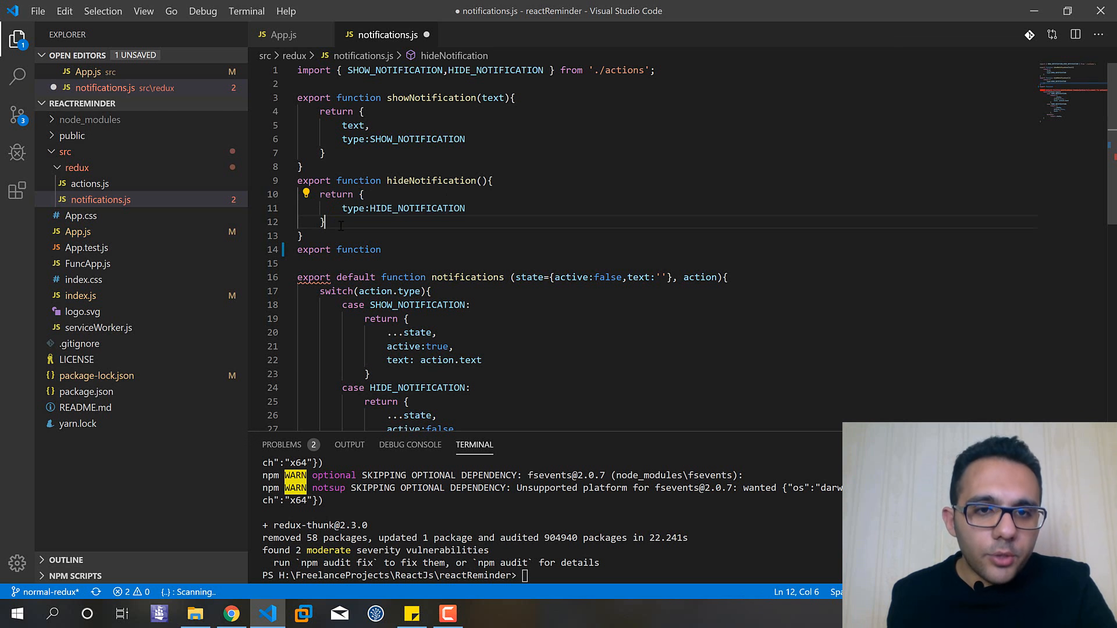
pyautogui.click(402, 249)
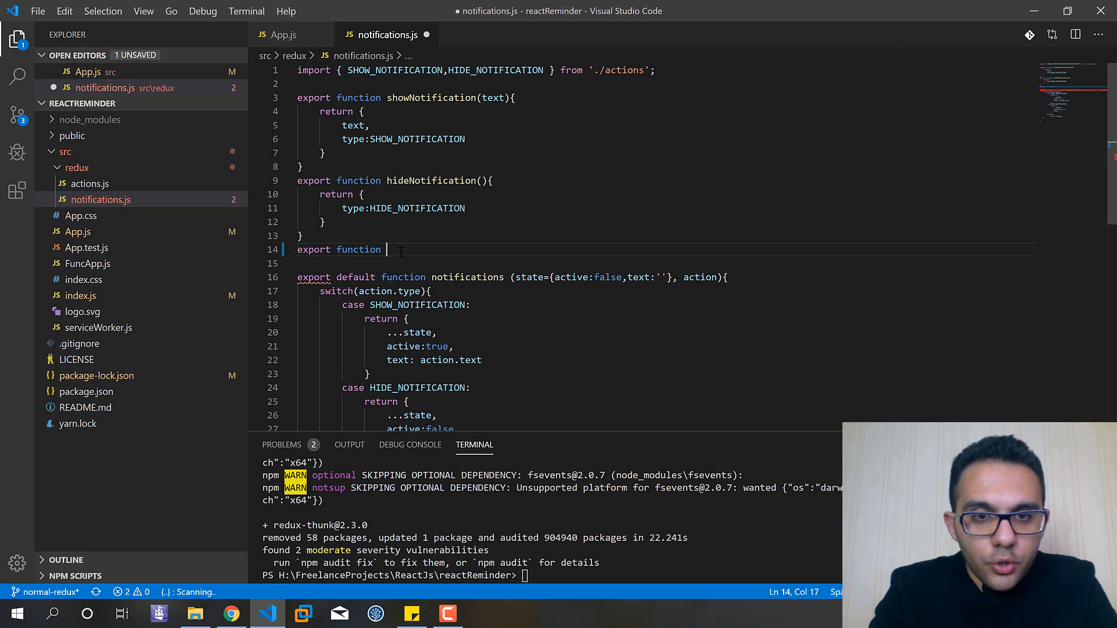
# Define showAndHideNotif(text) returning function(dispatch, getState) with an empty body.
pyautogui.write('showAndHideNoti')
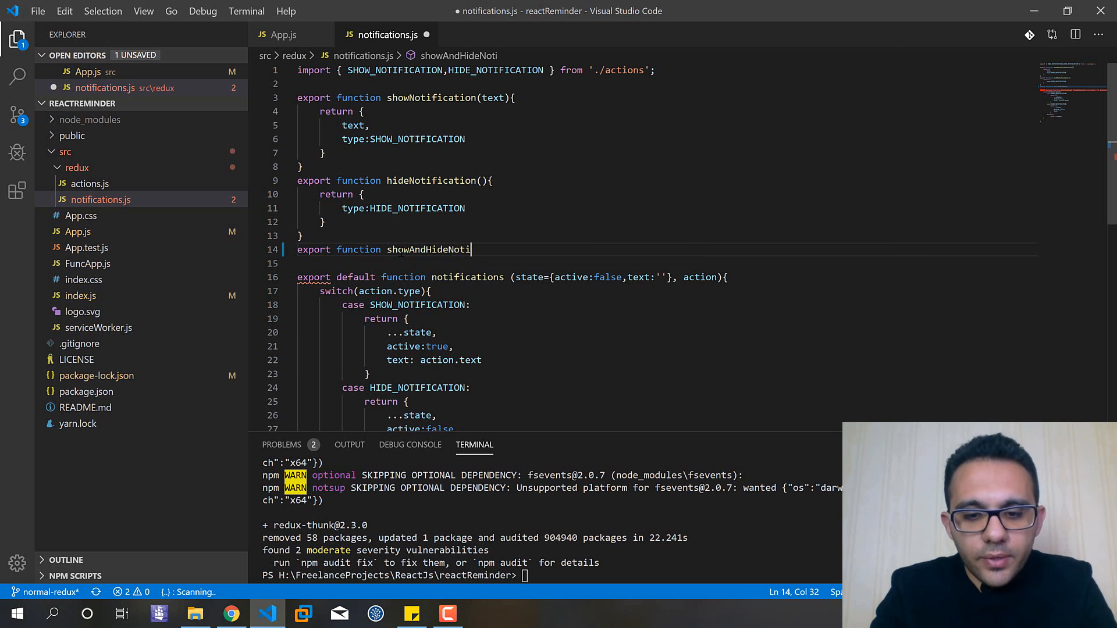
pyautogui.write('f(text){')
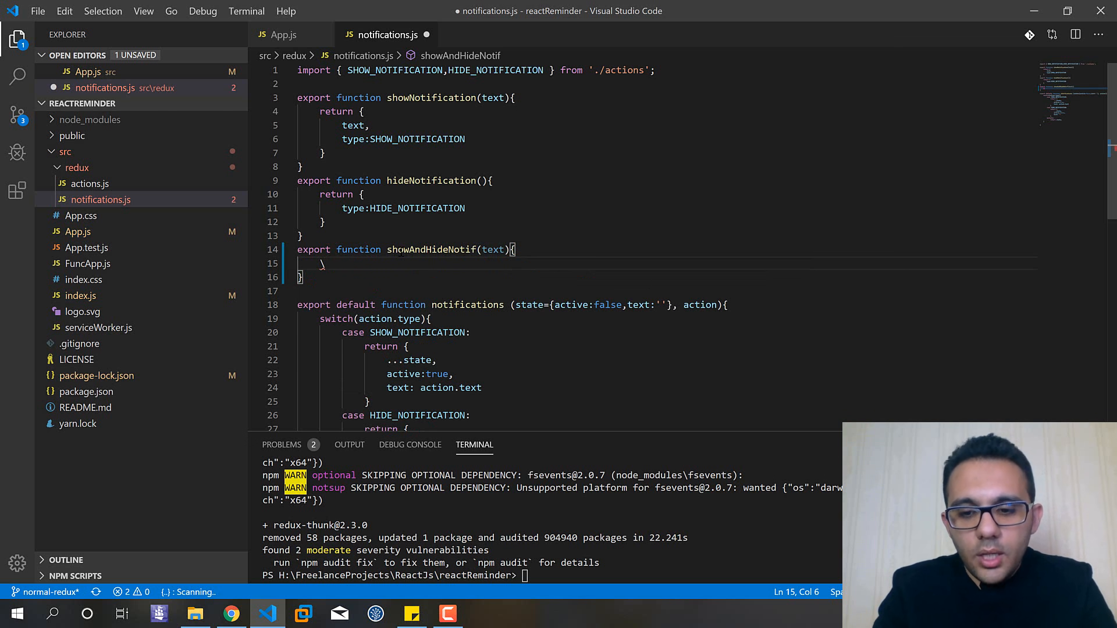
pyautogui.write('return')
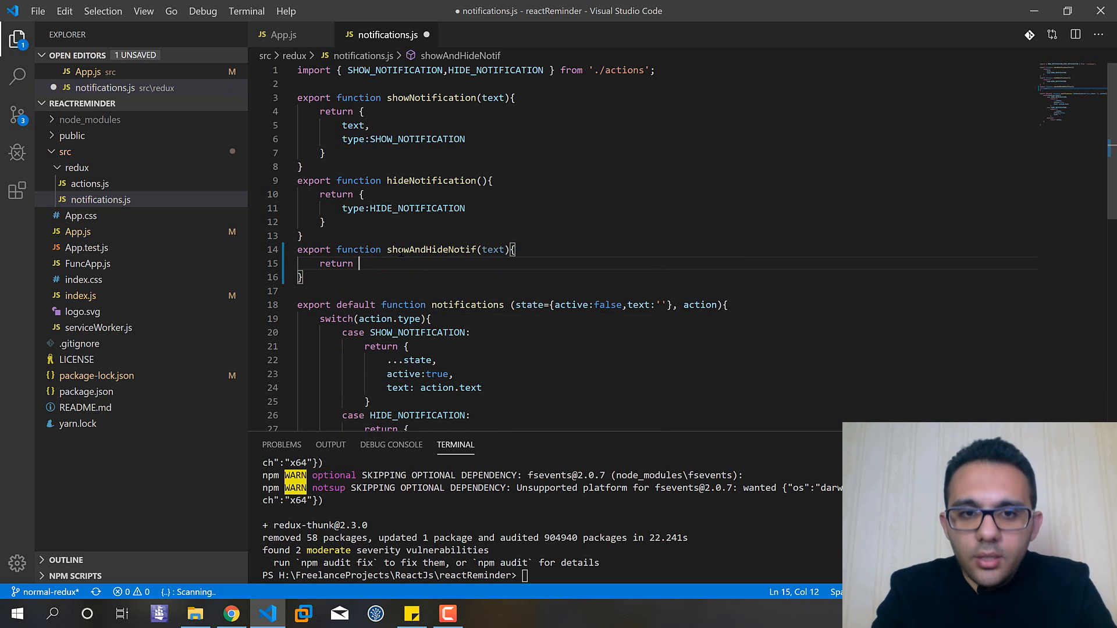
pyautogui.write('function')
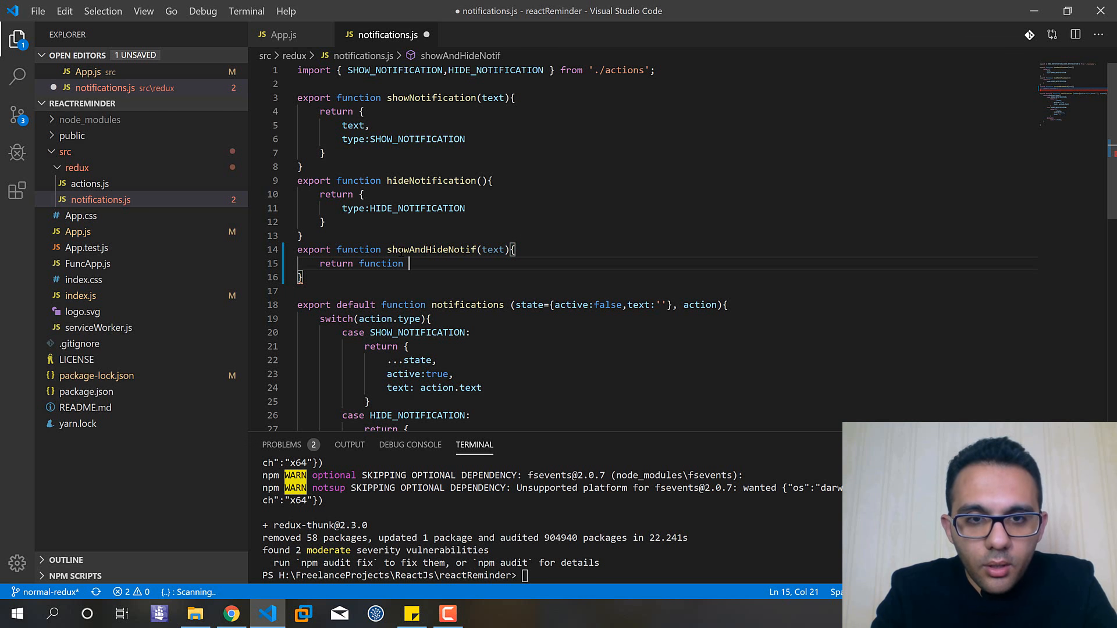
pyautogui.write('()')
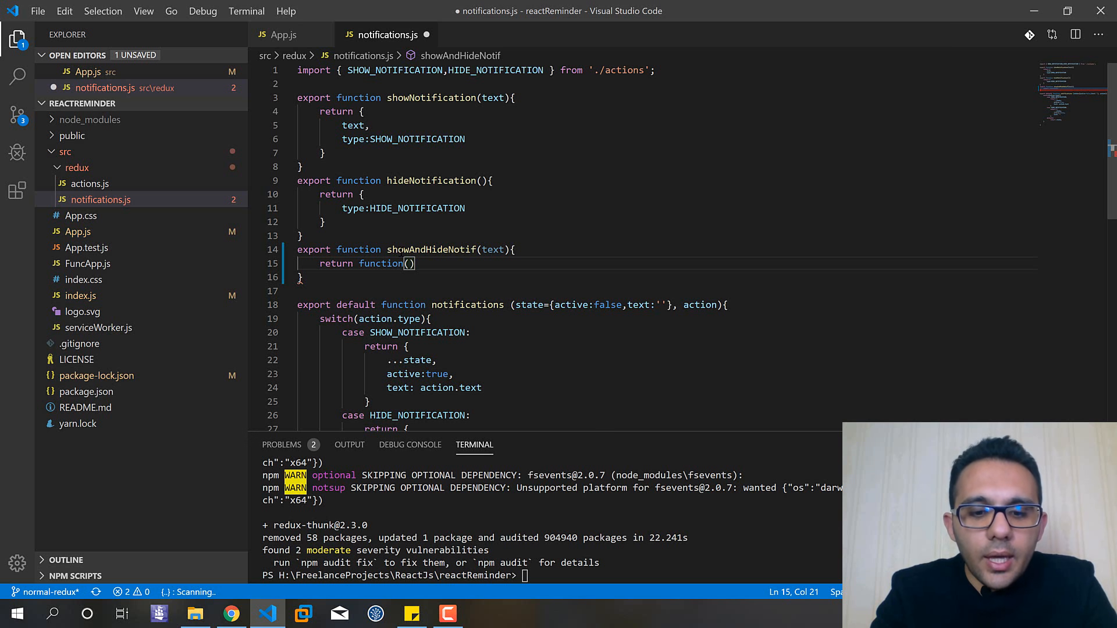
pyautogui.write('dispatch')
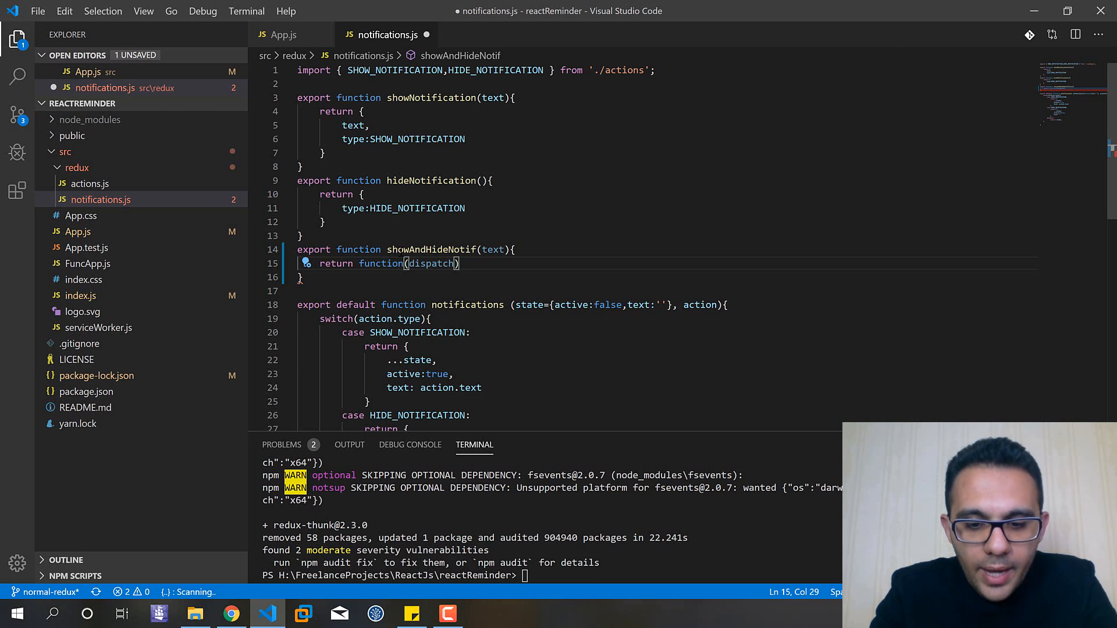
pyautogui.write(',getState')
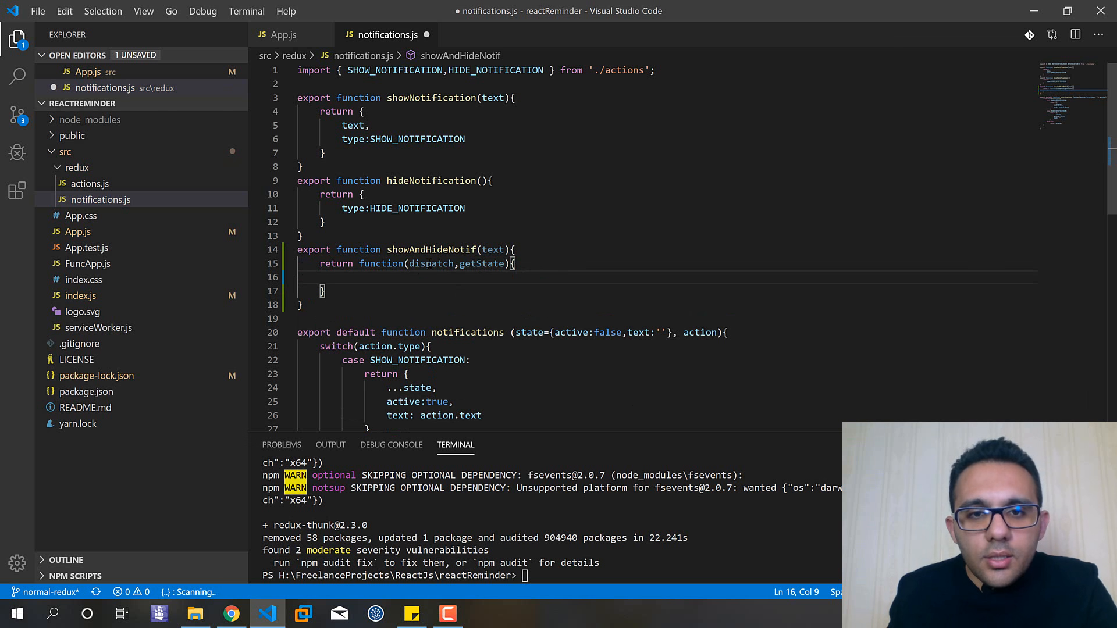
# Review the dispatch and getState parameters, ending in the thunk's empty body.
pyautogui.doubleClick(431, 264)
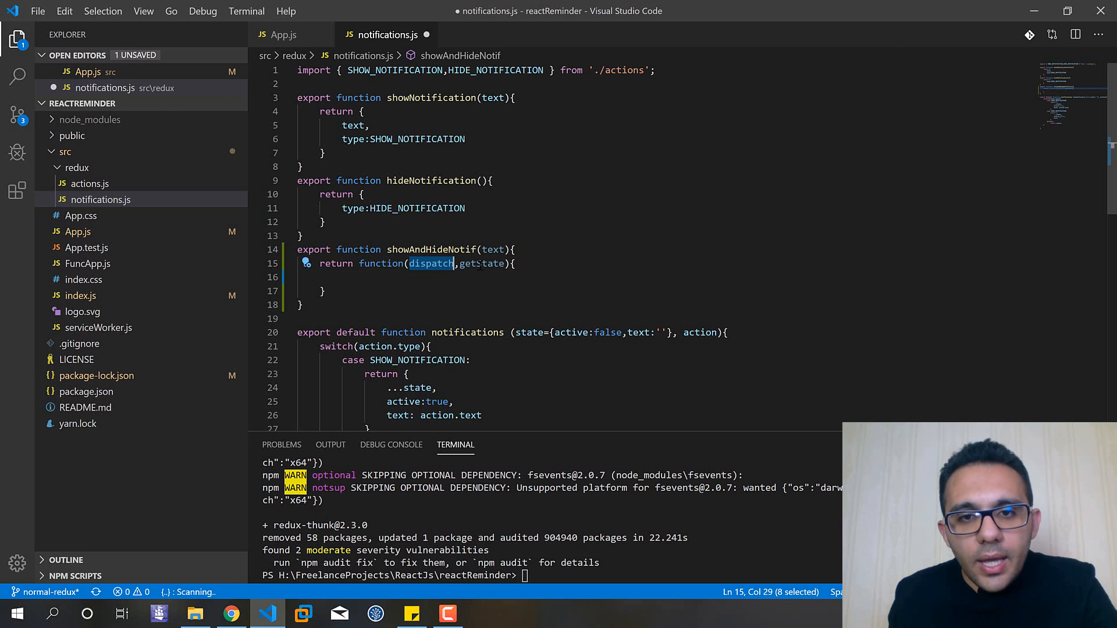
pyautogui.click(434, 264)
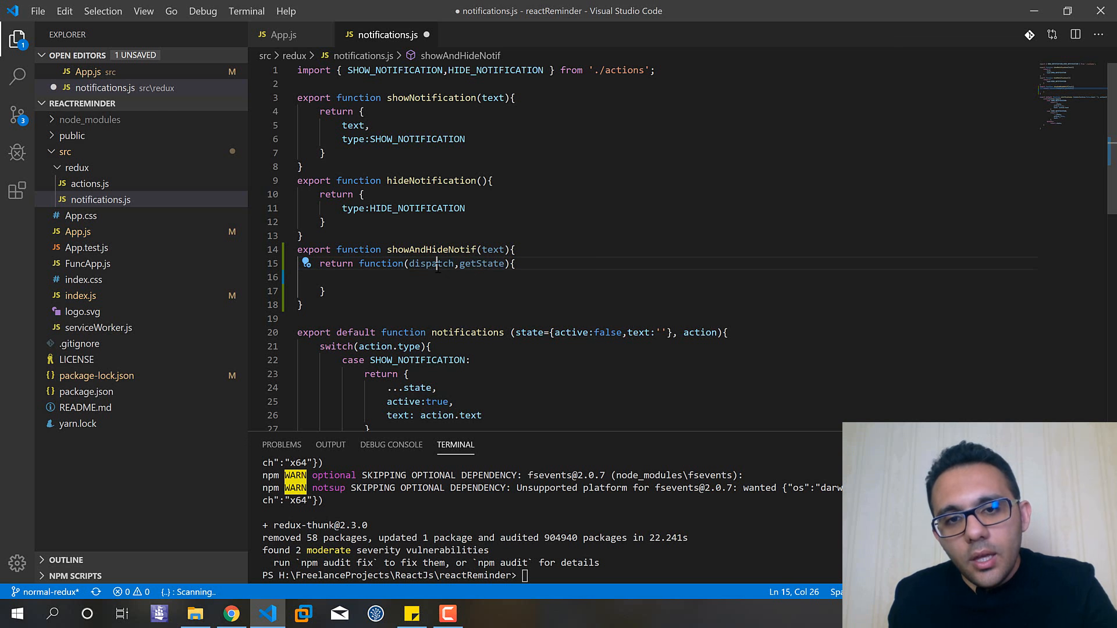
pyautogui.doubleClick(429, 264)
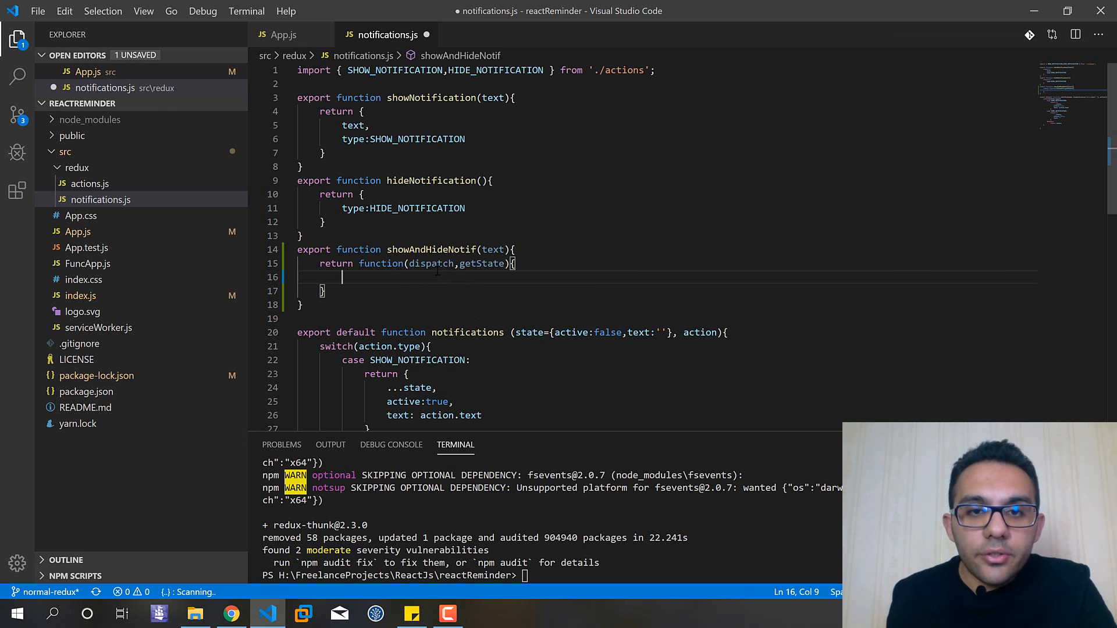
pyautogui.doubleClick(430, 264)
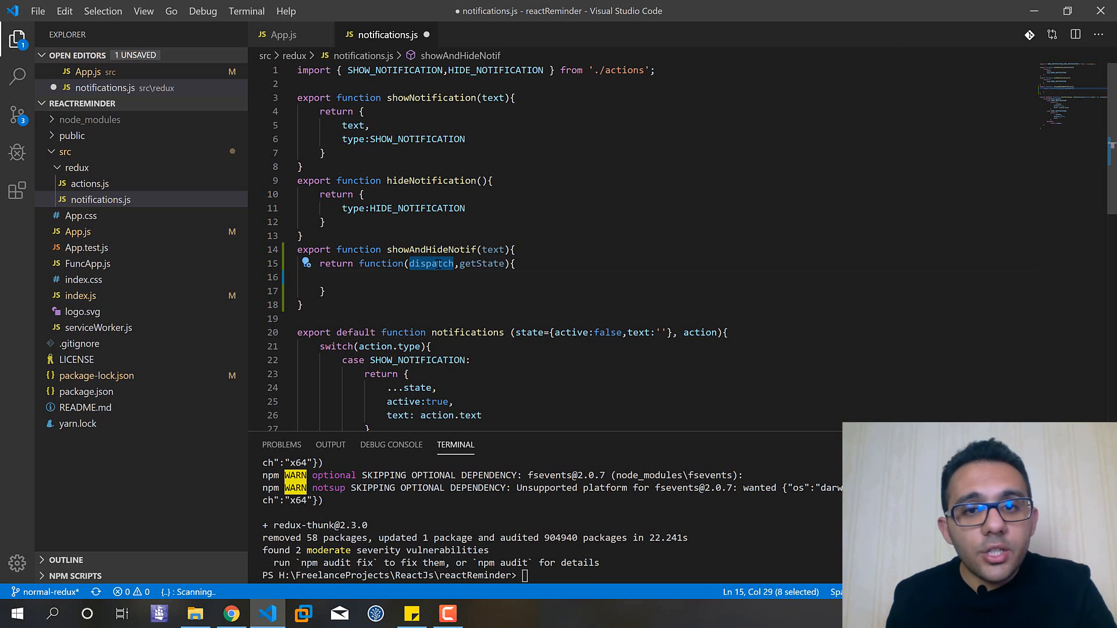
pyautogui.doubleClick(481, 264)
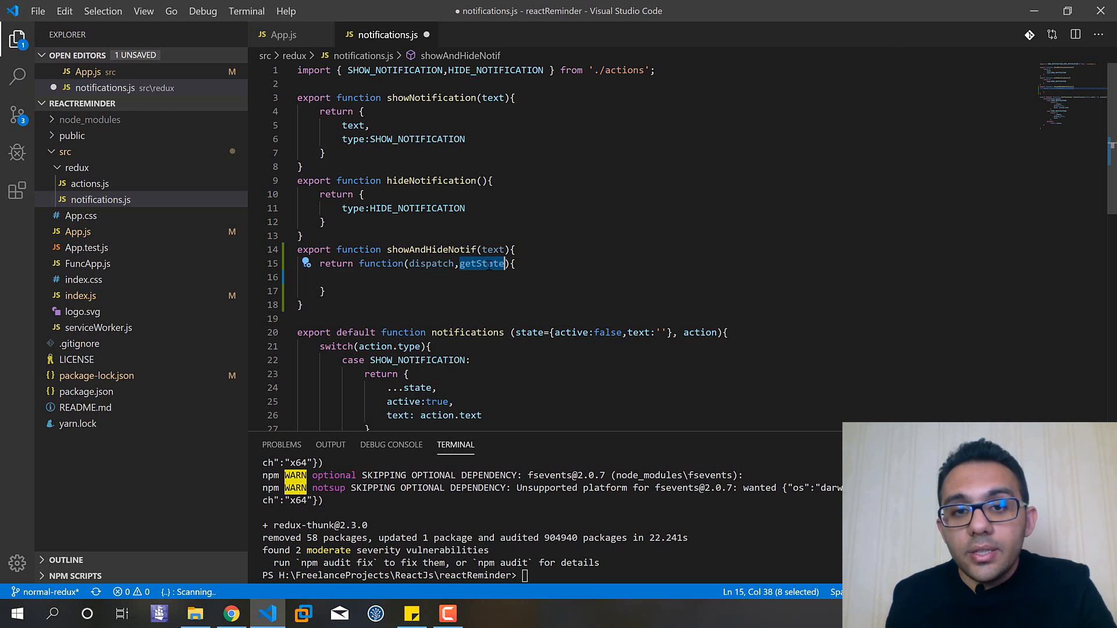
pyautogui.click(342, 277)
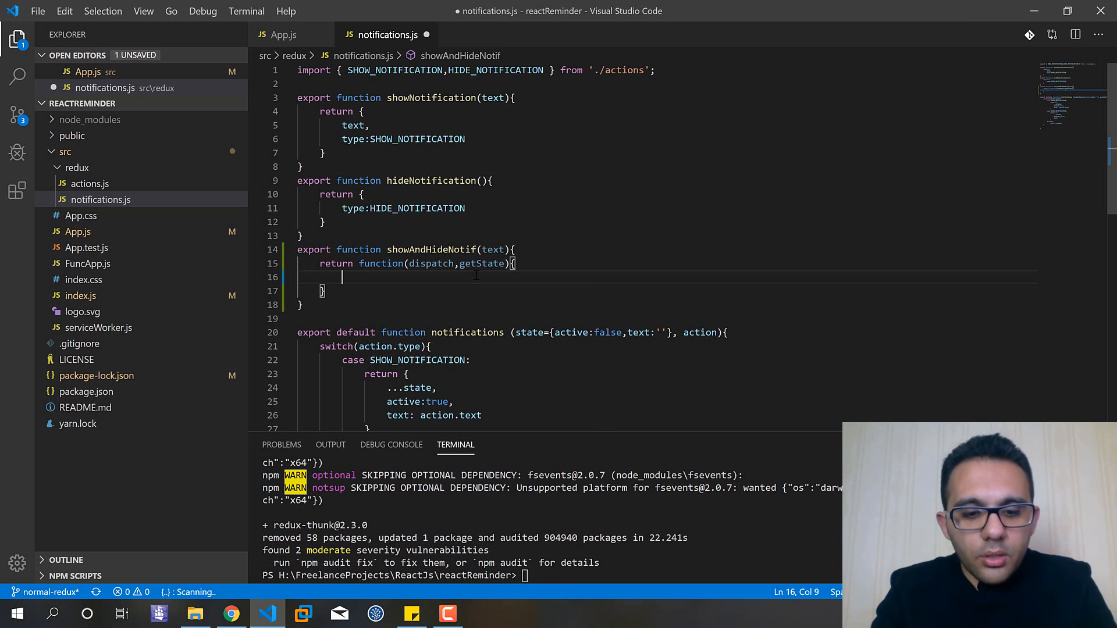
# Write setTimeout(()=>dispatch(showNotification(text)),2000); inside the returned thunk function.
pyautogui.write('ti')
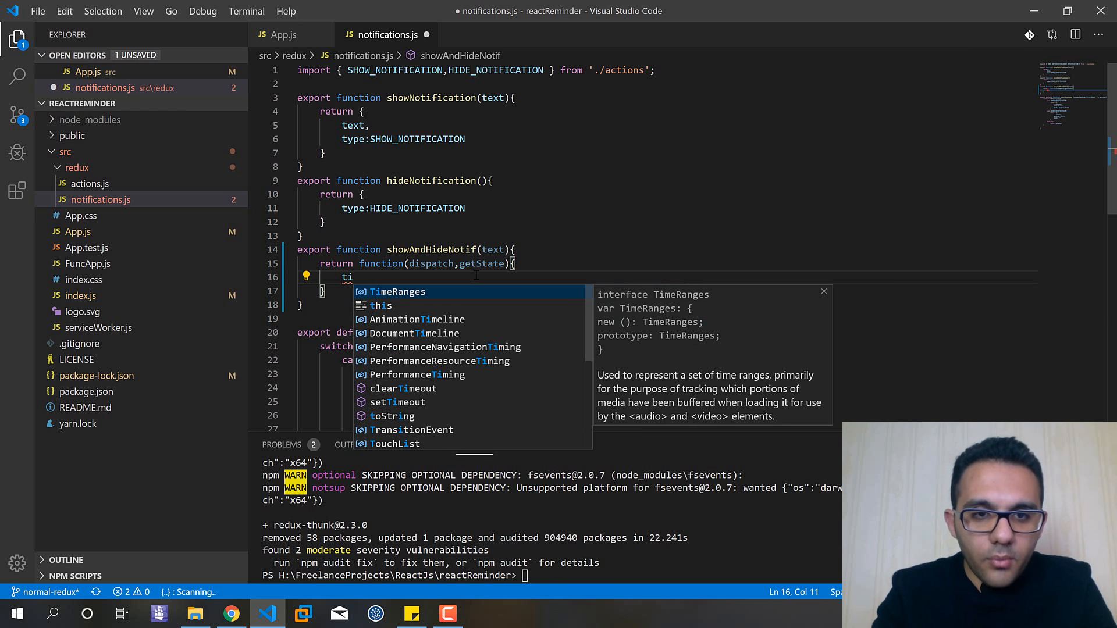
pyautogui.write('meout((')
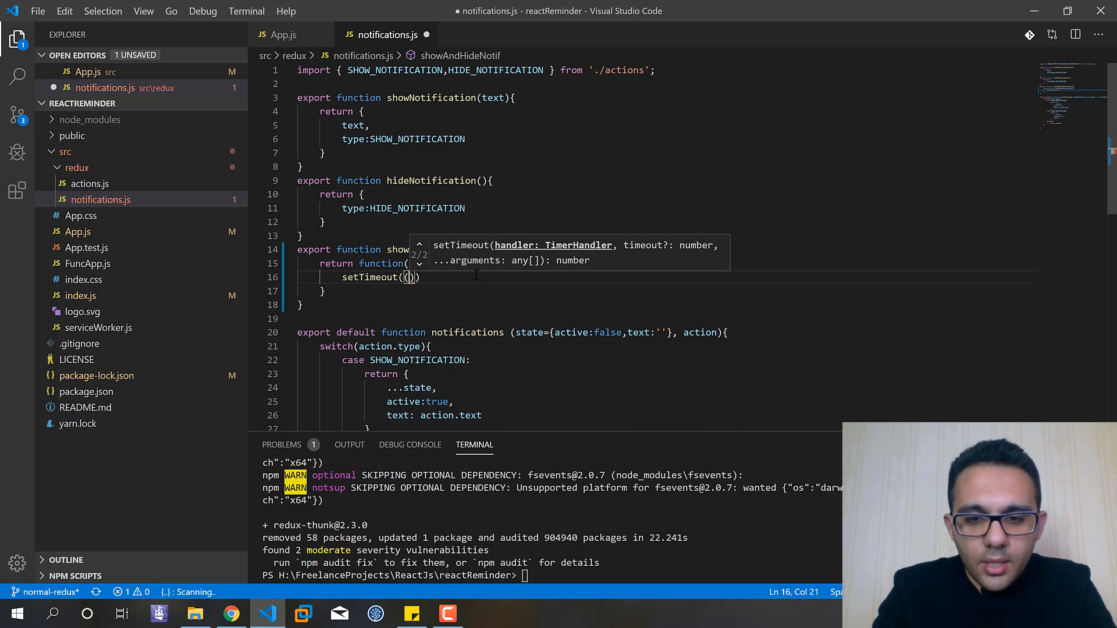
pyautogui.write('()=>')
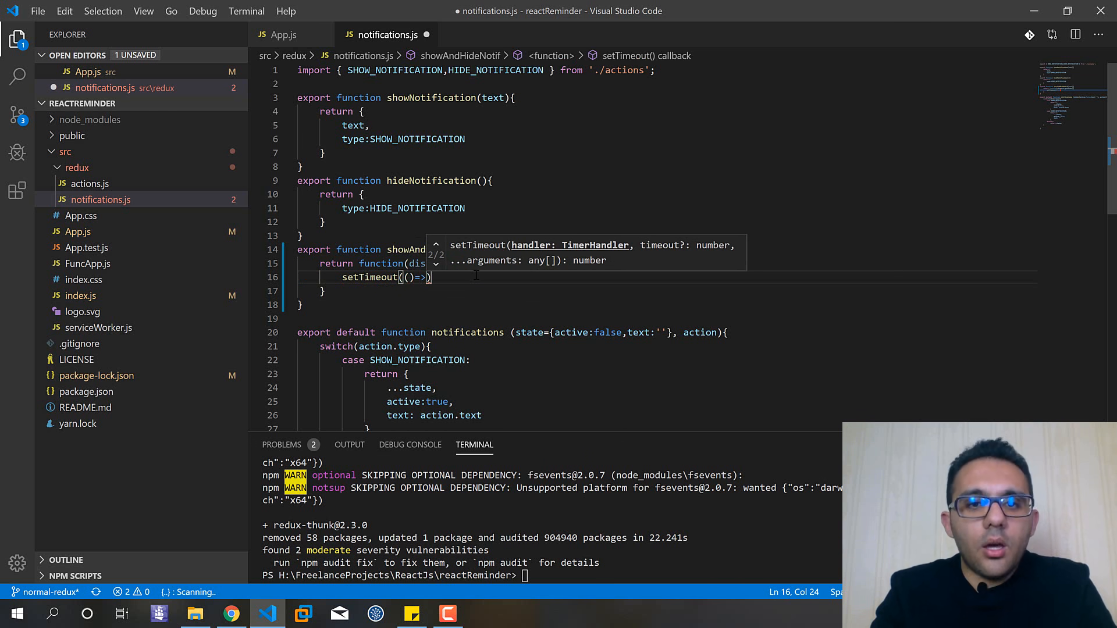
pyautogui.write('dispatch')
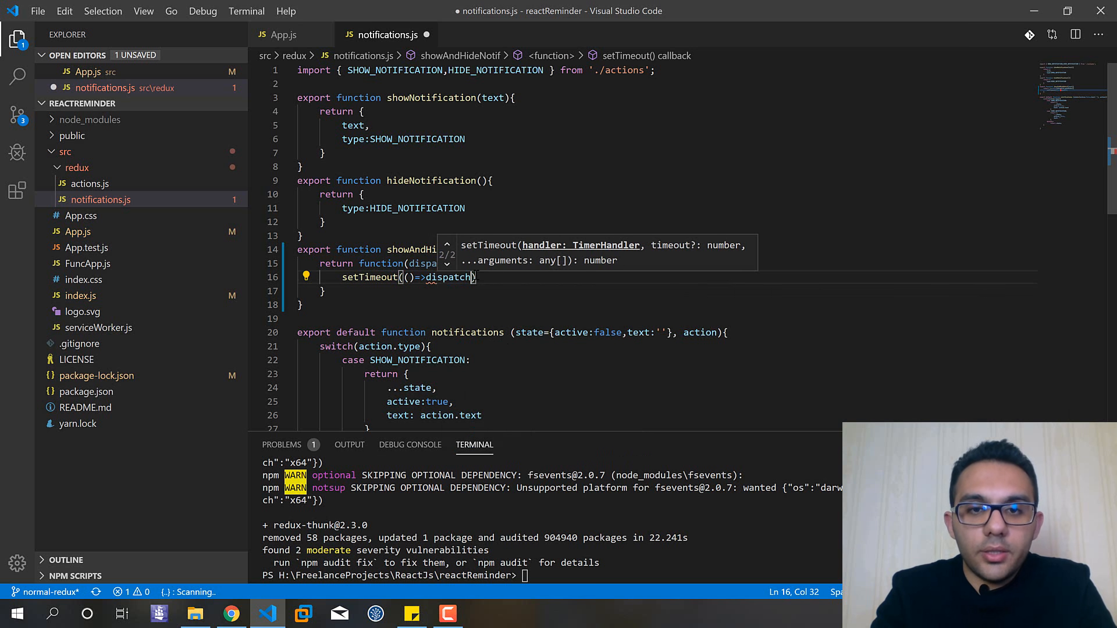
pyautogui.write('(')
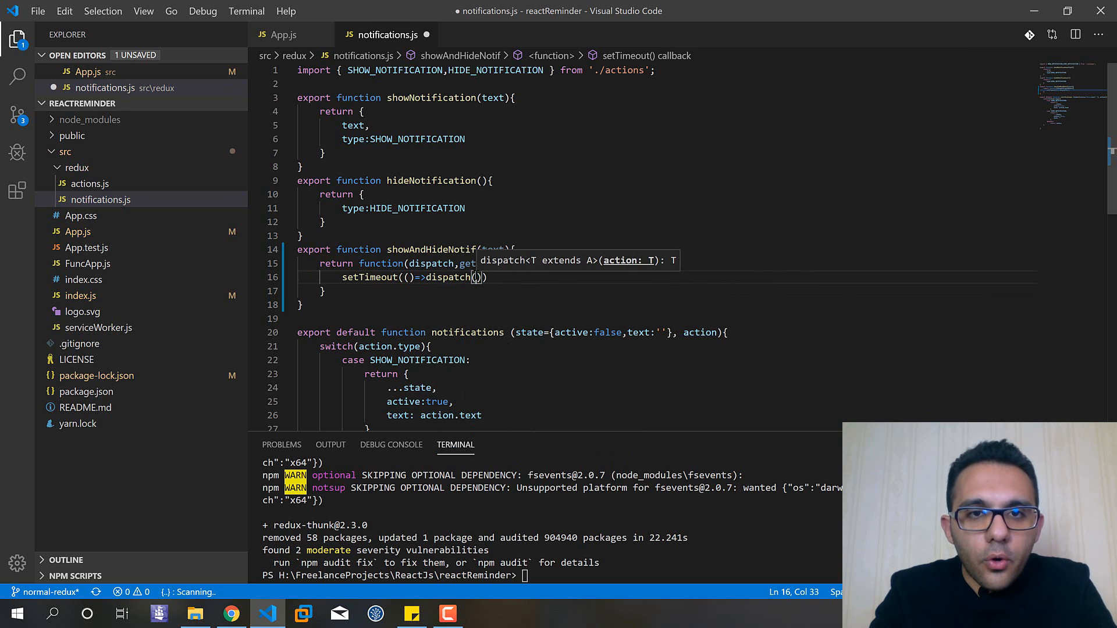
pyautogui.write('showNotification(')
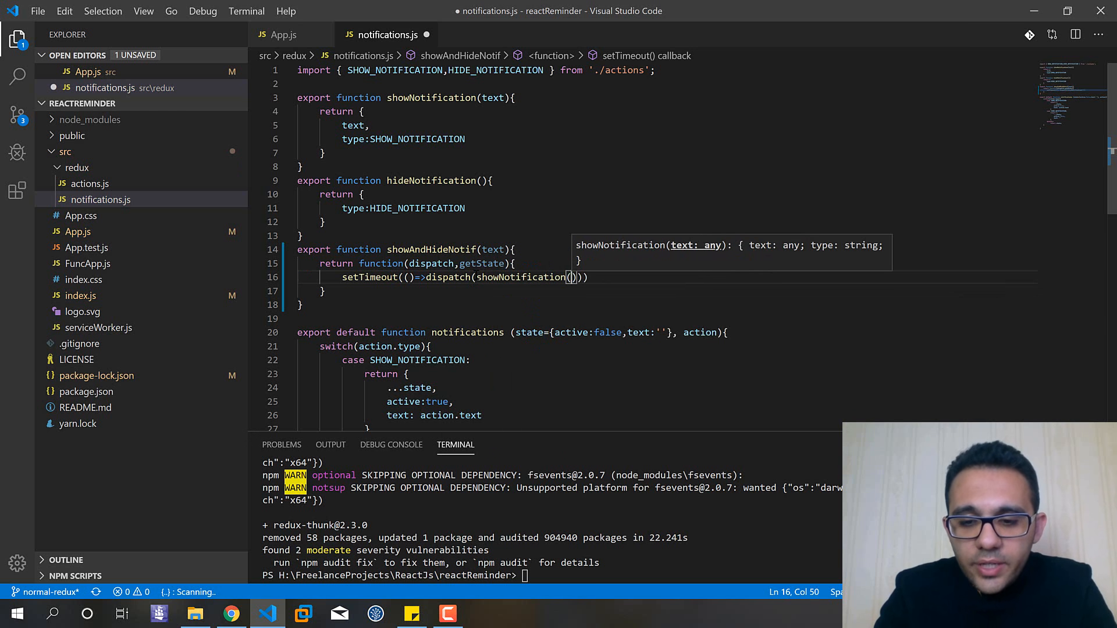
pyautogui.write('text')
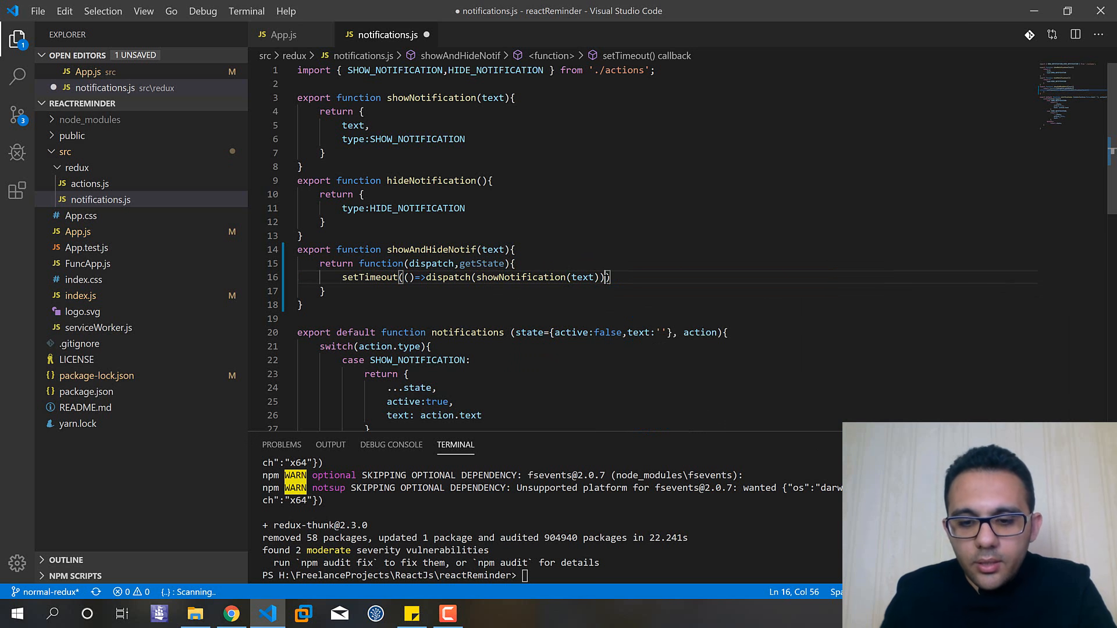
pyautogui.write(',200')
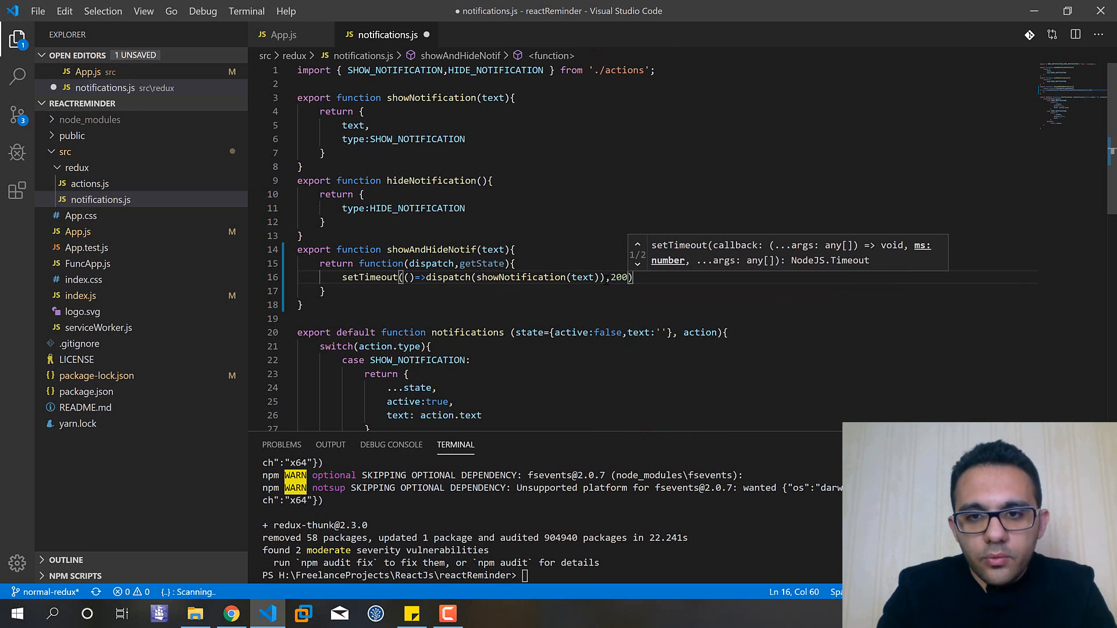
pyautogui.write('0;')
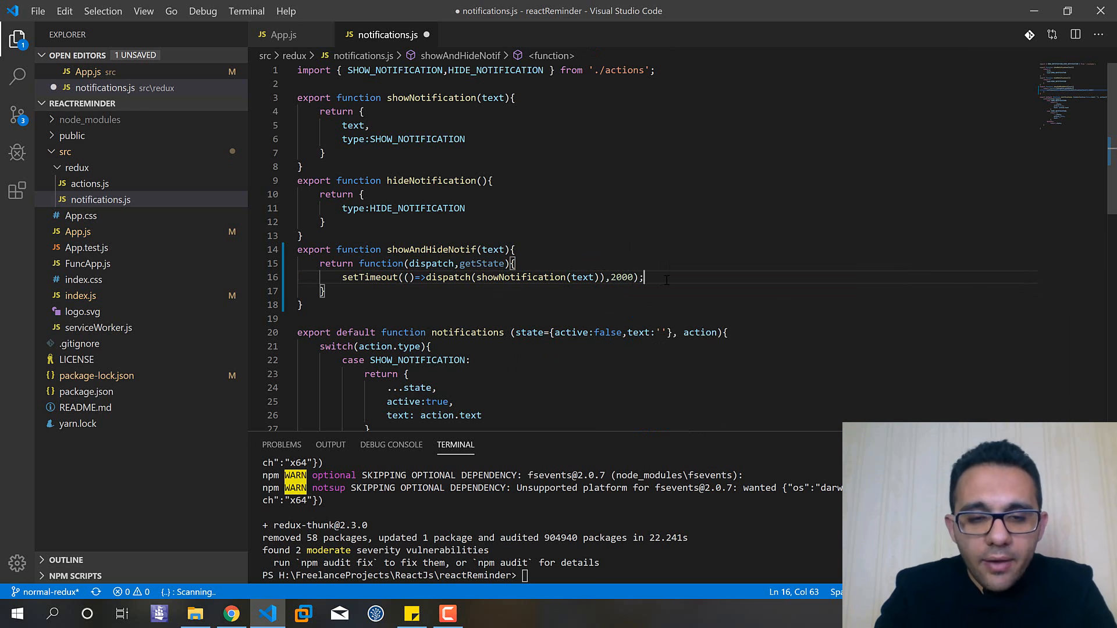
pyautogui.write('s')
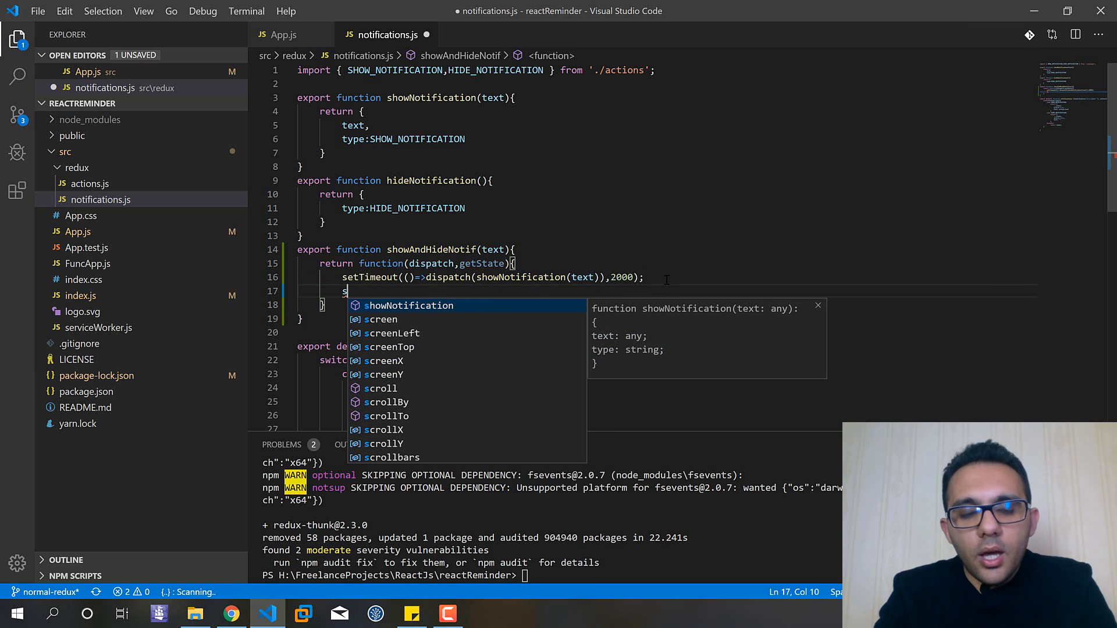
# Add setTimeout(()=>dispatch(hideNotification()),5000); on the next line and save notifications.js.
pyautogui.write('etTimeout')
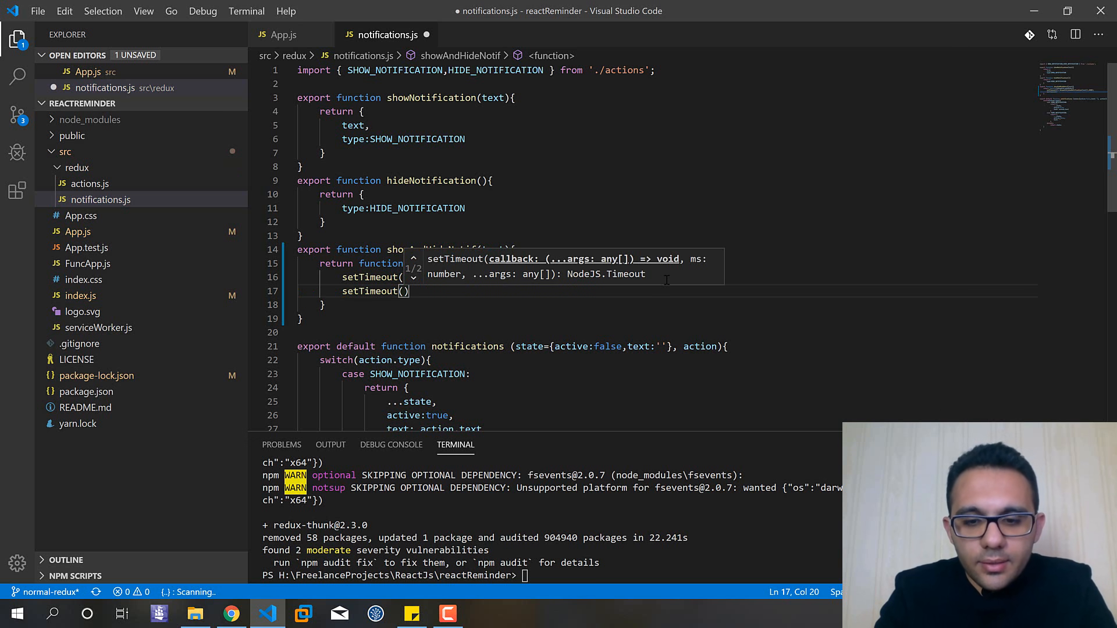
pyautogui.write('()=>')
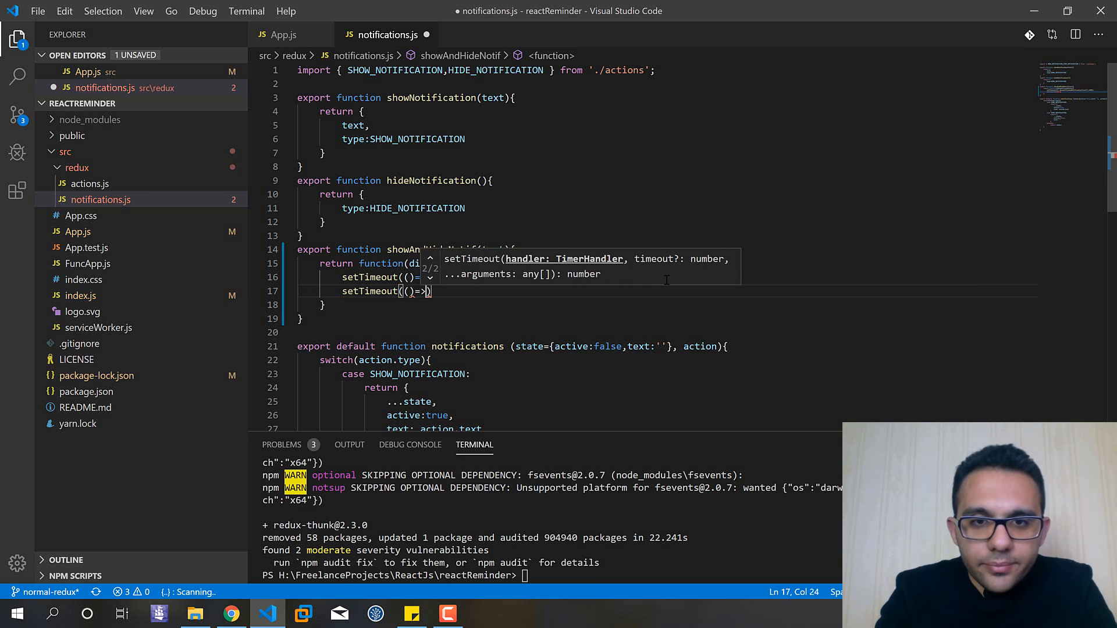
pyautogui.write('hi')
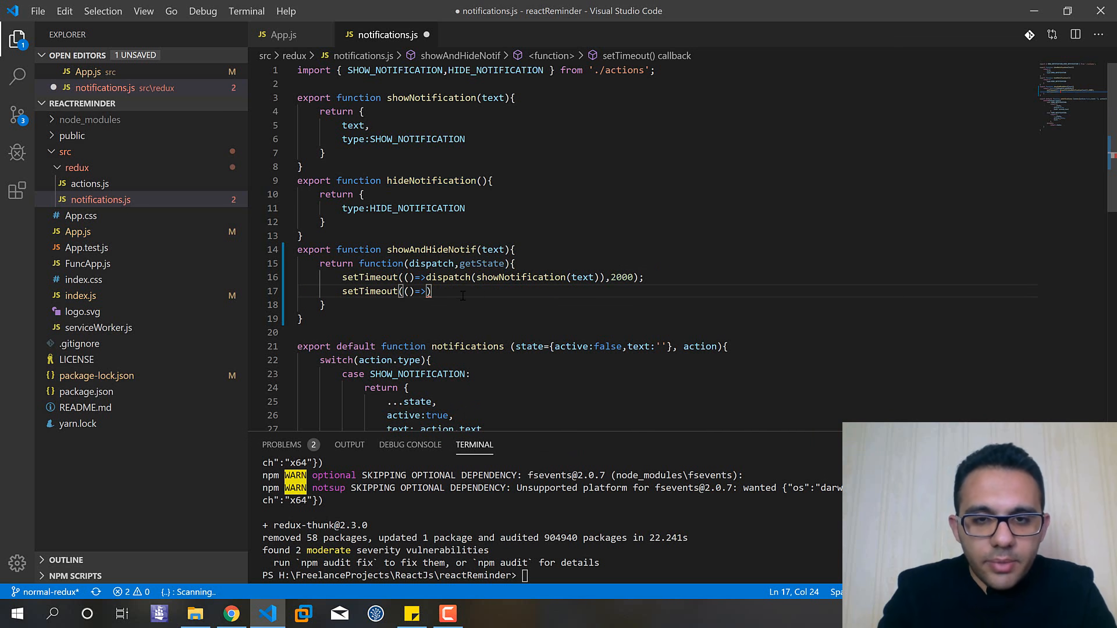
pyautogui.write('dispatch(hideNotification(')
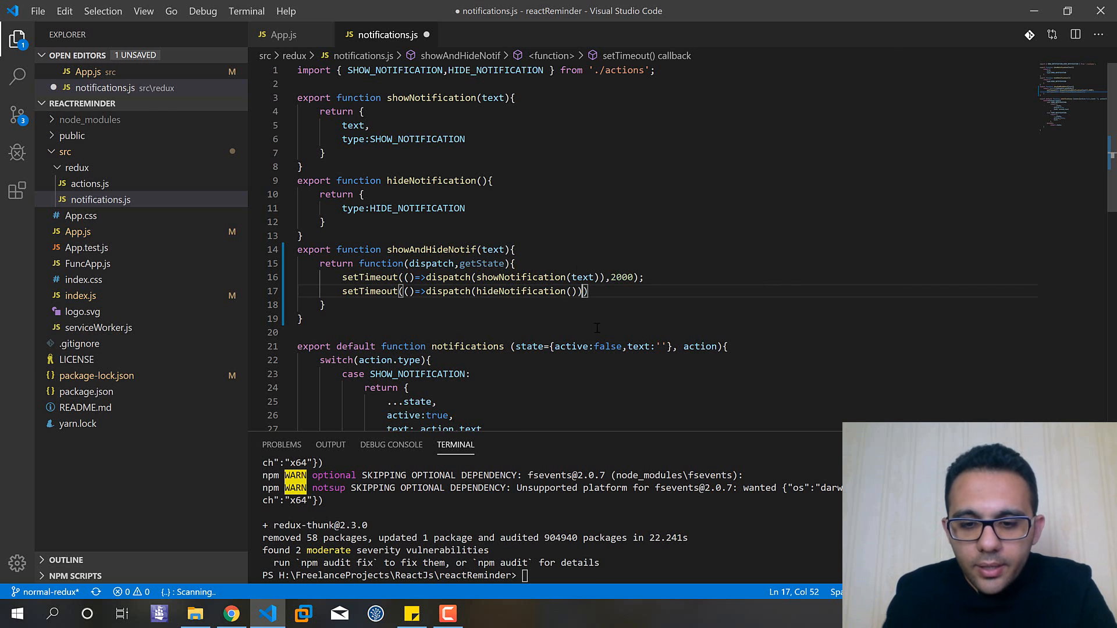
pyautogui.write(',50')
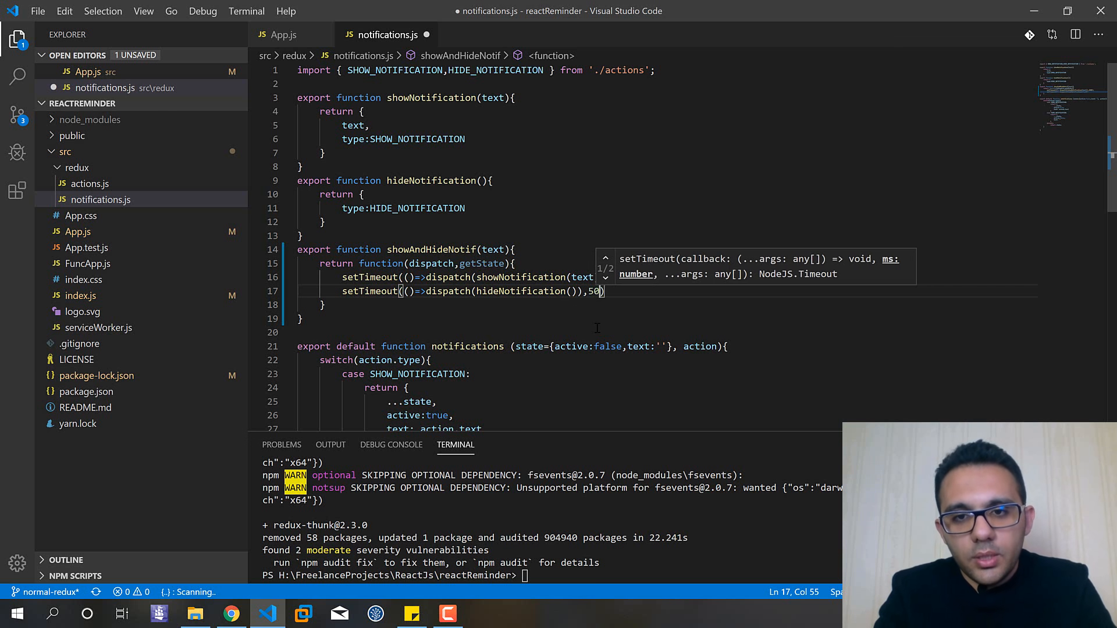
pyautogui.write('00')
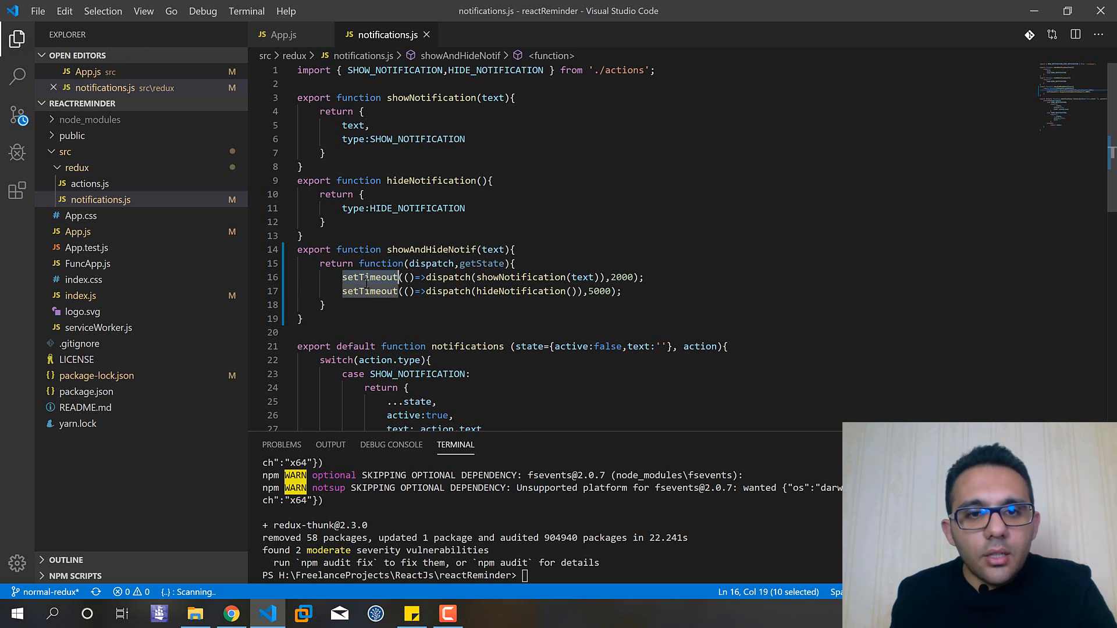
# Review the two setTimeout calls in showAndHideNotif by selecting each in turn.
pyautogui.click(367, 290)
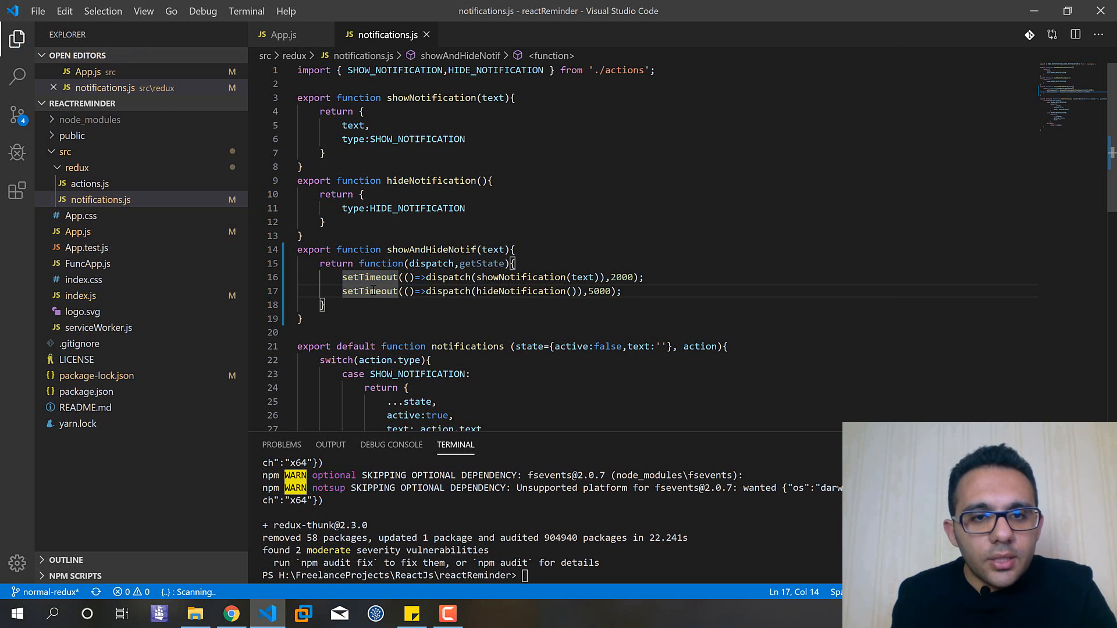
pyautogui.moveTo(369, 277)
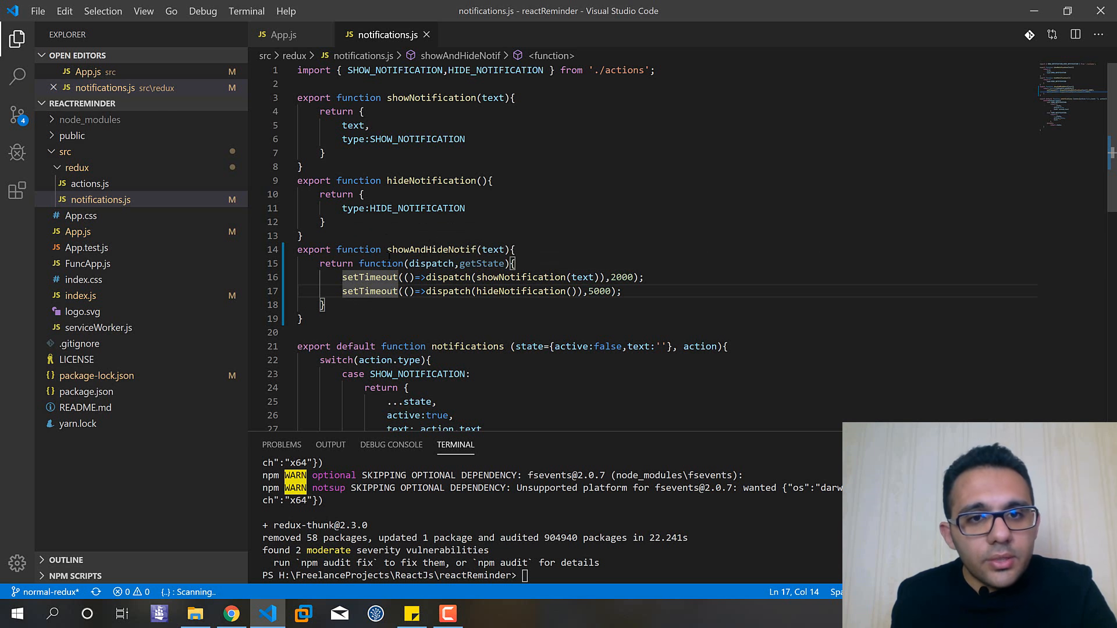
pyautogui.doubleClick(370, 277)
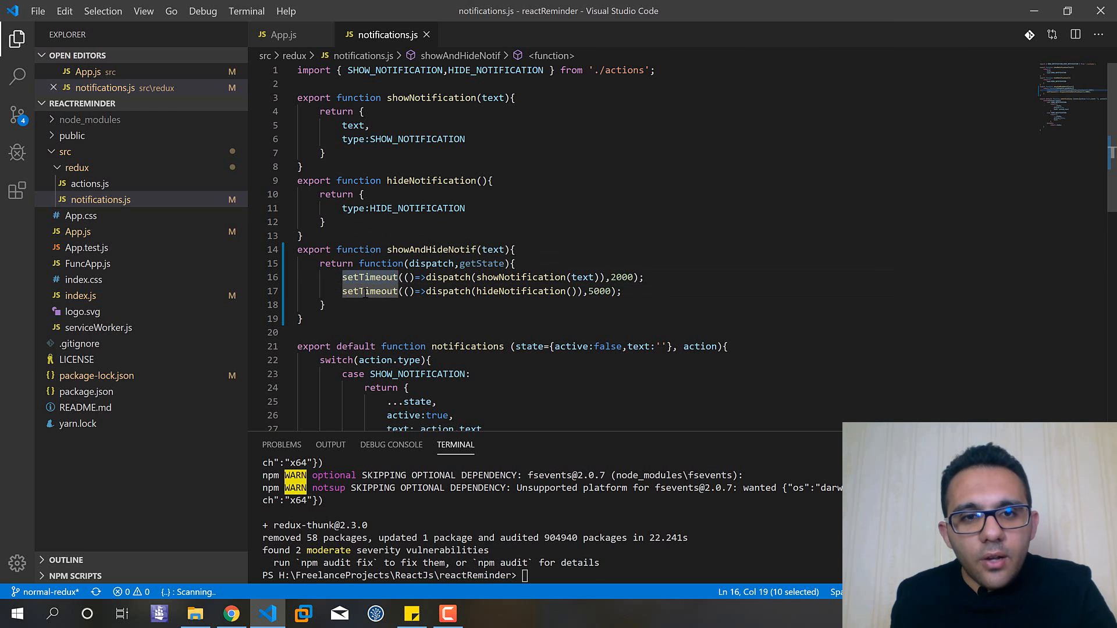
pyautogui.click(409, 181)
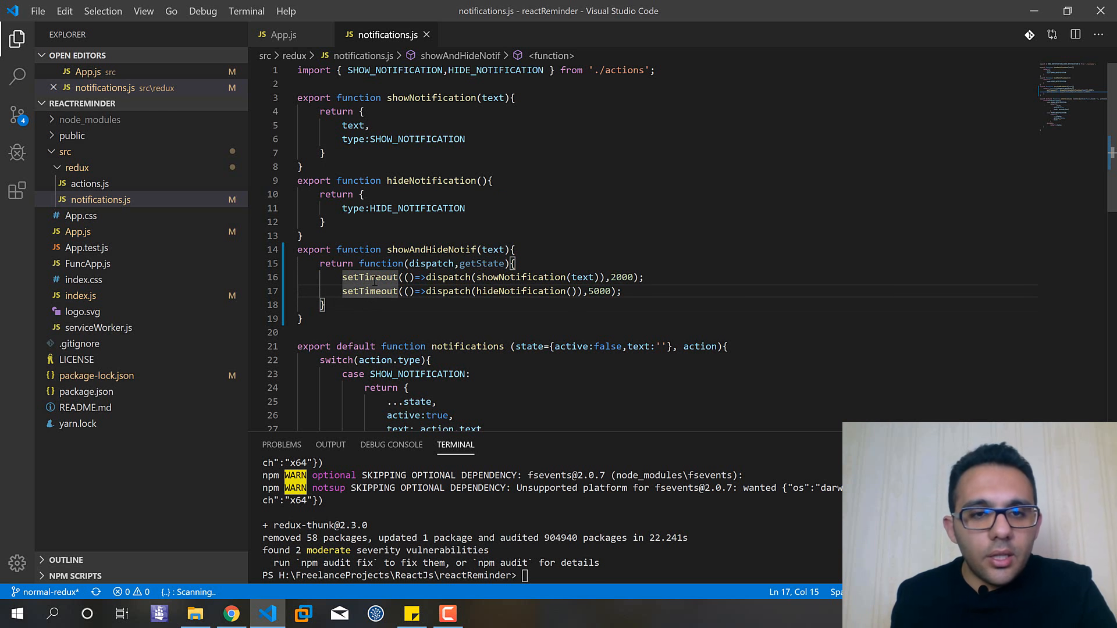
pyautogui.doubleClick(370, 277)
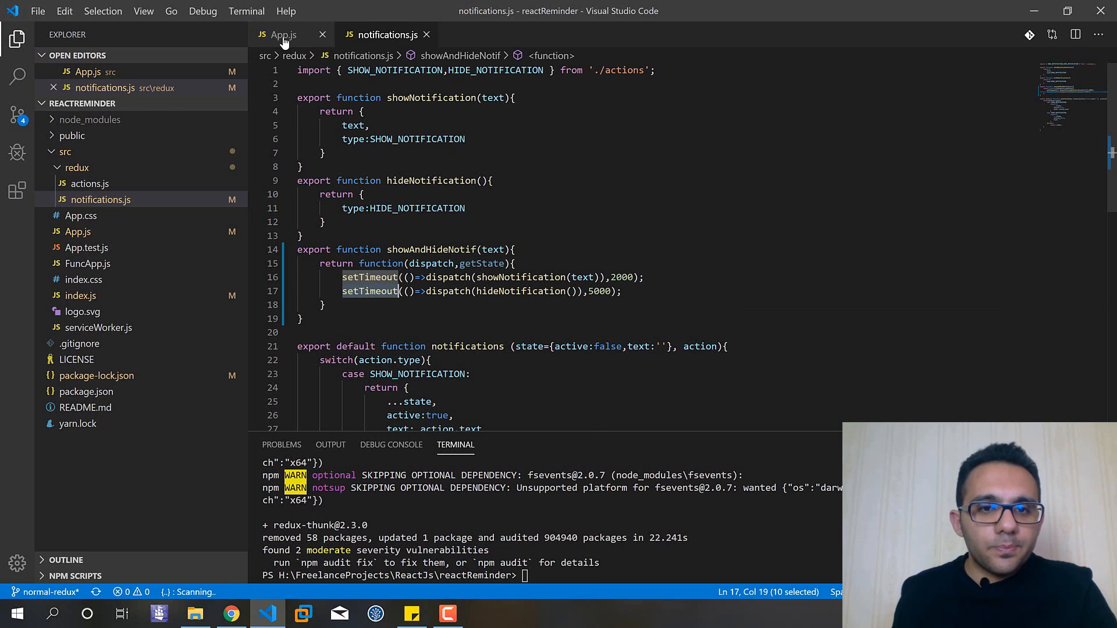
# Switch to App.js, where componentDidMount calls showAndHideNotif('Hi there from thunk!').
pyautogui.click(284, 34)
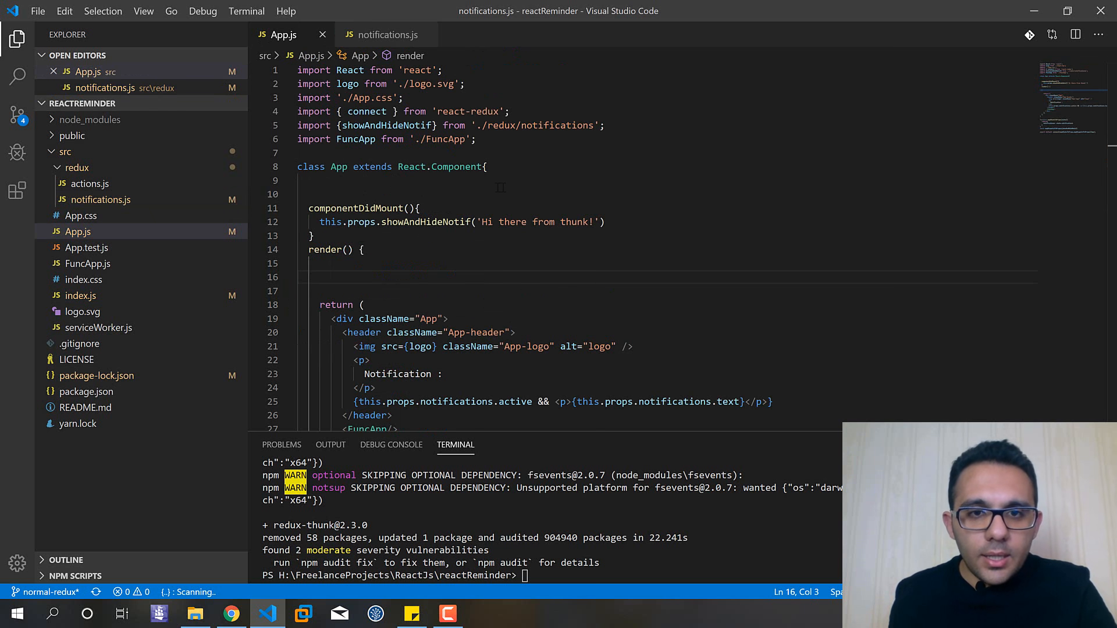
pyautogui.click(299, 194)
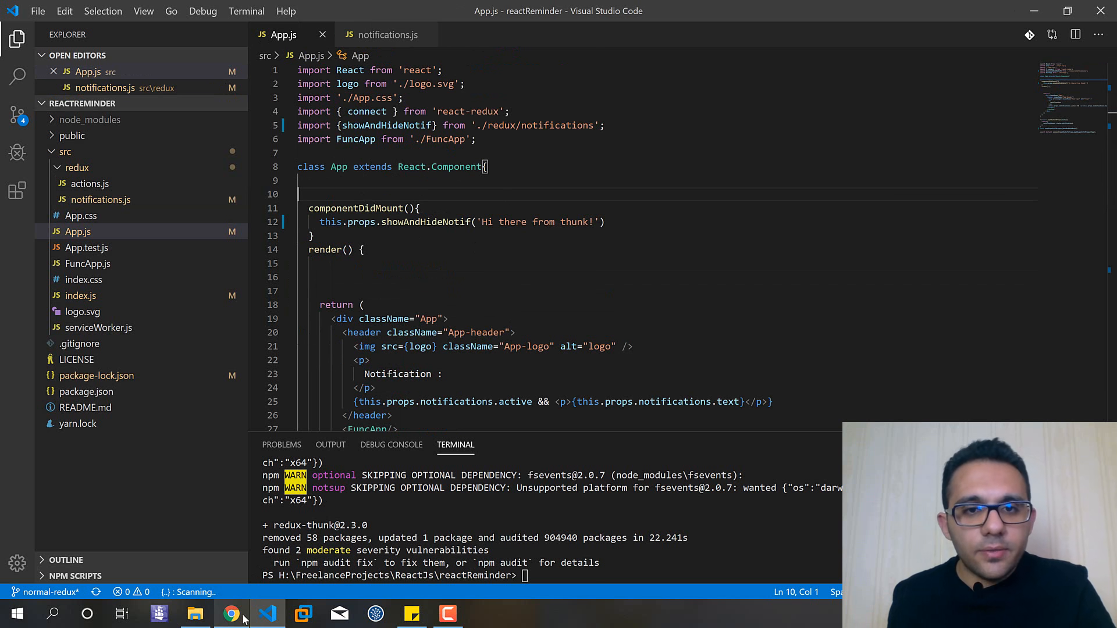
pyautogui.click(230, 614)
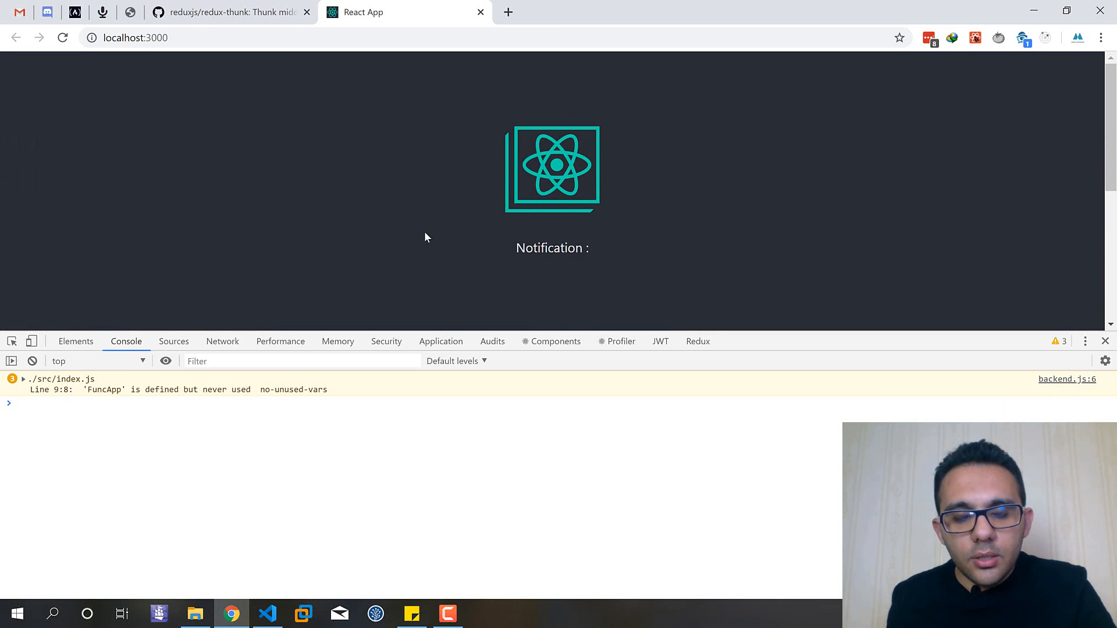
pyautogui.moveTo(37, 89)
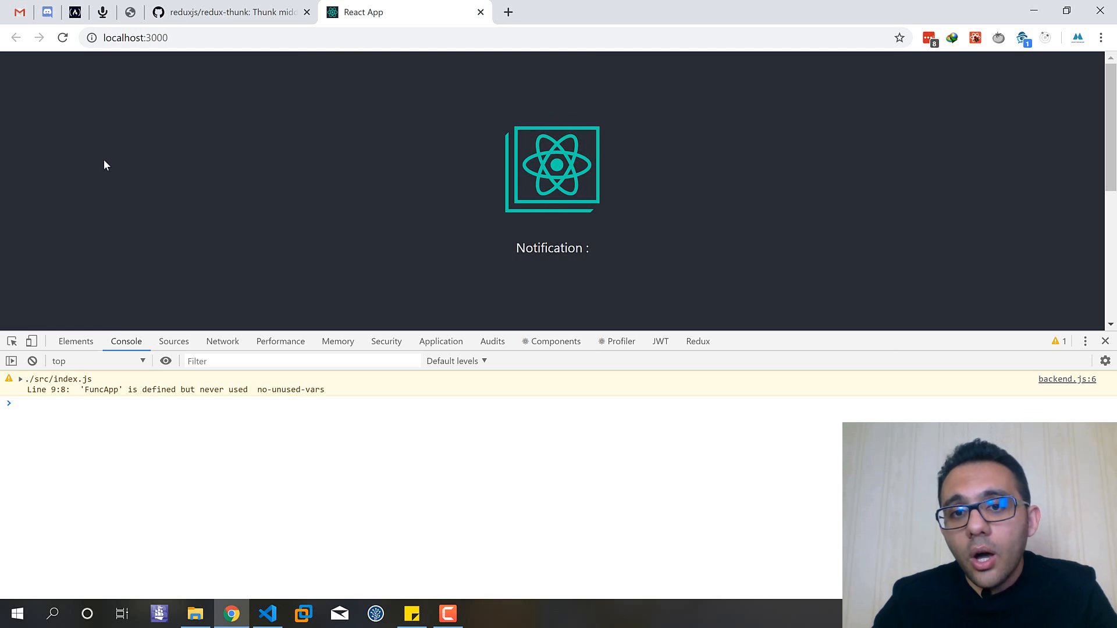
pyautogui.moveTo(113, 164)
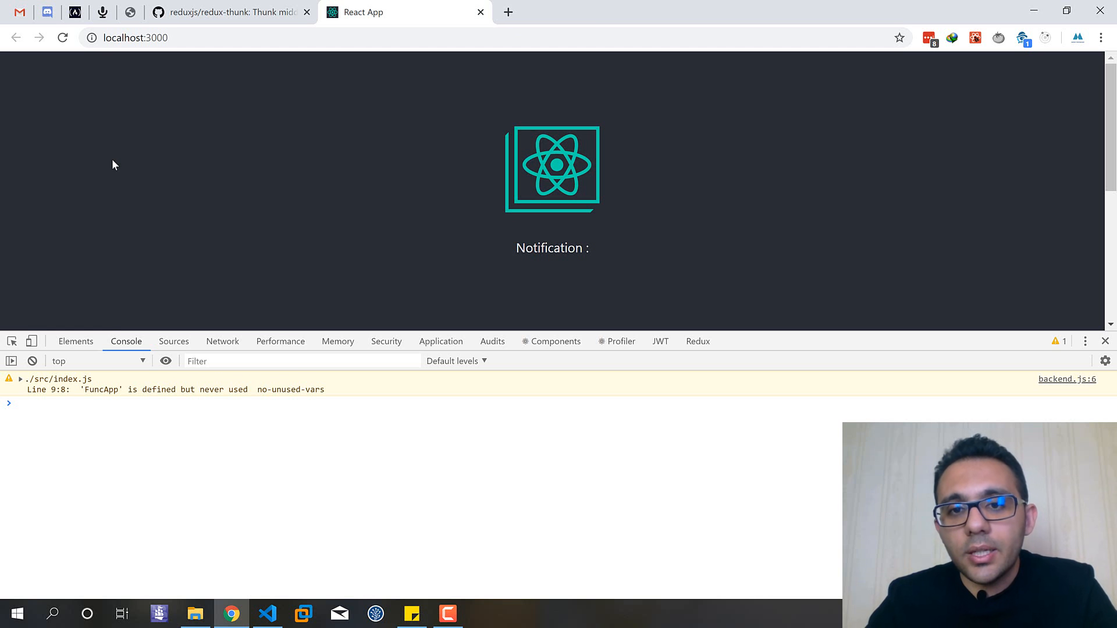